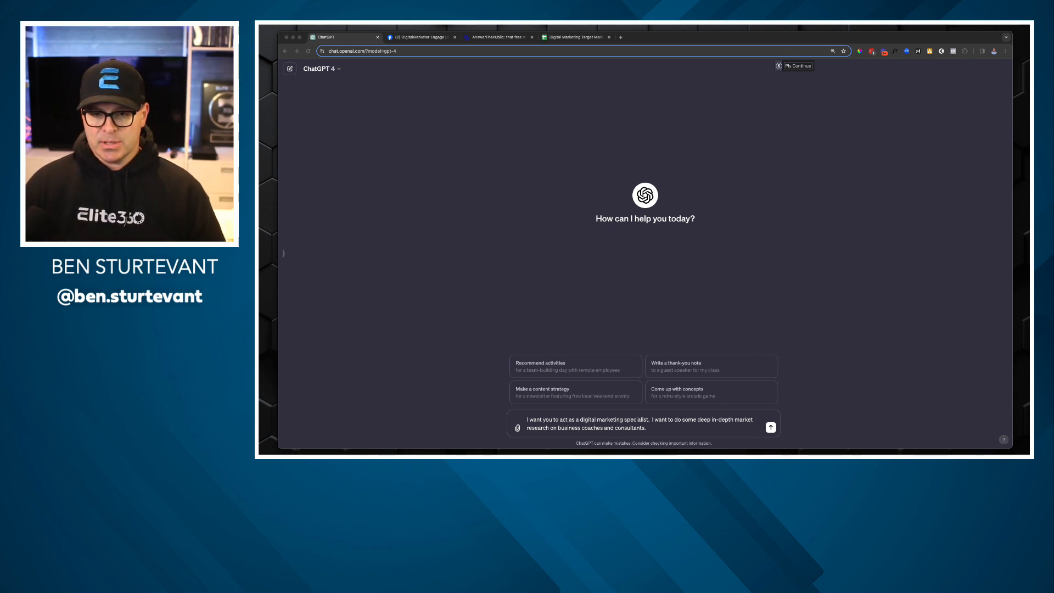
mouse_move(660, 357)
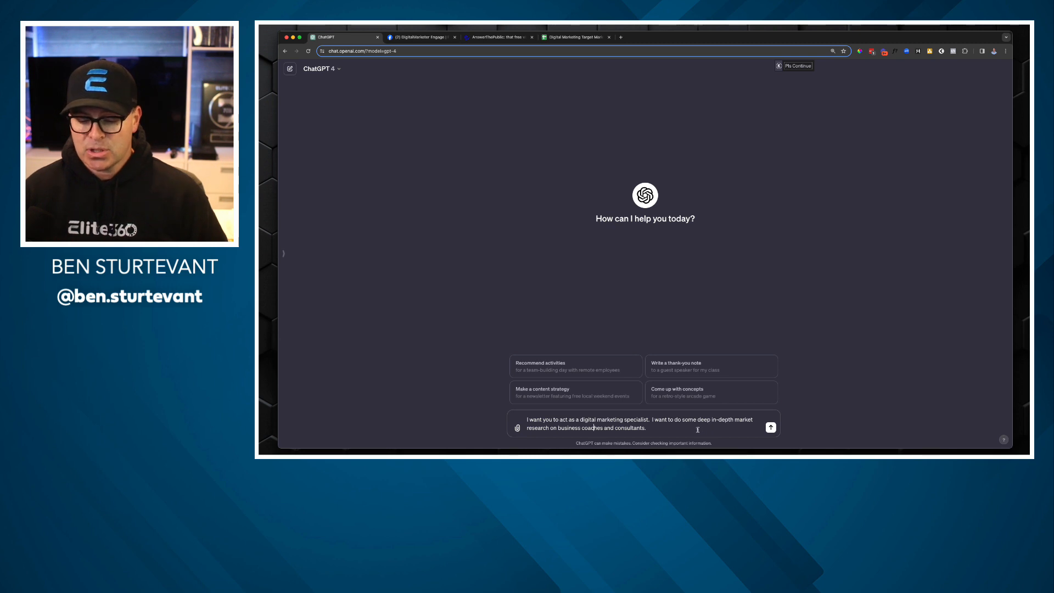
- Send the market research prompt and read through ChatGPT's multi-section research guide
left_click(771, 426)
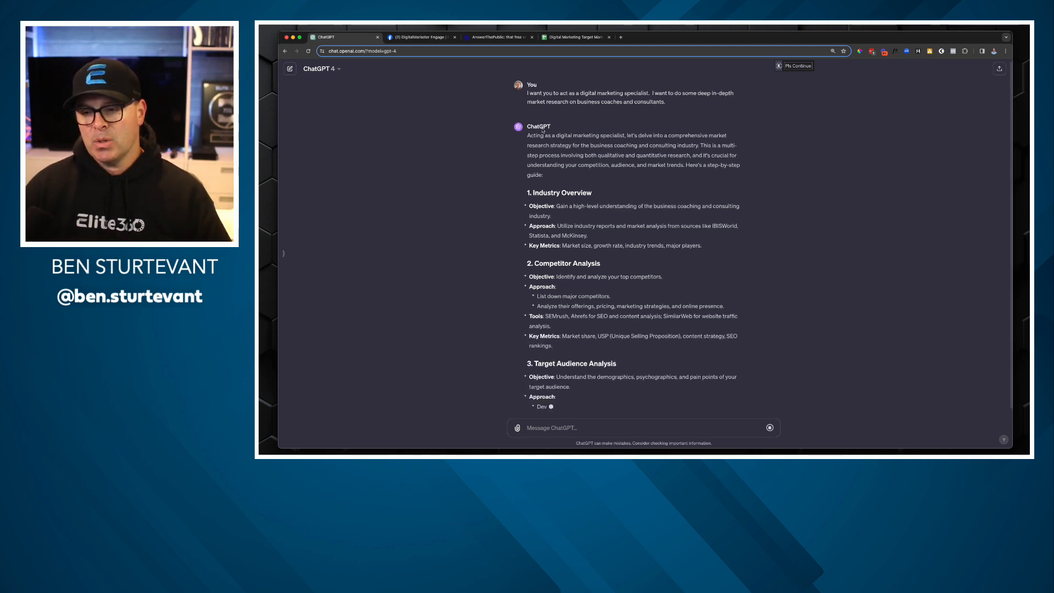
scroll("down", 3)
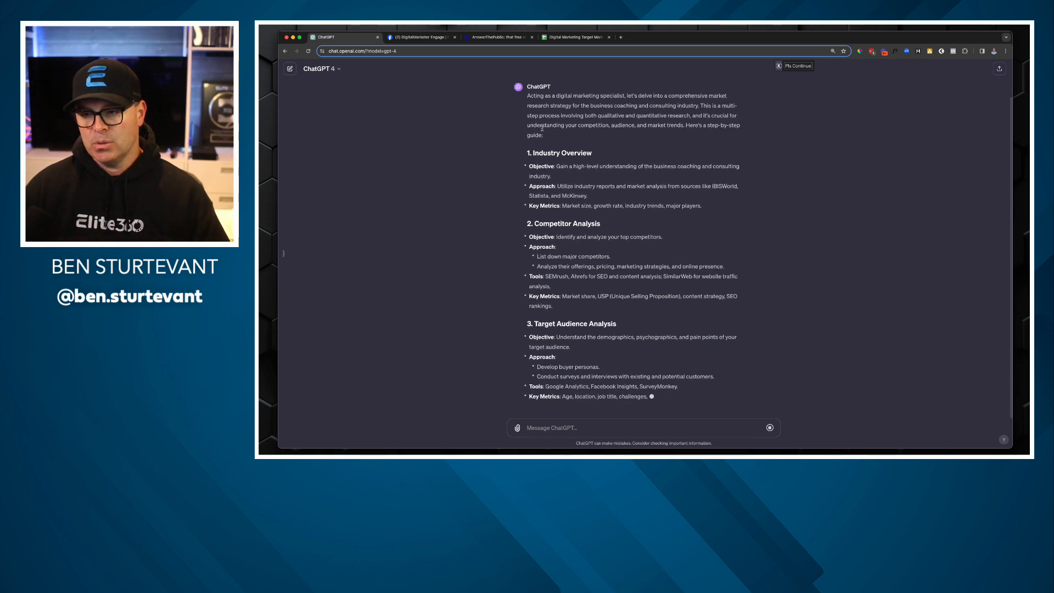
scroll("down", 3)
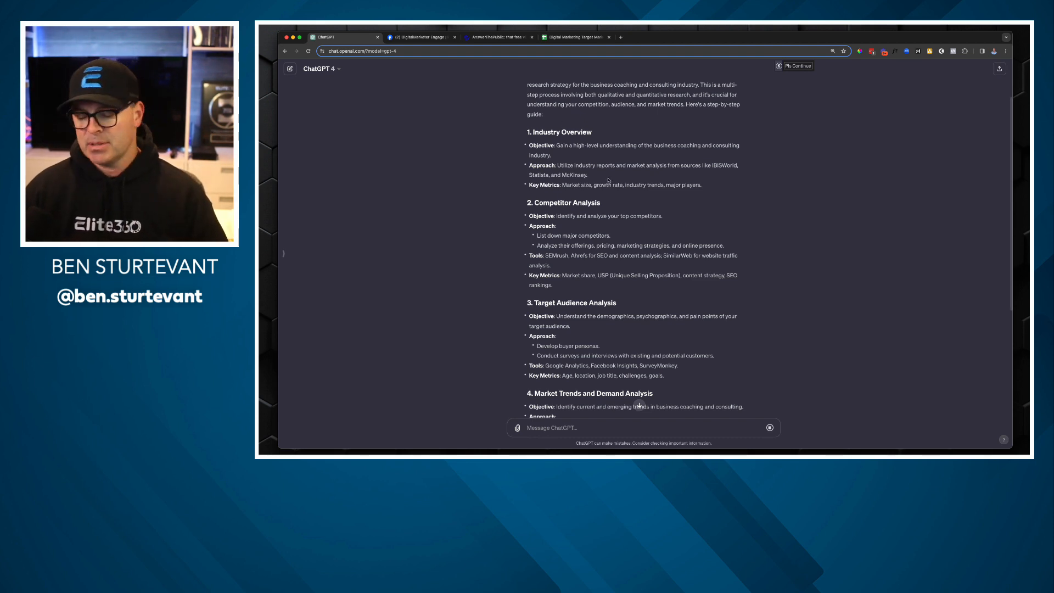
scroll("down", 3)
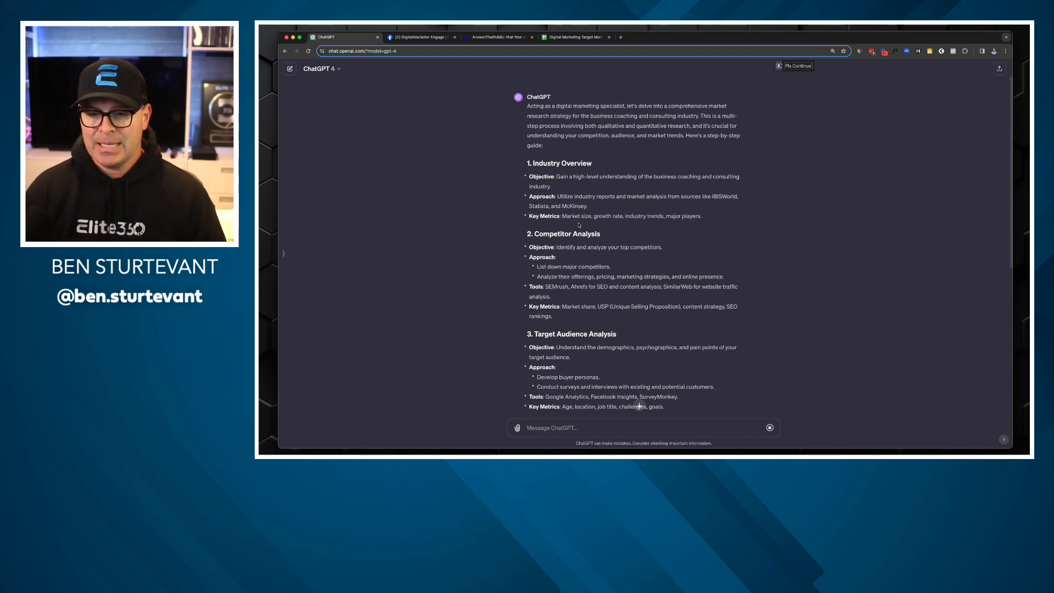
scroll("down", 3)
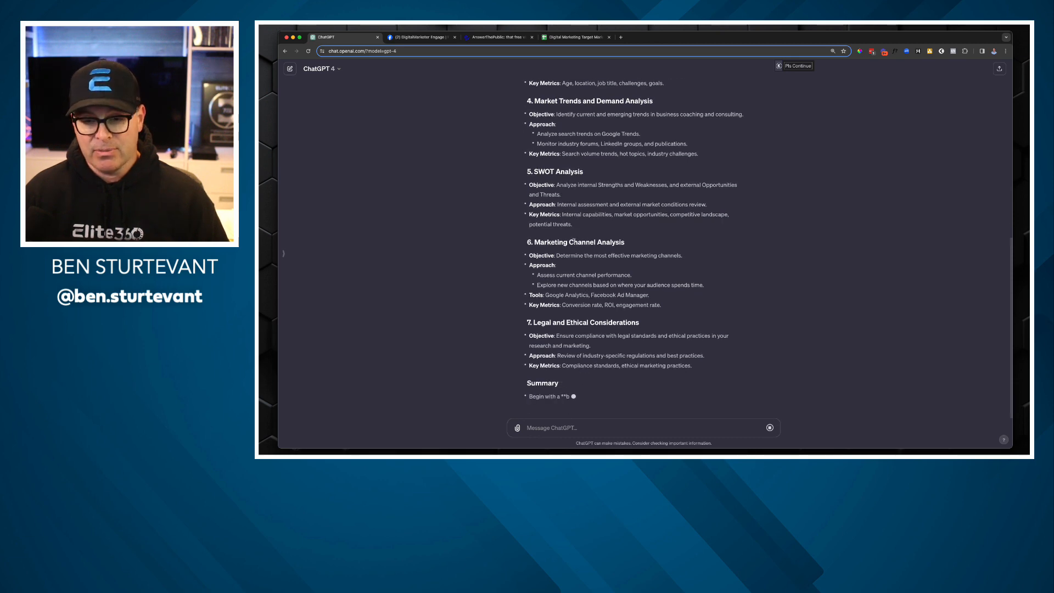
- Browse the Facebook group's search results for posts mentioning 'frustrated'
left_click(417, 38)
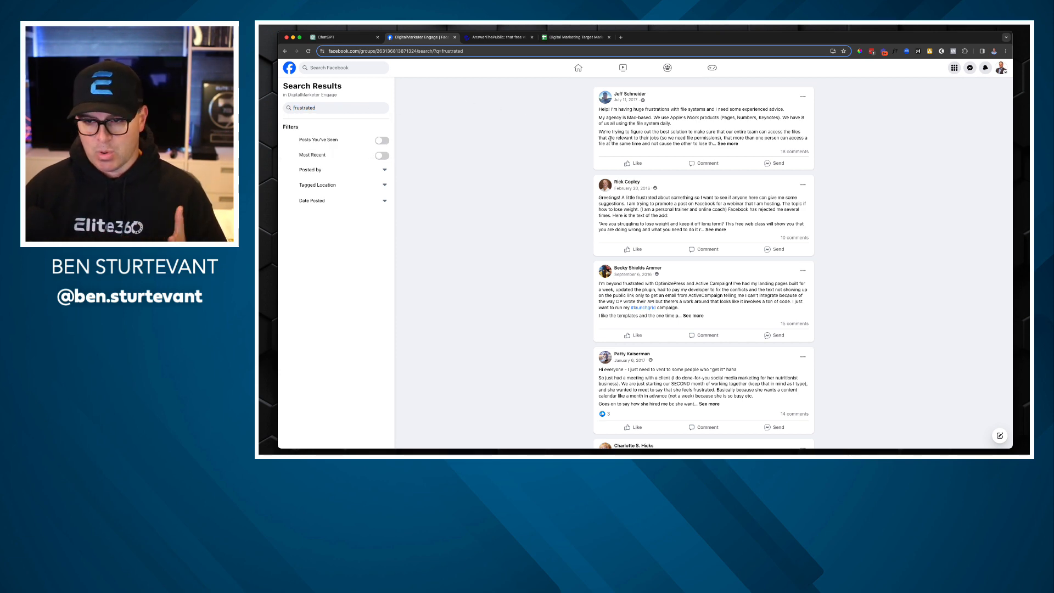
scroll("down", 3)
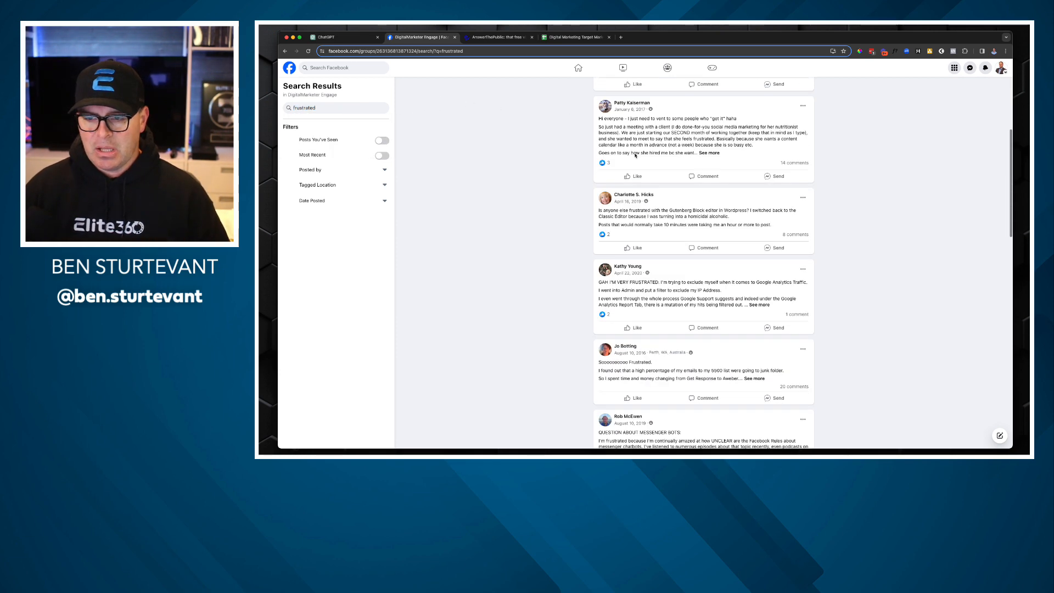
scroll("down", 3)
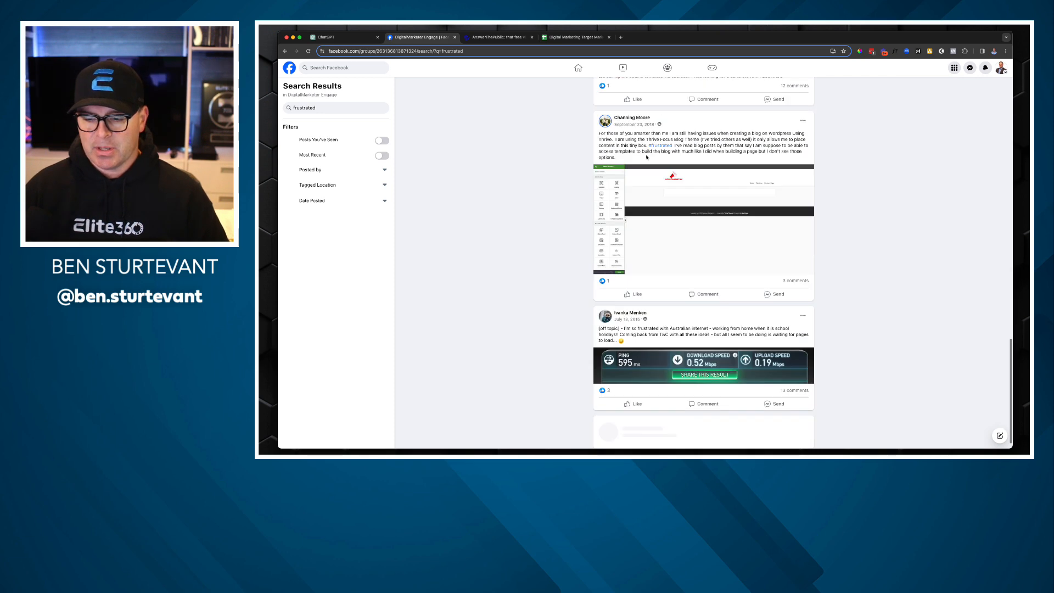
scroll("down", 3)
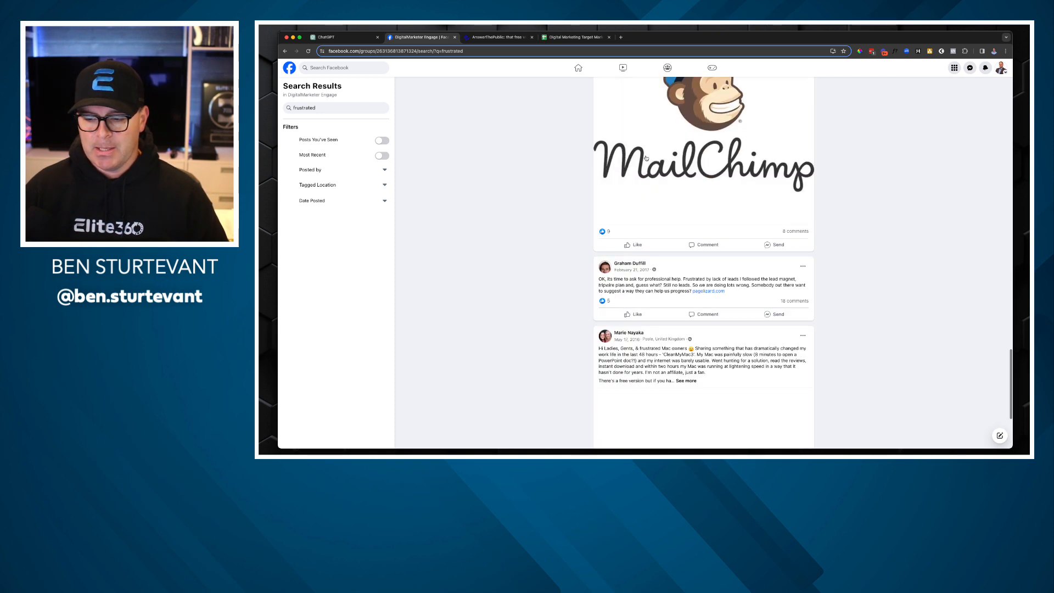
scroll("down", 3)
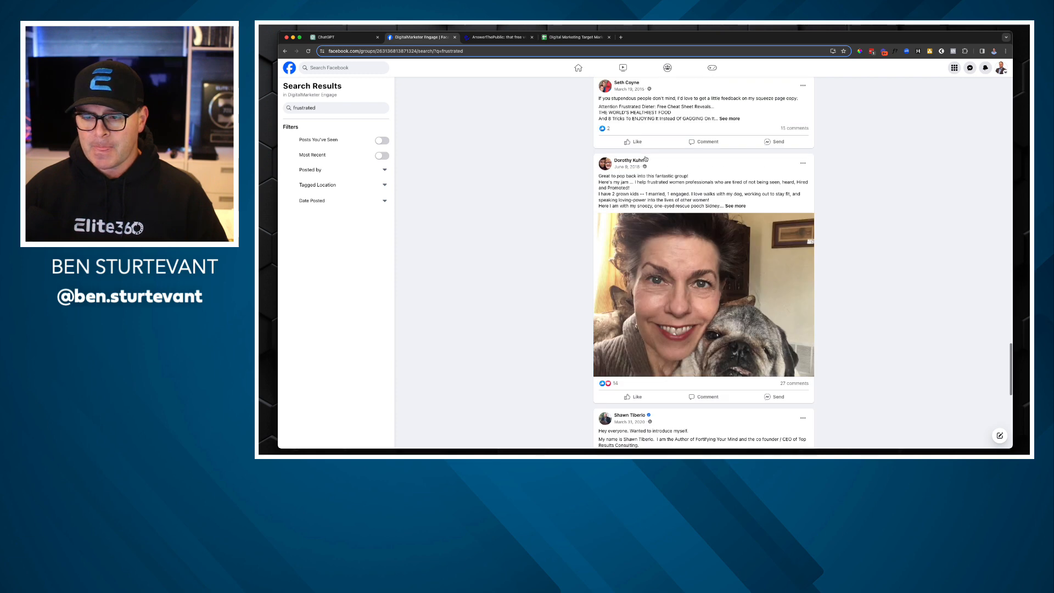
scroll("down", 3)
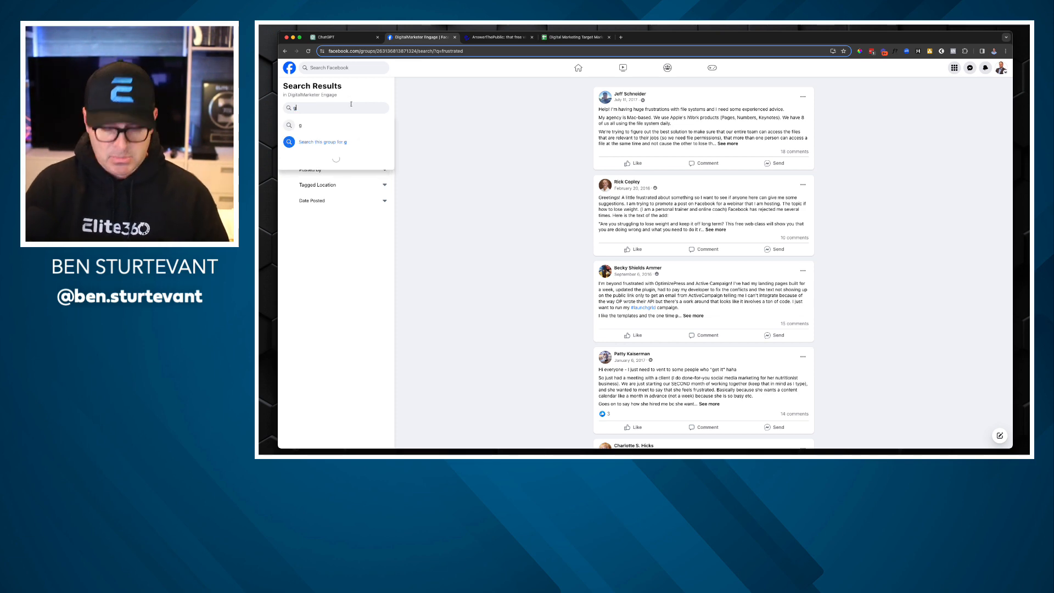
- Search the group for 'goal' and look through the matching posts
type("goal")
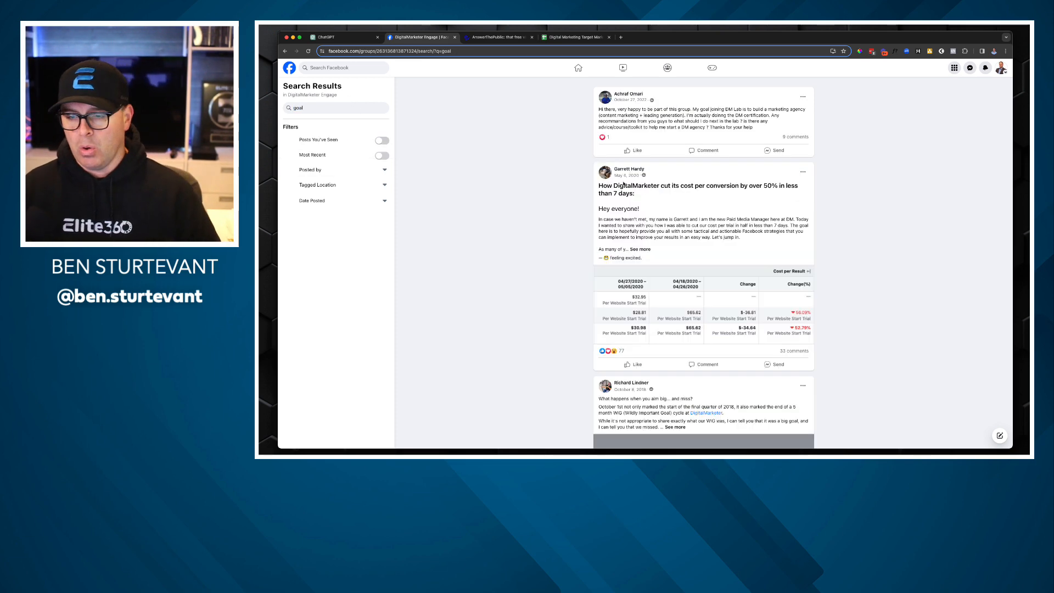
scroll("down", 3)
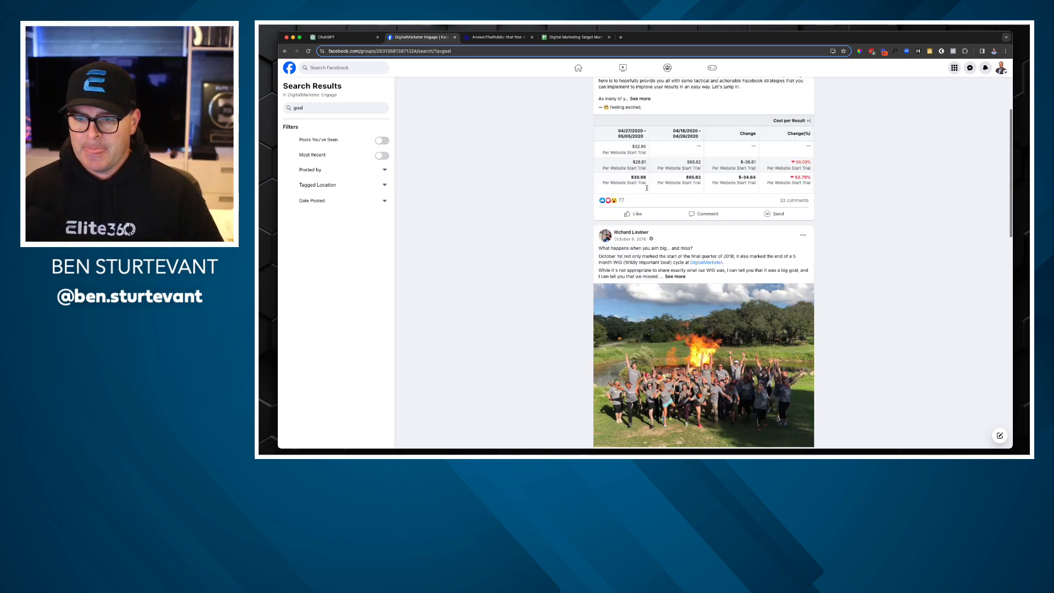
scroll("down", 3)
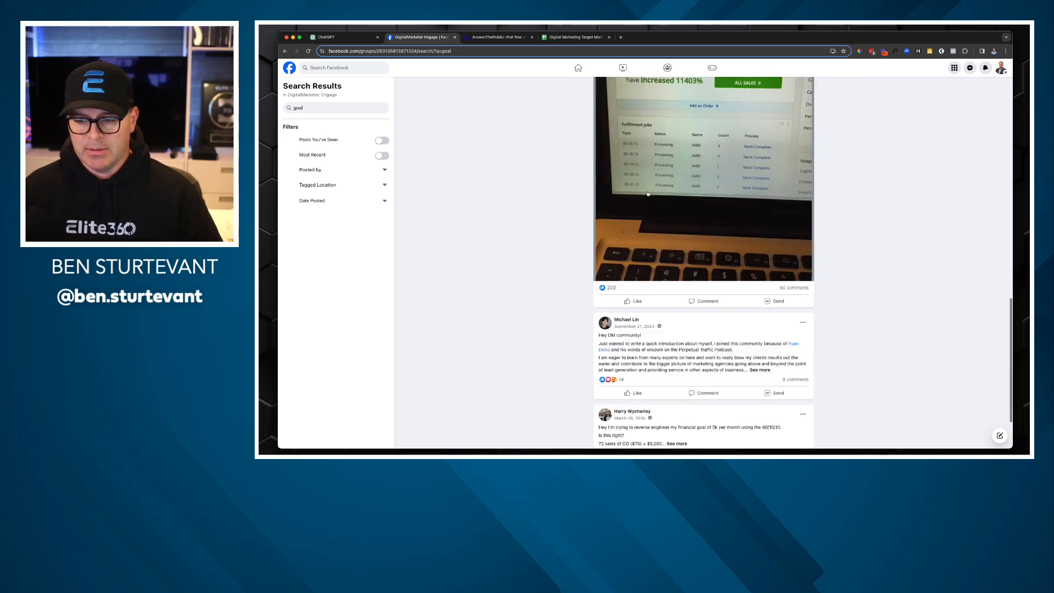
scroll("down", 3)
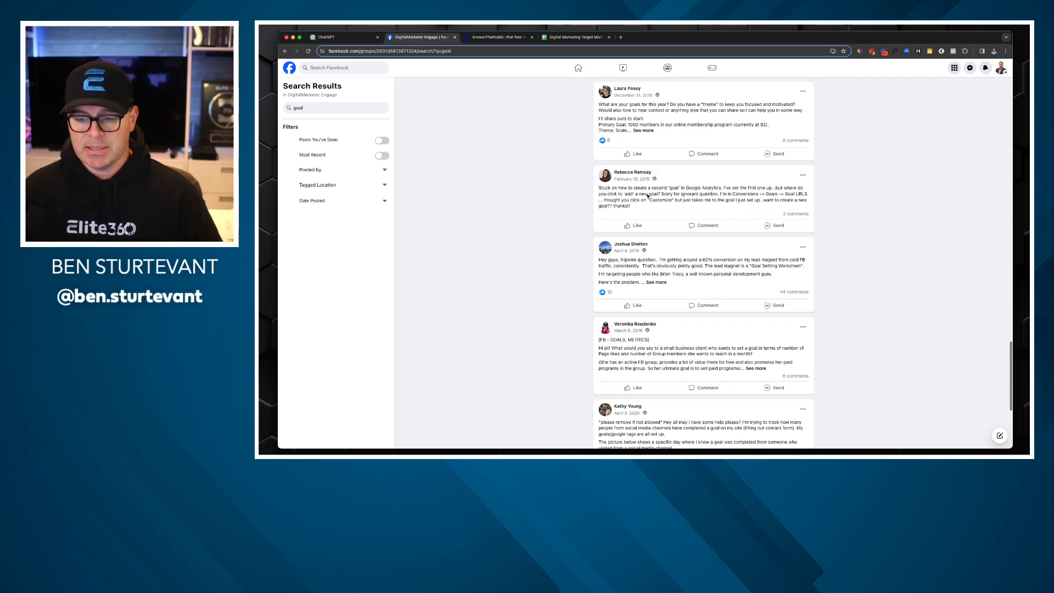
- Replace the search with 'strategy' and browse the group's posts mentioning it
left_click(335, 108)
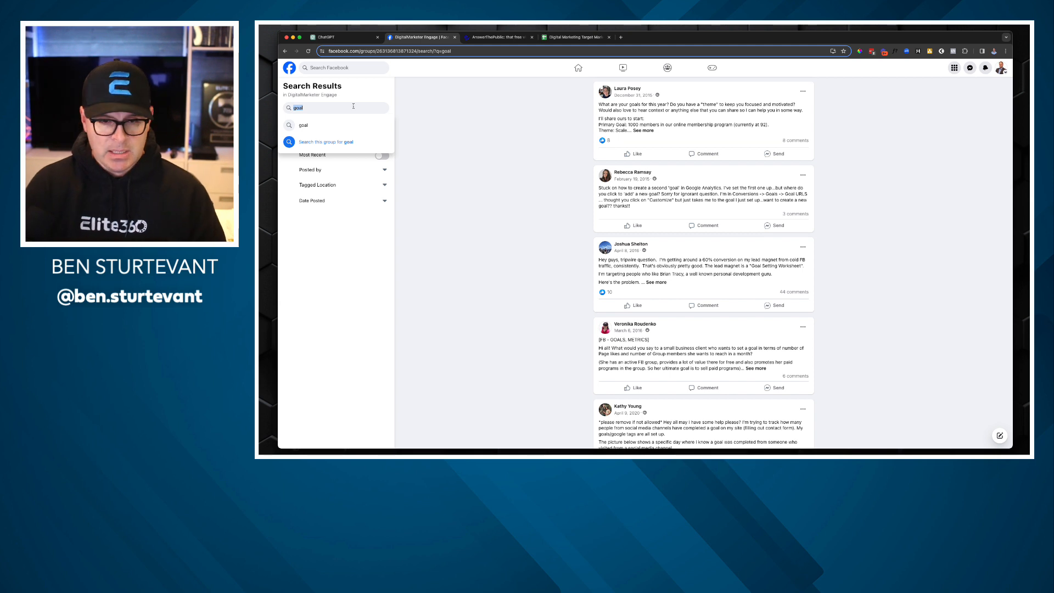
type("strategy")
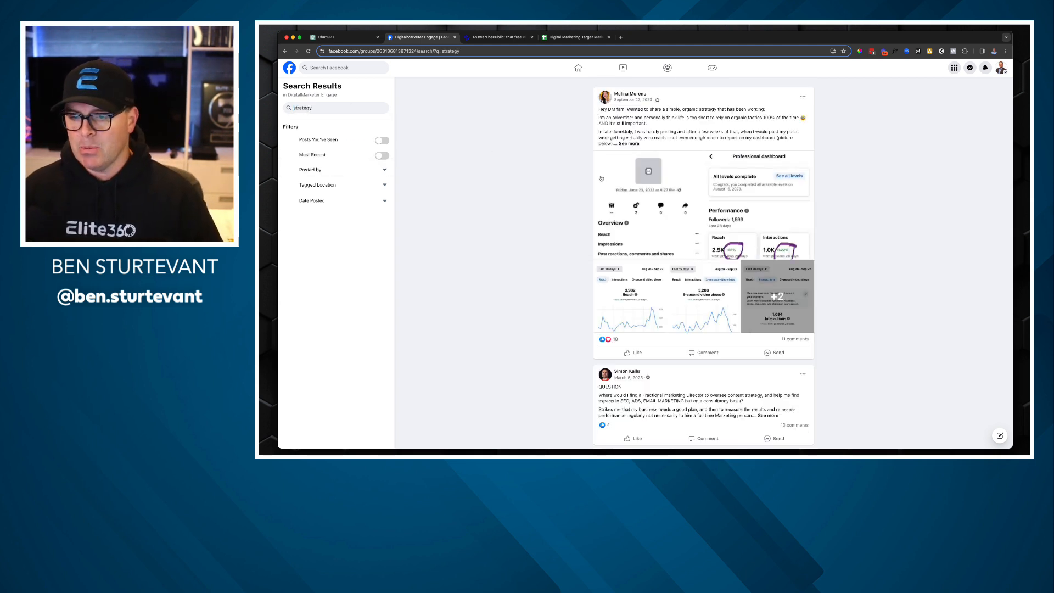
scroll("down", 3)
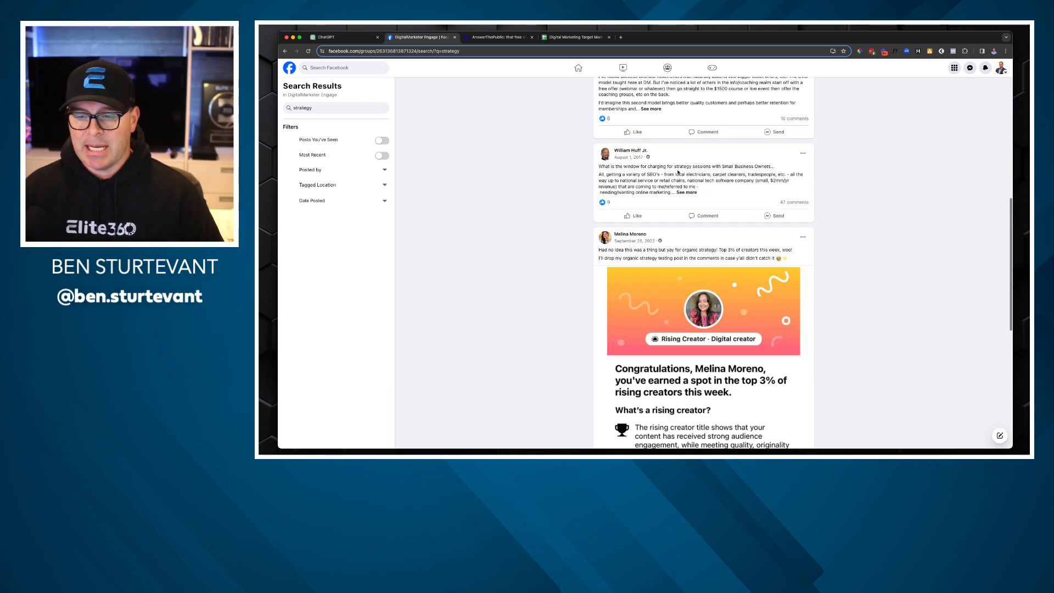
scroll("down", 3)
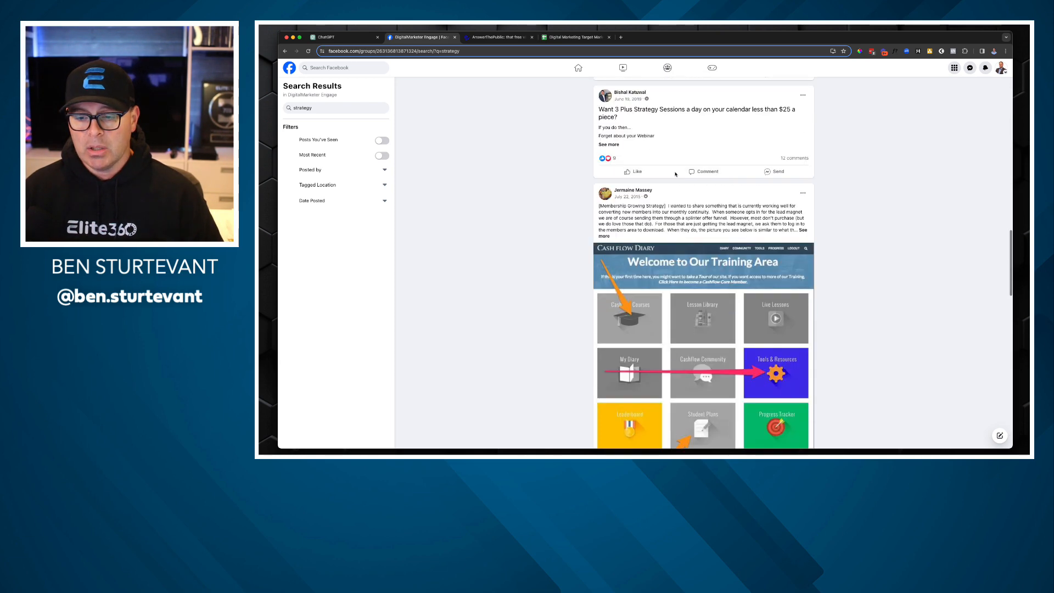
scroll("down", 3)
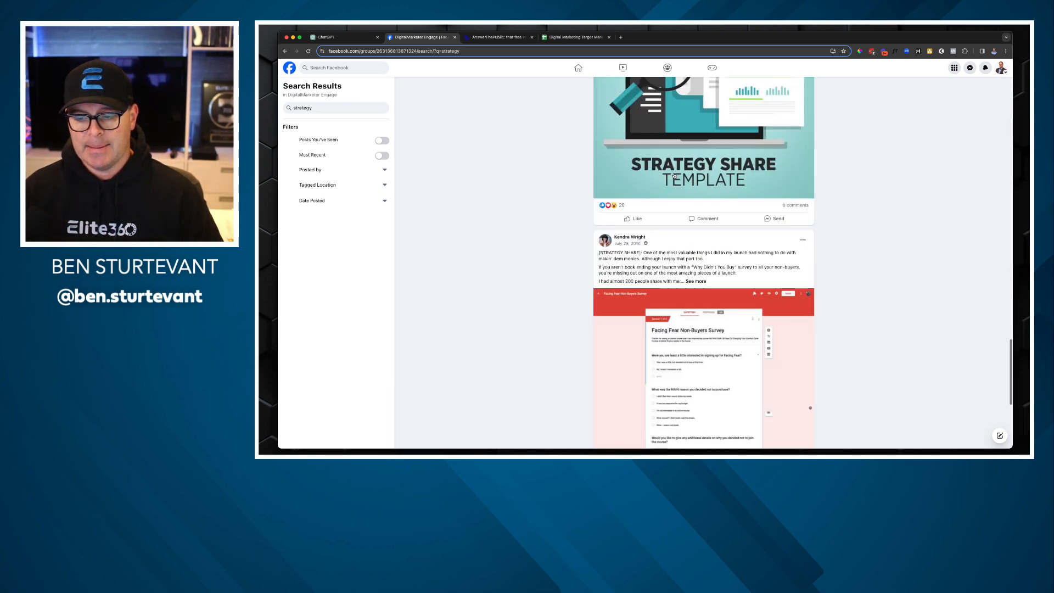
scroll("down", 3)
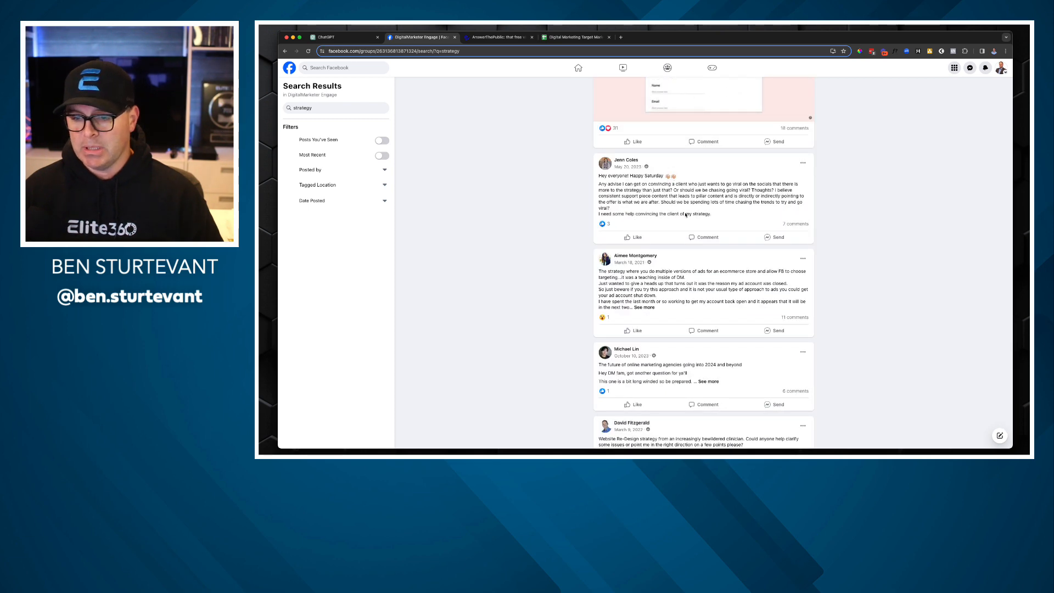
scroll("down", 3)
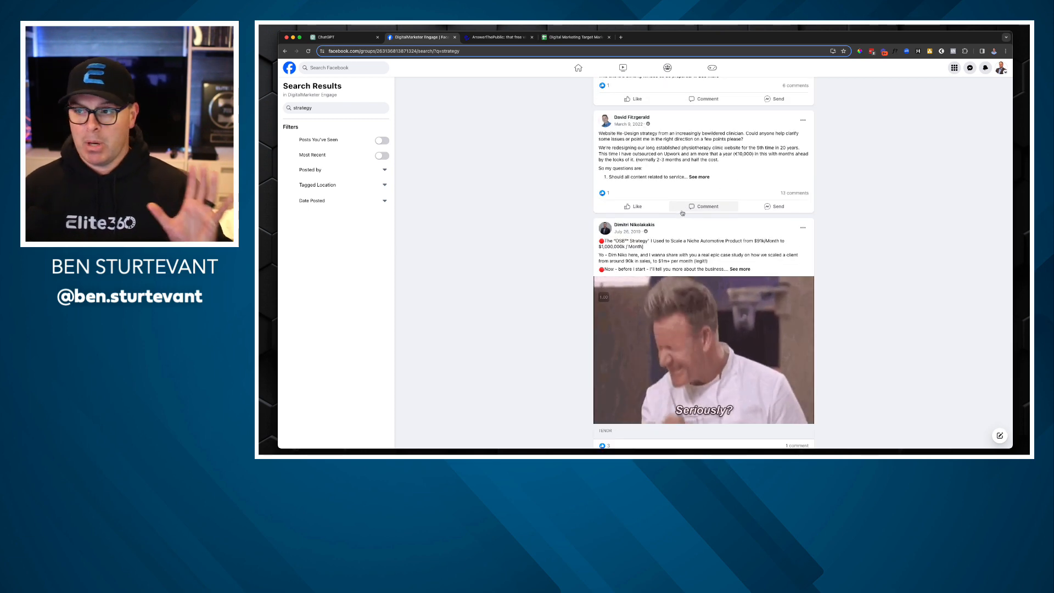
scroll("down", 3)
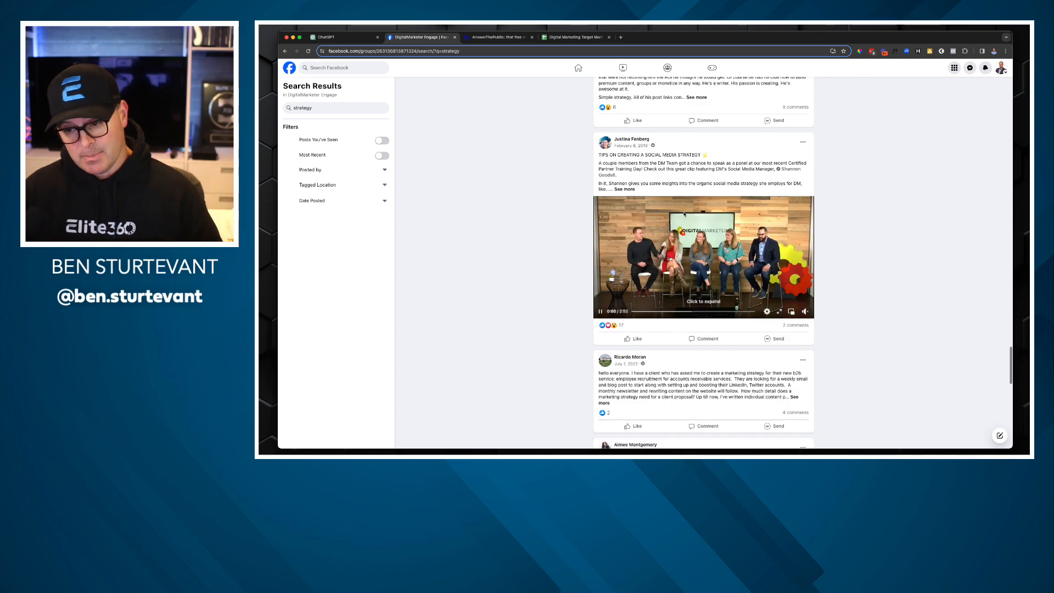
scroll("down", 3)
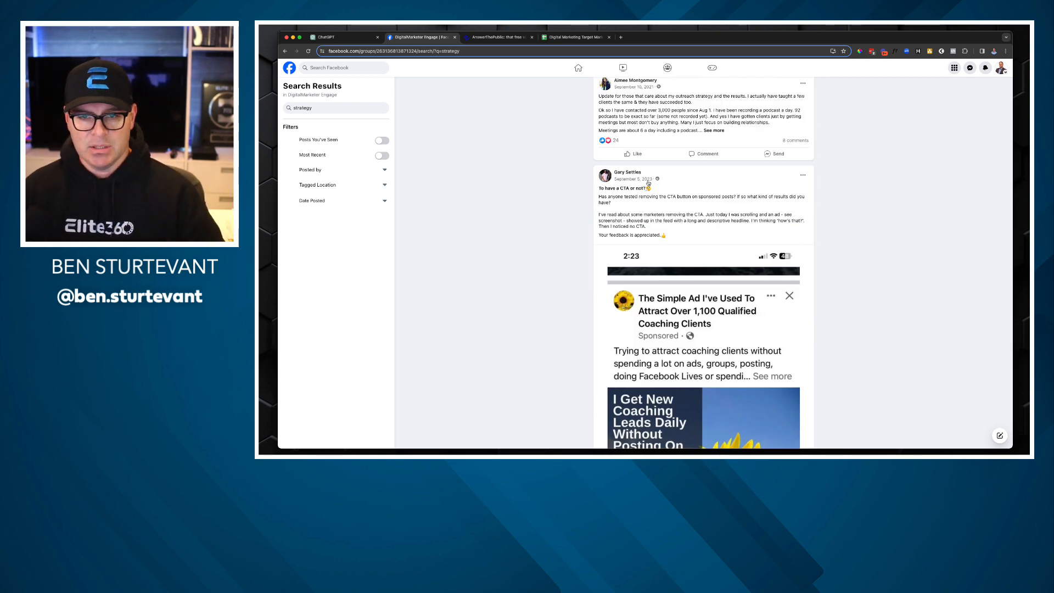
left_click(497, 37)
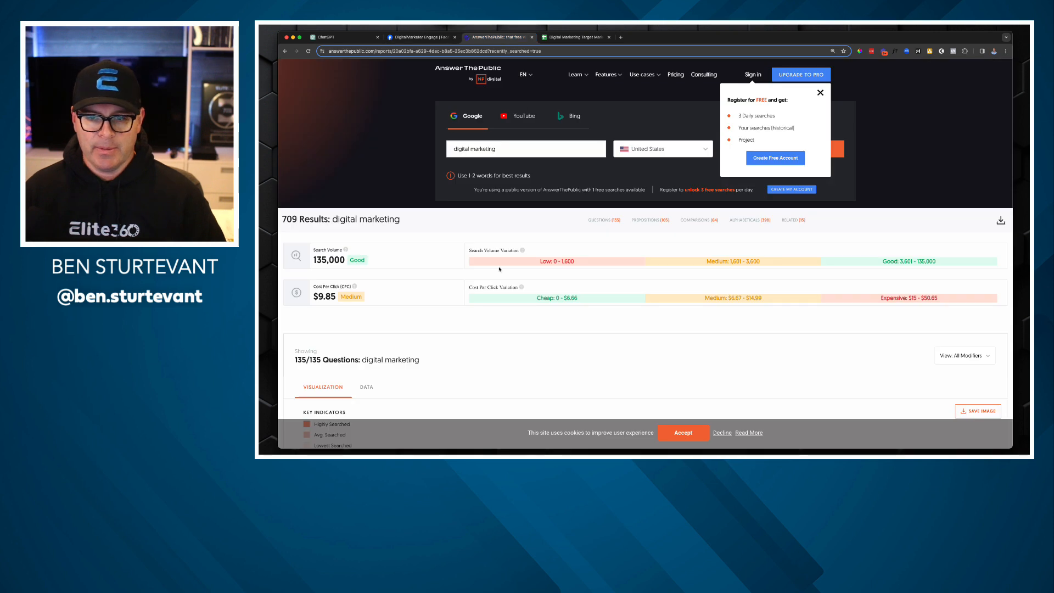
mouse_move(441, 183)
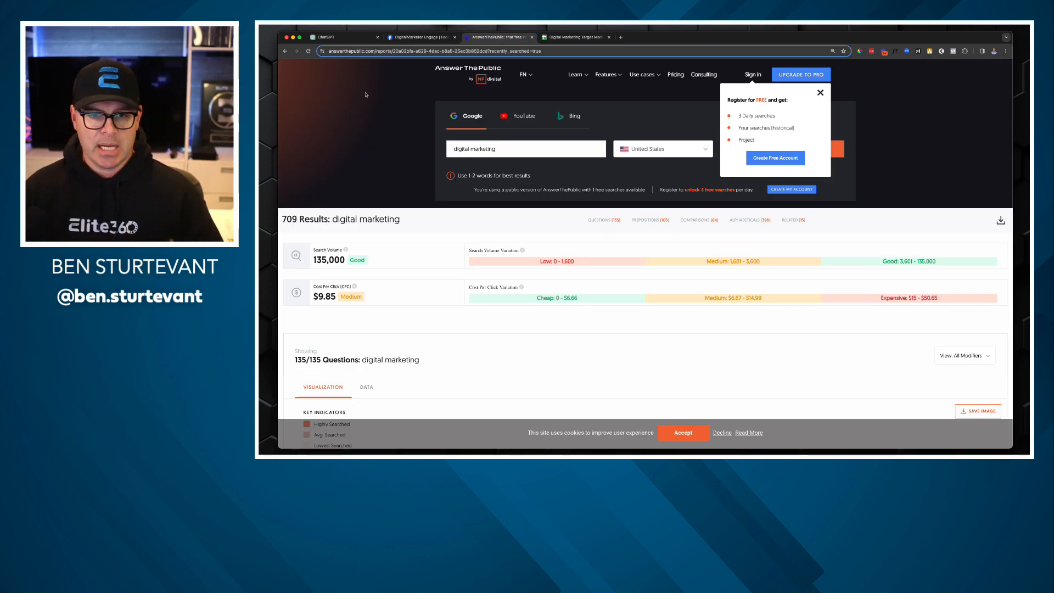
- Run a 'weight loss' search, clear it, and scroll to the digital marketing questions wheel
scroll("down", 3)
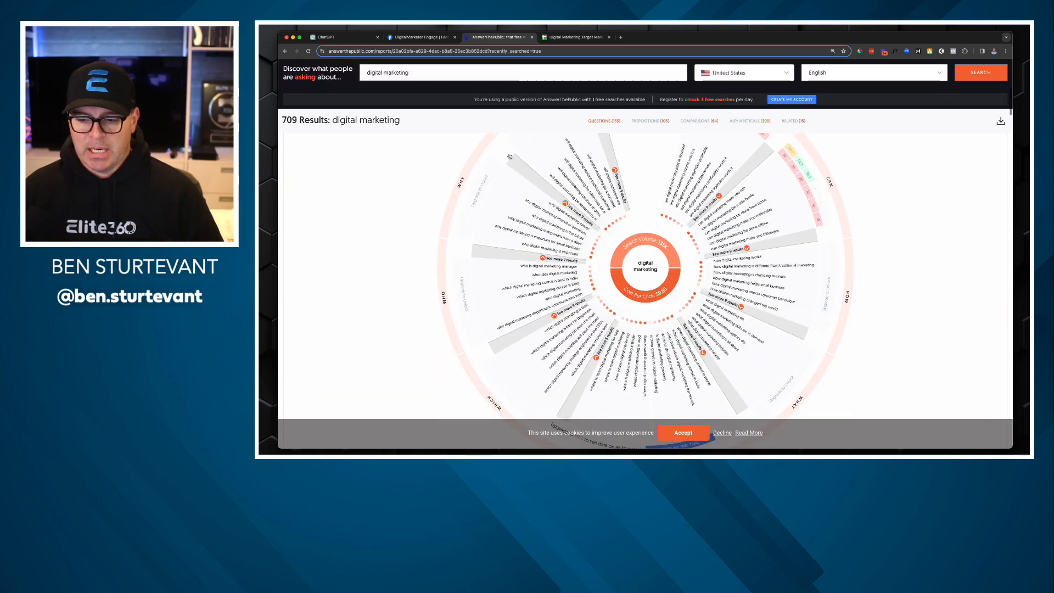
type("w")
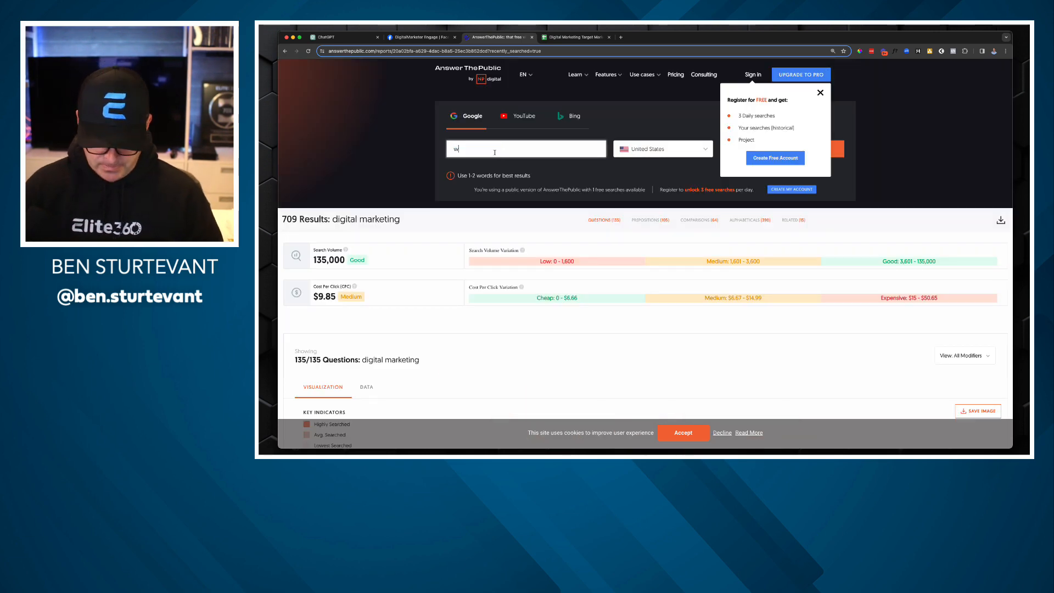
type("eight loss")
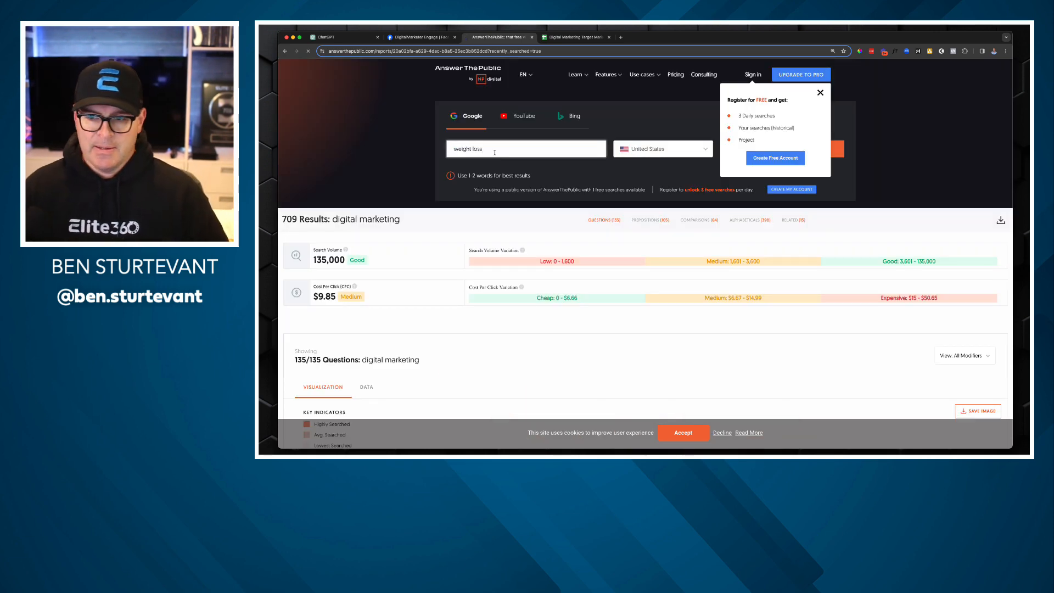
left_click(773, 157)
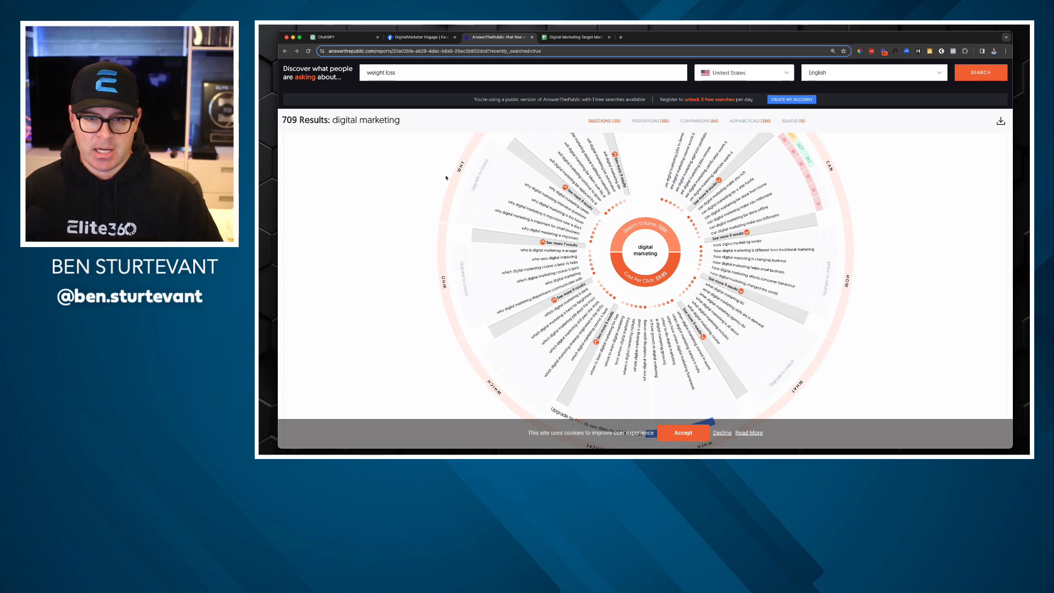
double_click(380, 73)
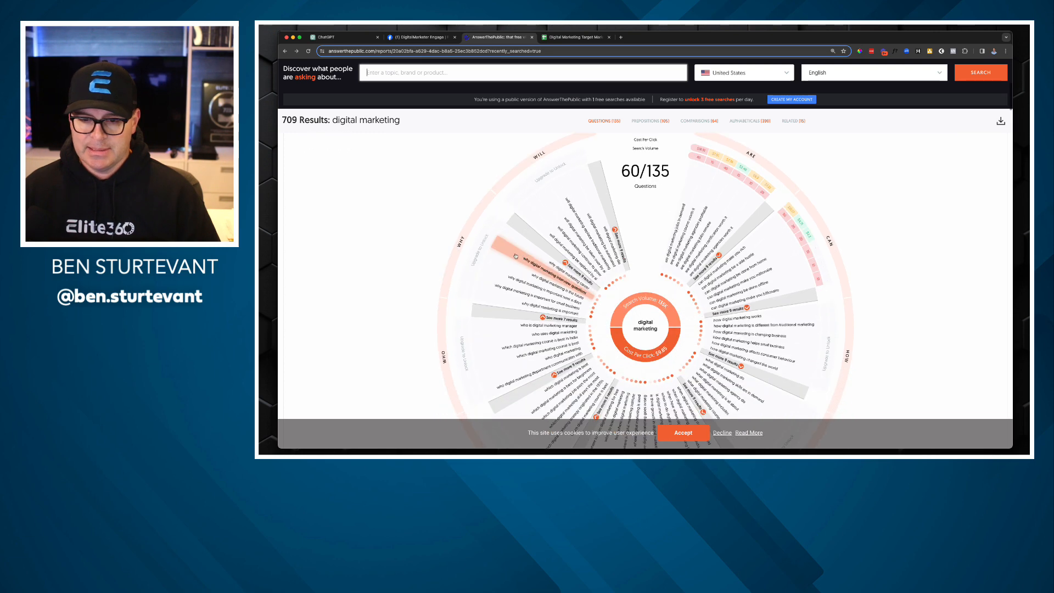
scroll("down", 3)
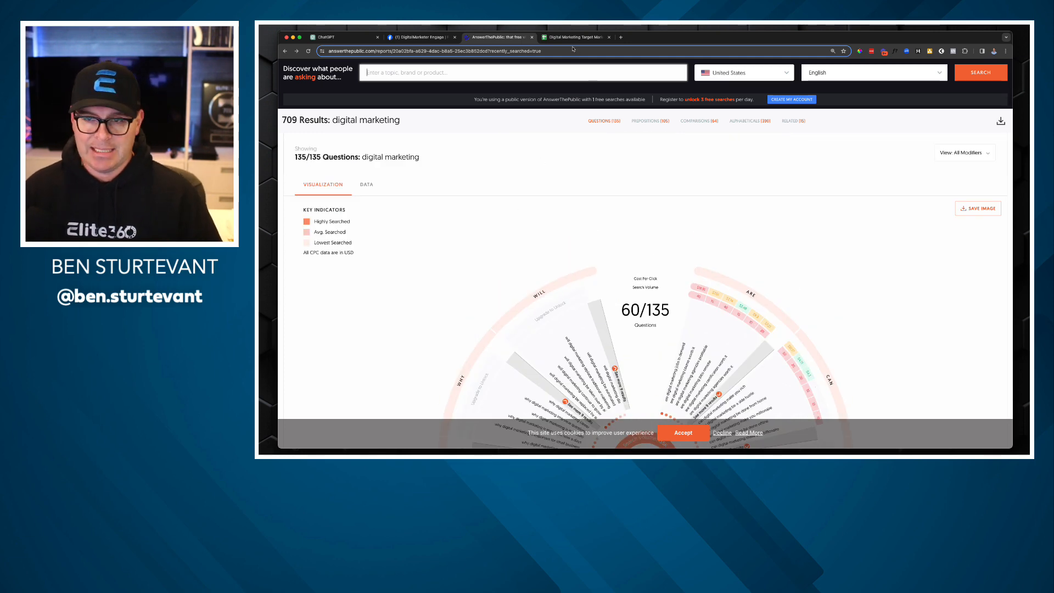
- Review the research sheet's Main Pain Points and Influencers column headings
left_click(344, 37)
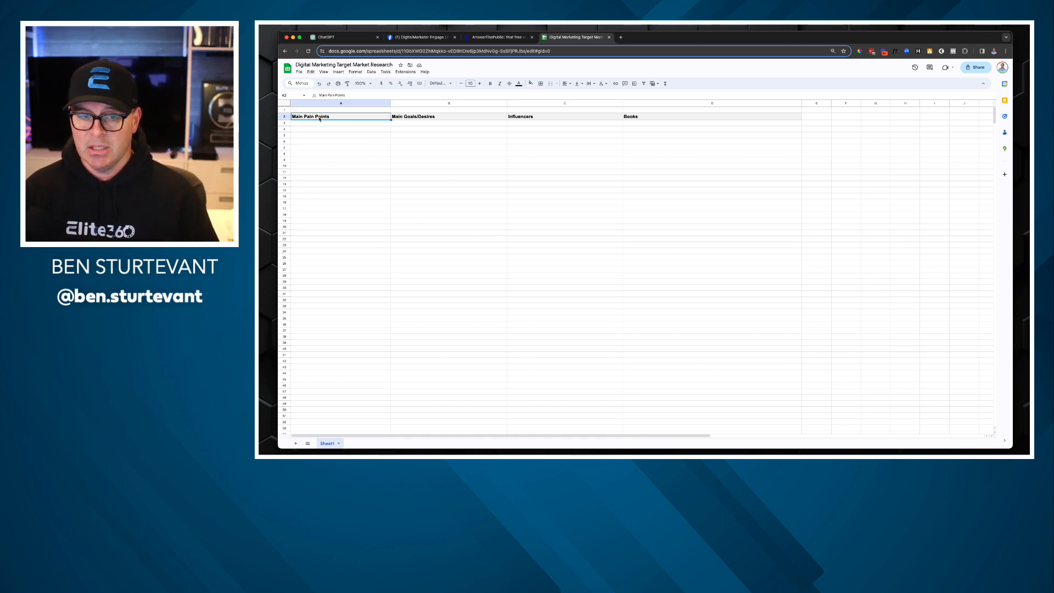
left_click(564, 117)
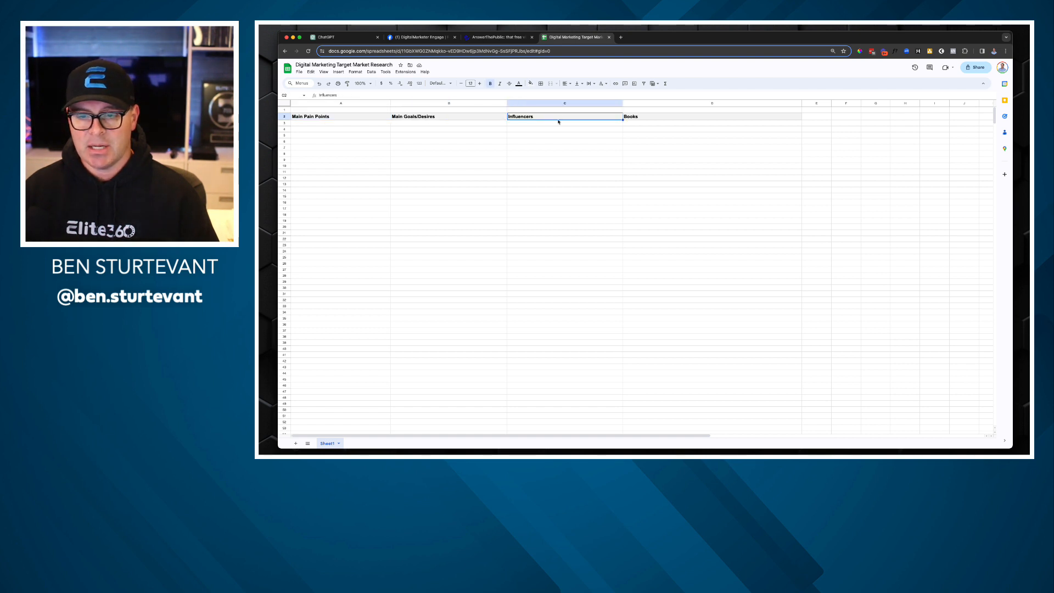
left_click(325, 37)
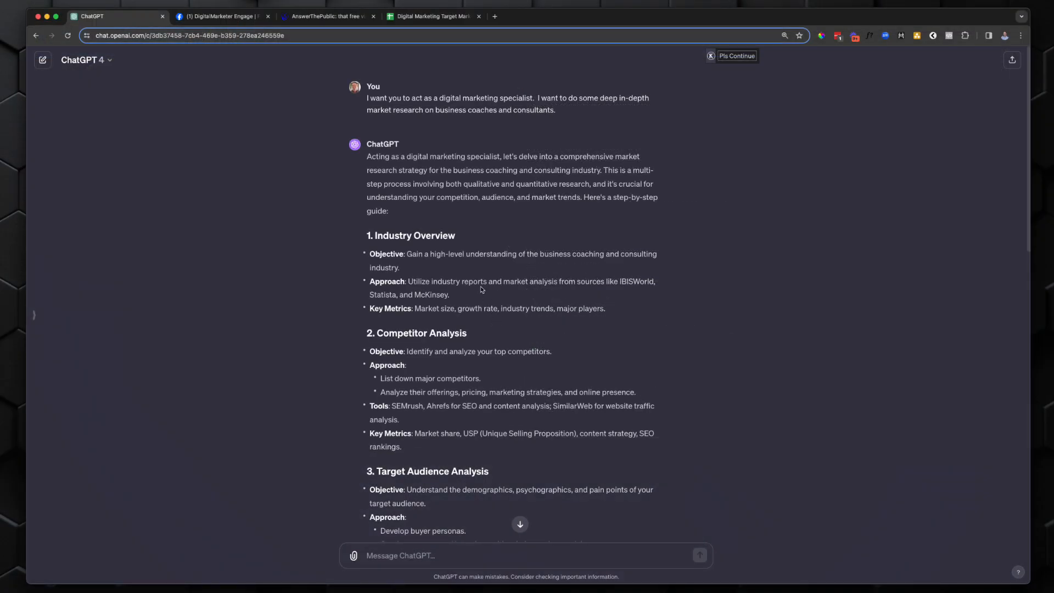
mouse_move(370, 179)
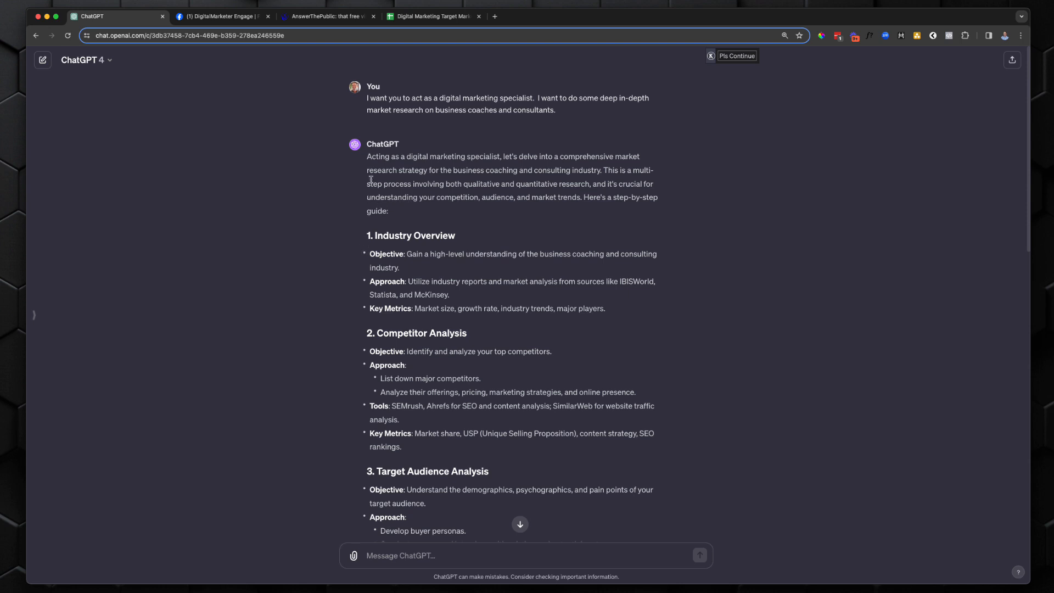
scroll("down", 3)
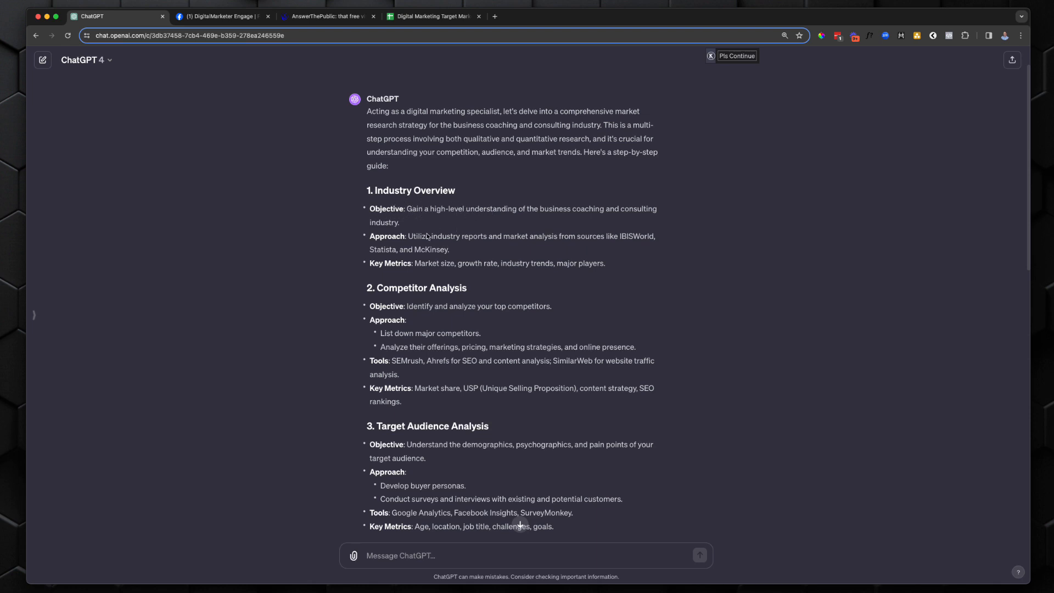
scroll("down", 3)
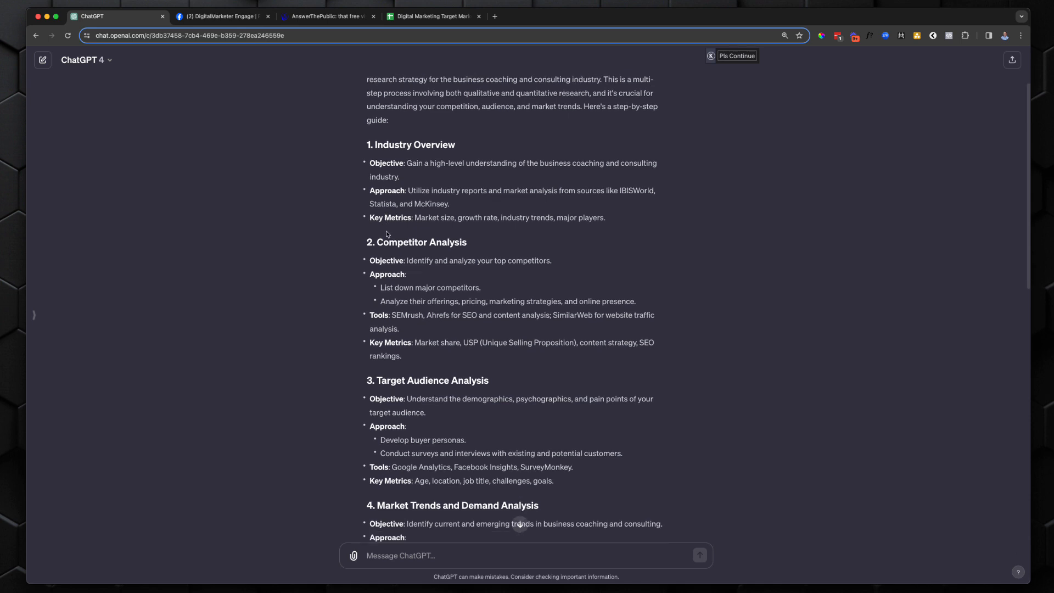
scroll("down", 3)
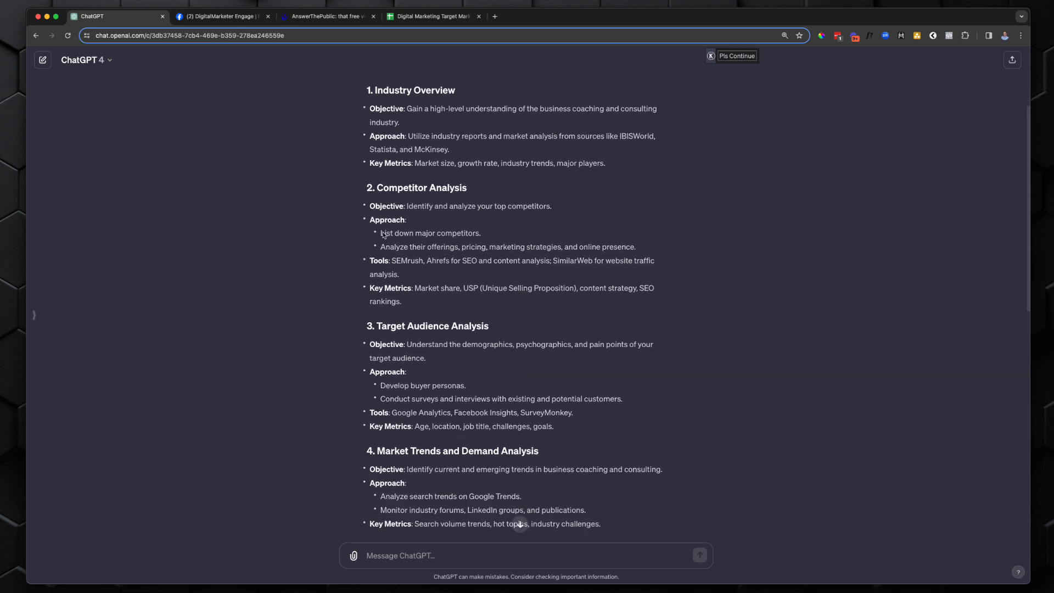
scroll("down", 3)
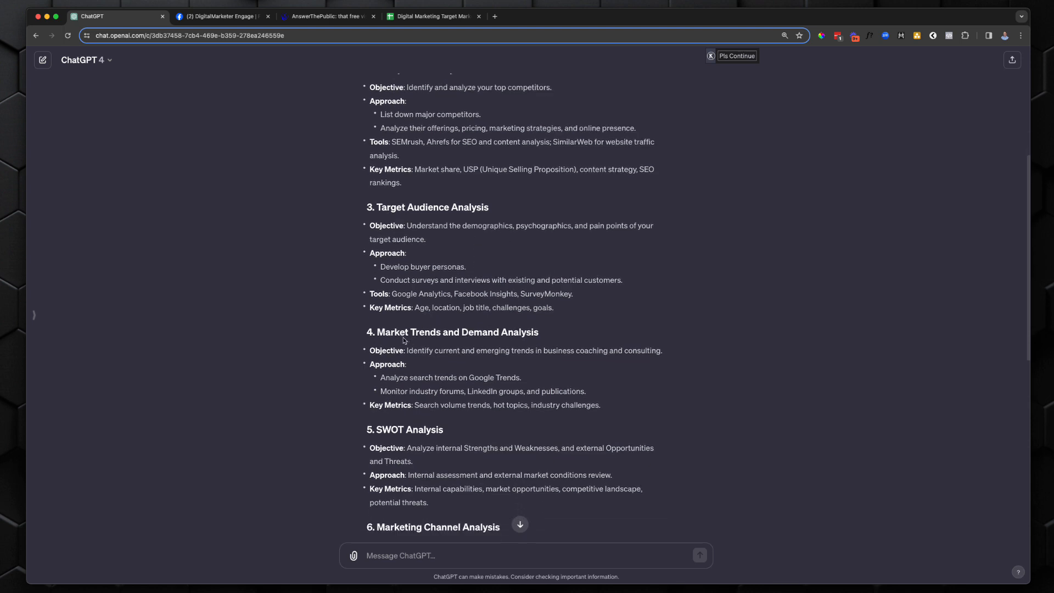
scroll("down", 3)
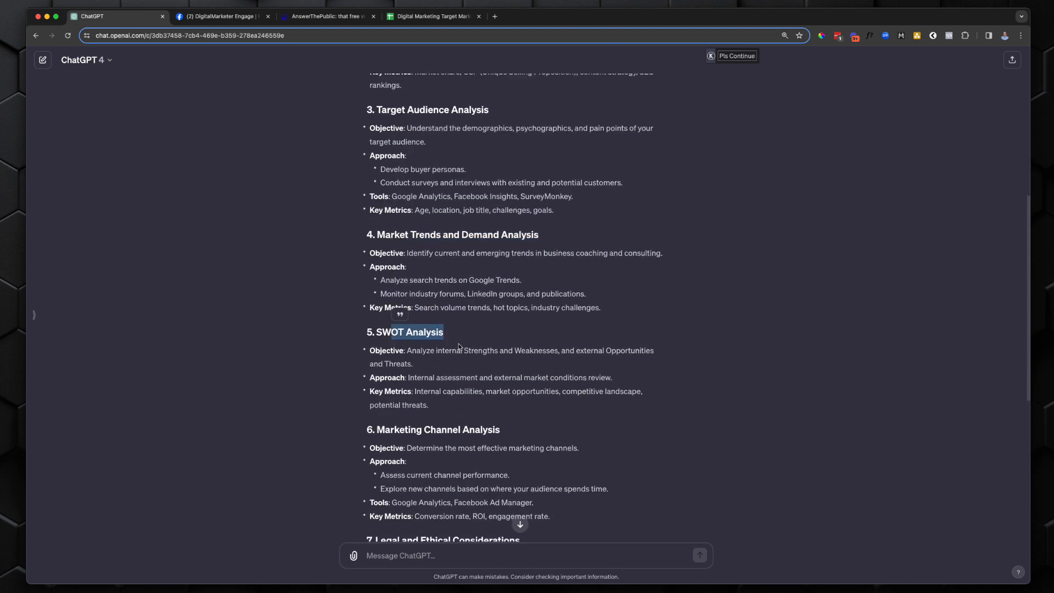
scroll("down", 3)
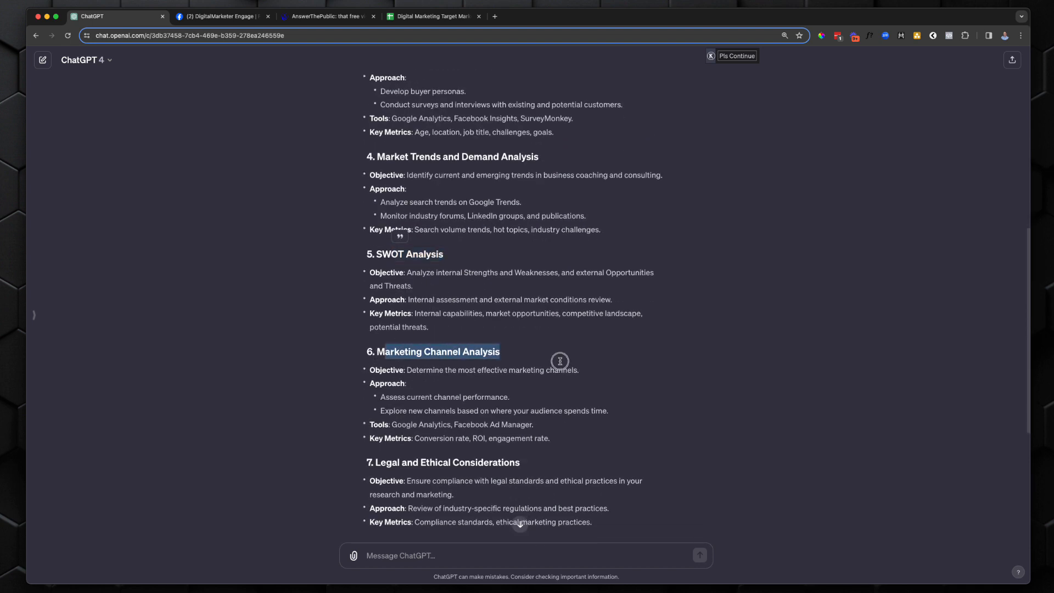
scroll("down", 3)
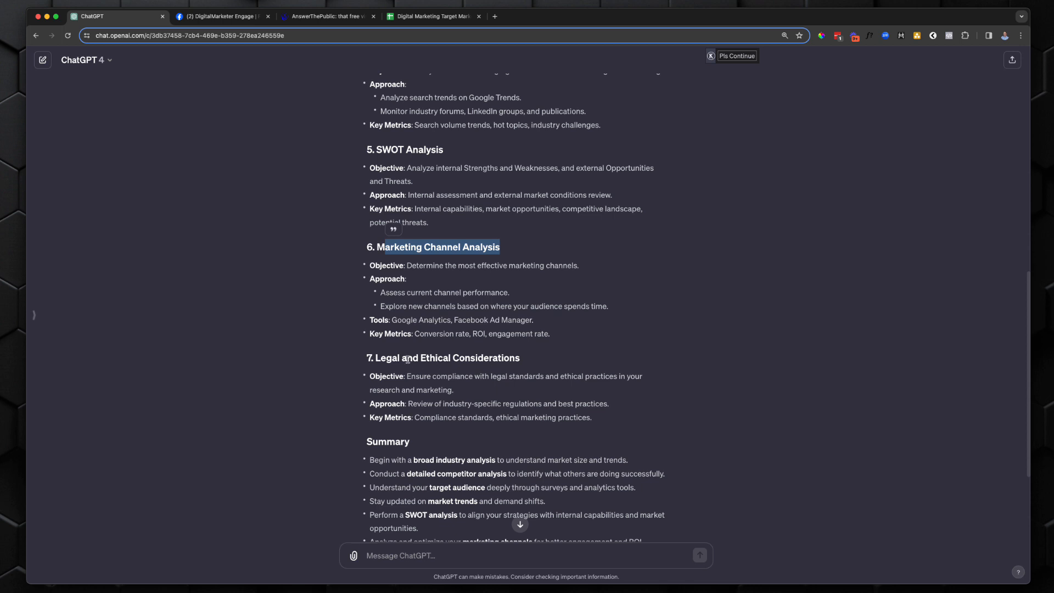
scroll("up", 3)
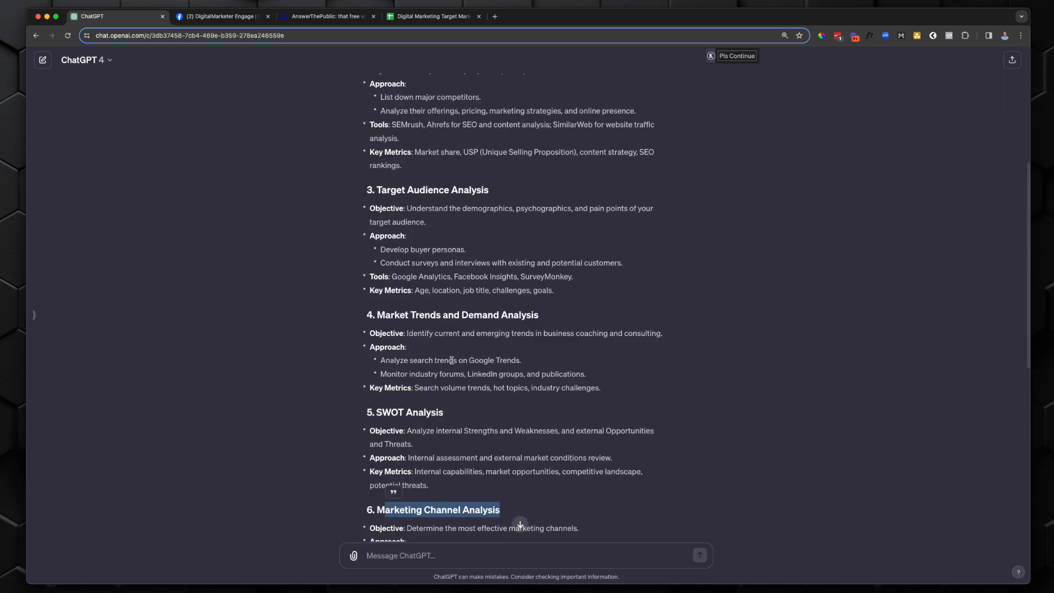
scroll("up", 3)
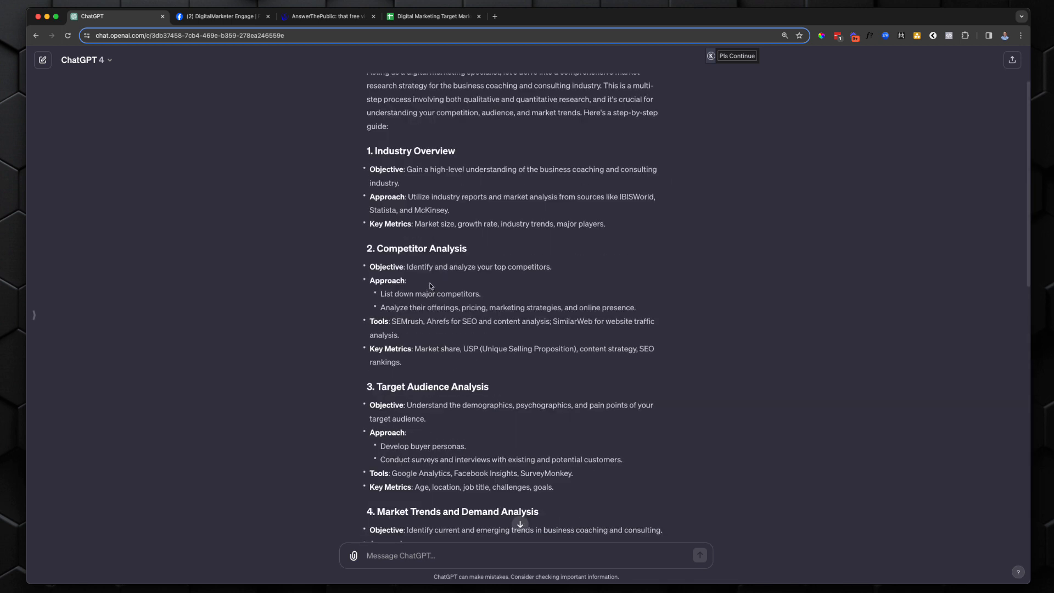
mouse_move(430, 242)
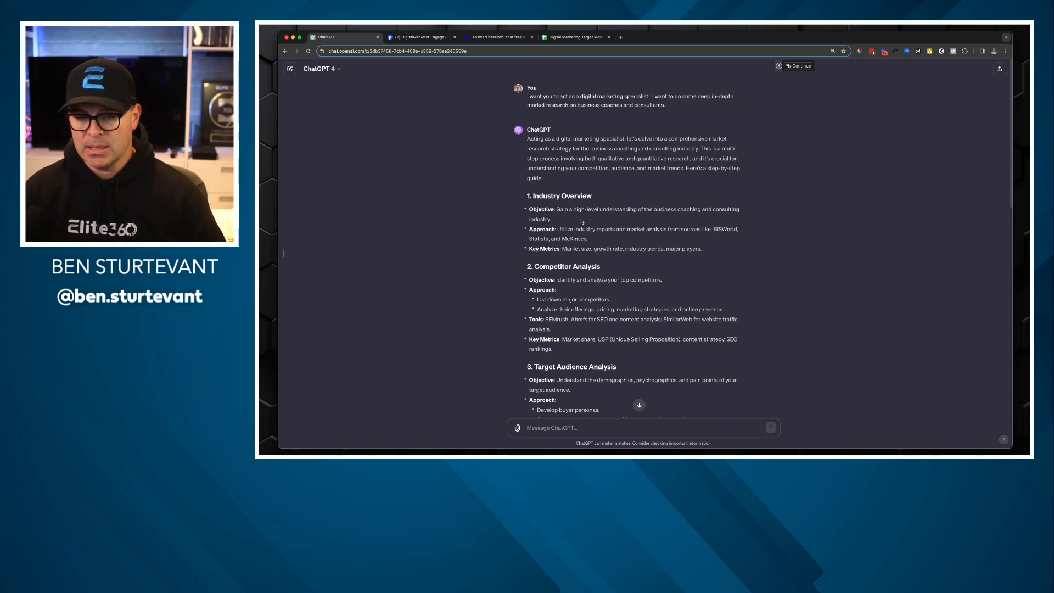
mouse_move(665, 262)
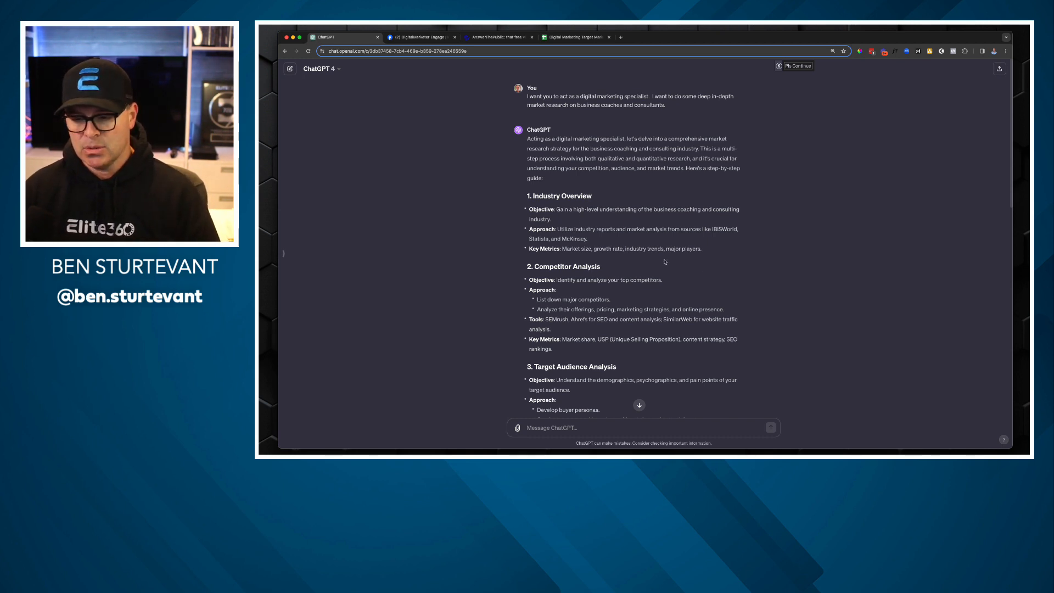
mouse_move(685, 256)
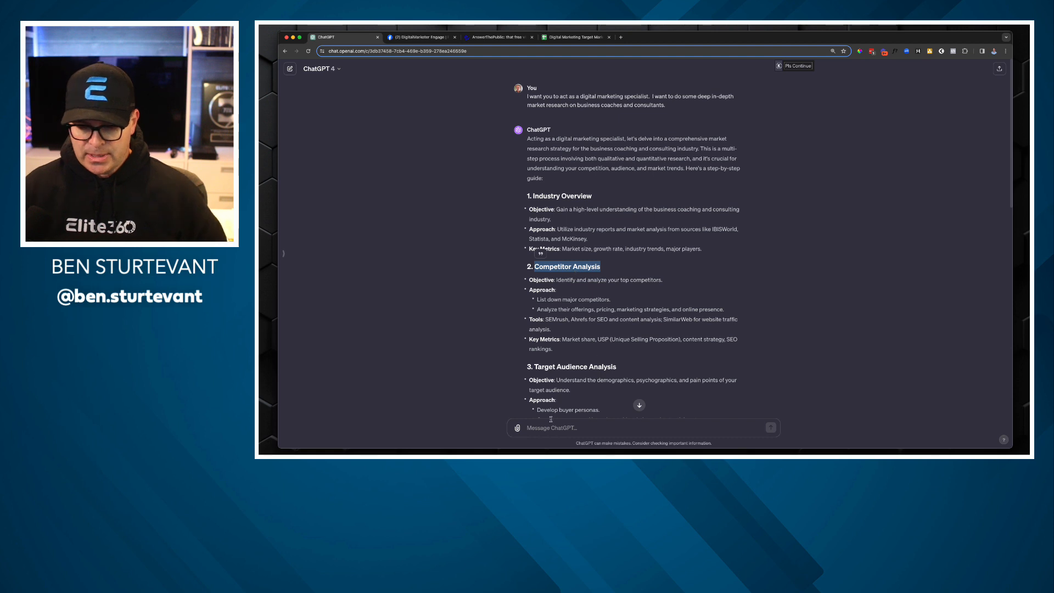
- Start a follow-up prompt with 'Can', checking the spreadsheet columns in between
type("Can you give me a")
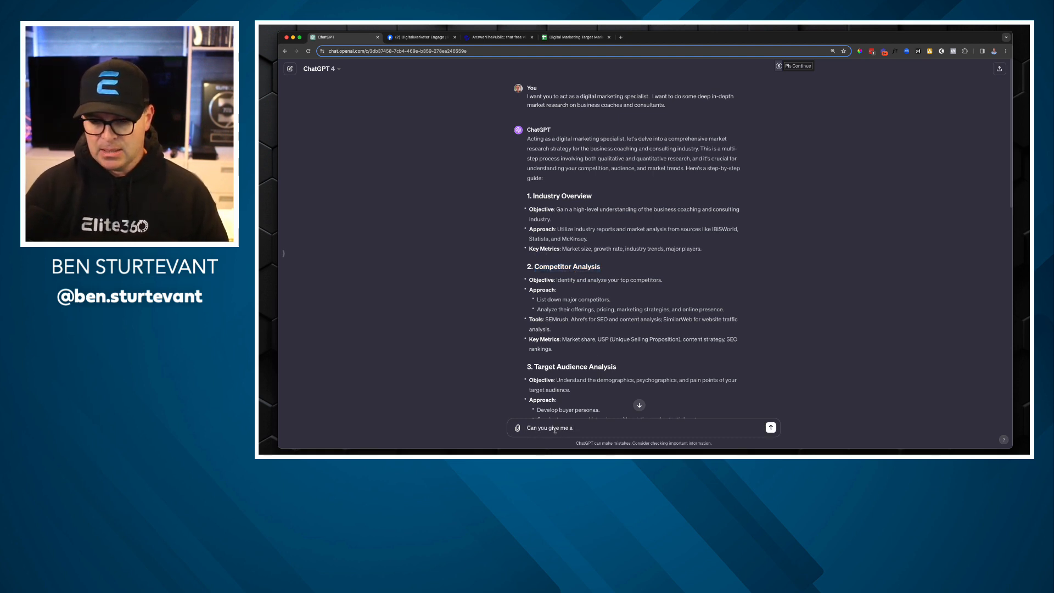
left_click(574, 37)
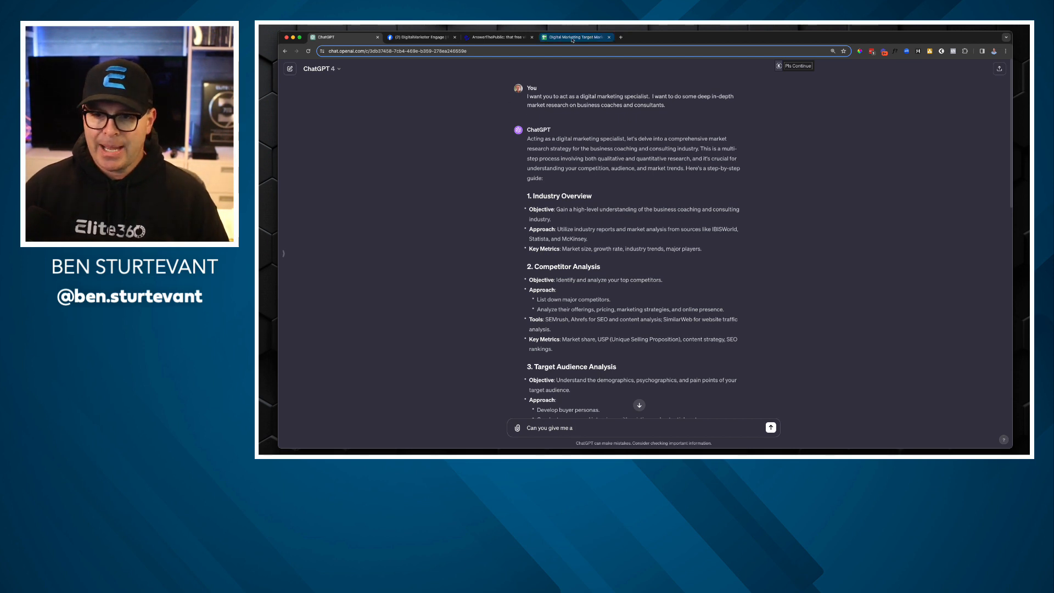
left_click(574, 38)
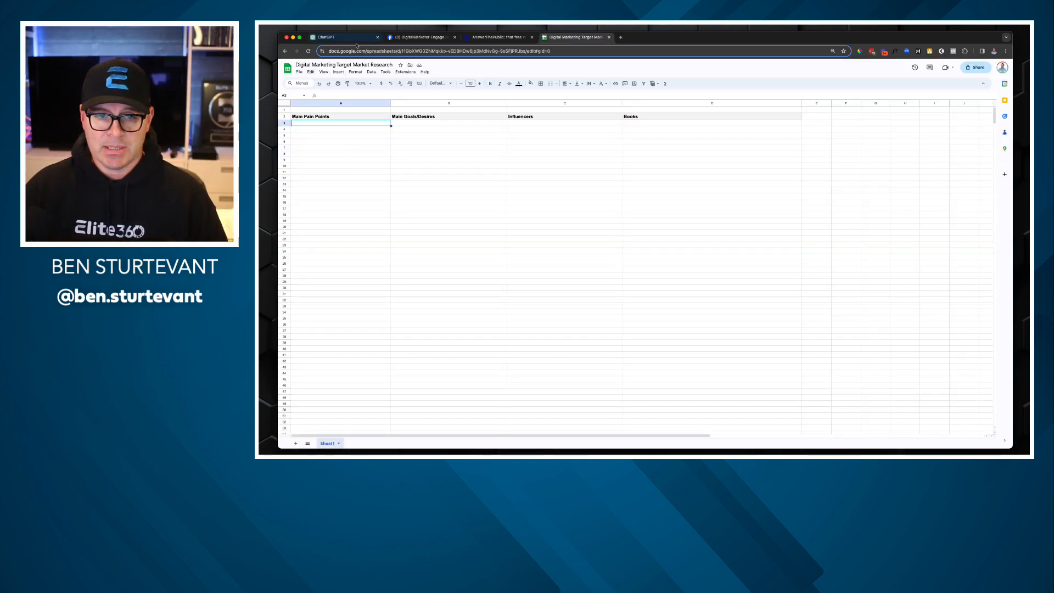
left_click(342, 38)
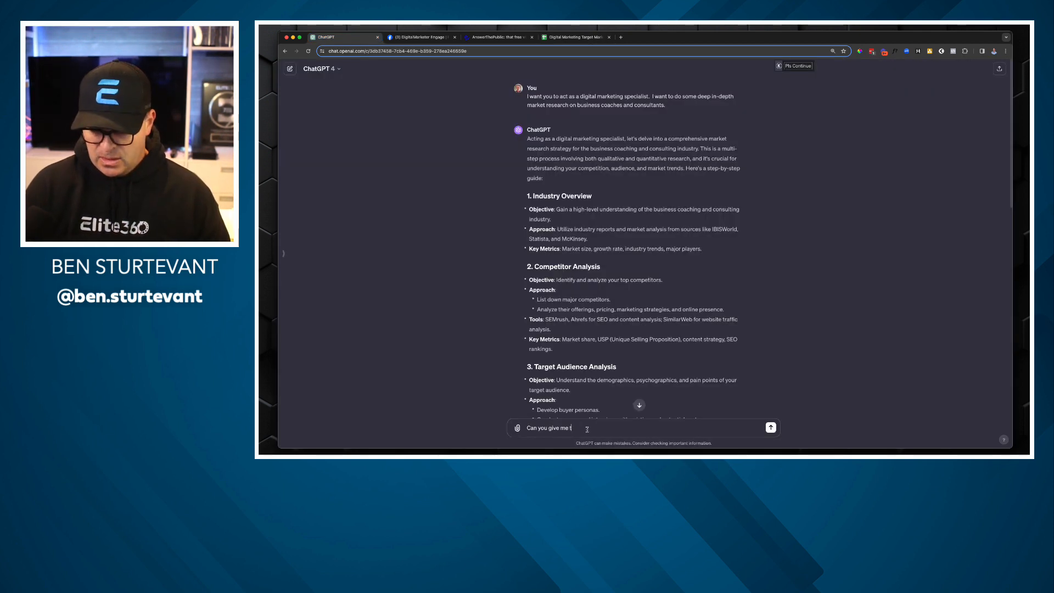
- Ask ChatGPT for the top 10 pain points that online coaches and consultants face
type("he top 10 pa")
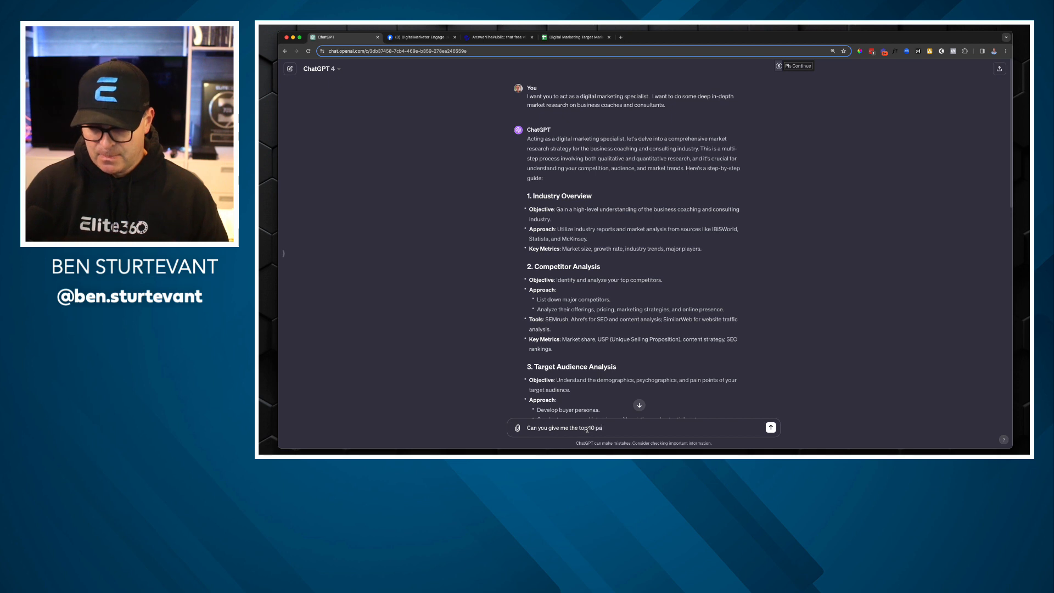
type("pain points that online coaches and consultants str")
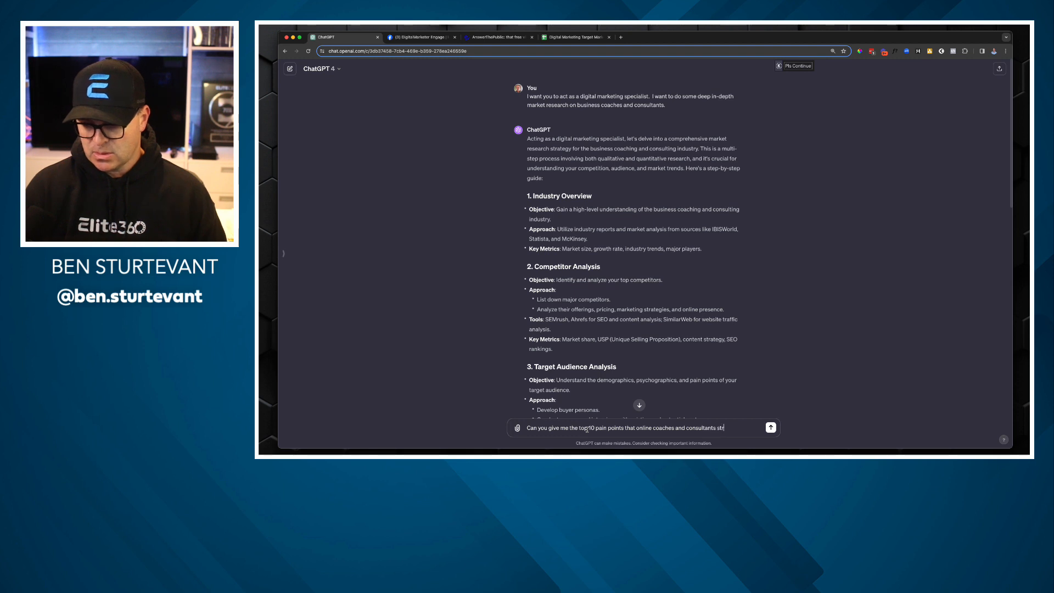
left_click(770, 427)
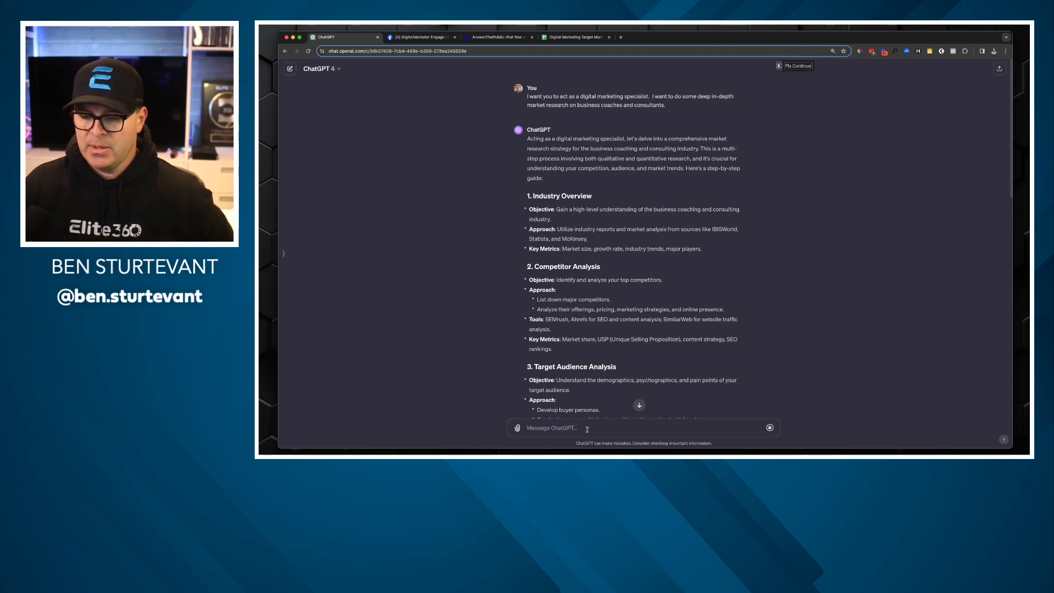
- Read through the ten pain points reply with their challenges and sub-issues
scroll("down", 3)
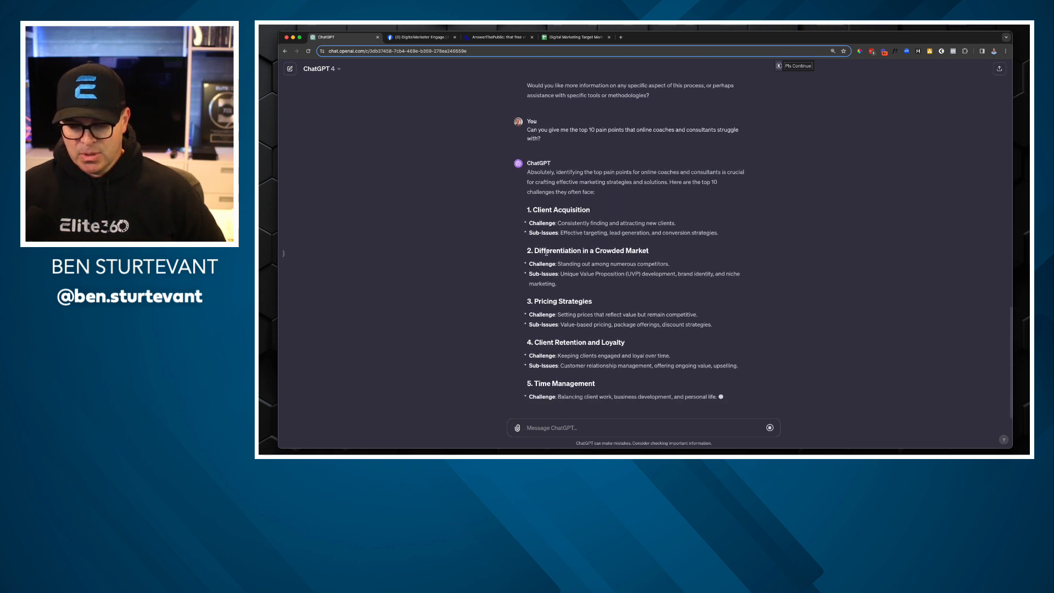
scroll("down", 3)
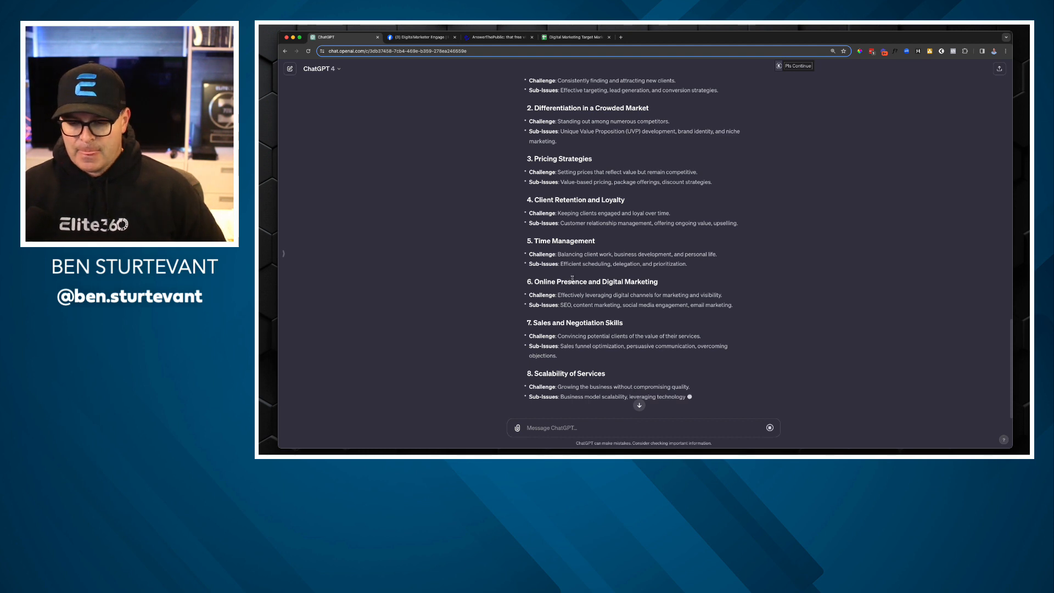
scroll("down", 3)
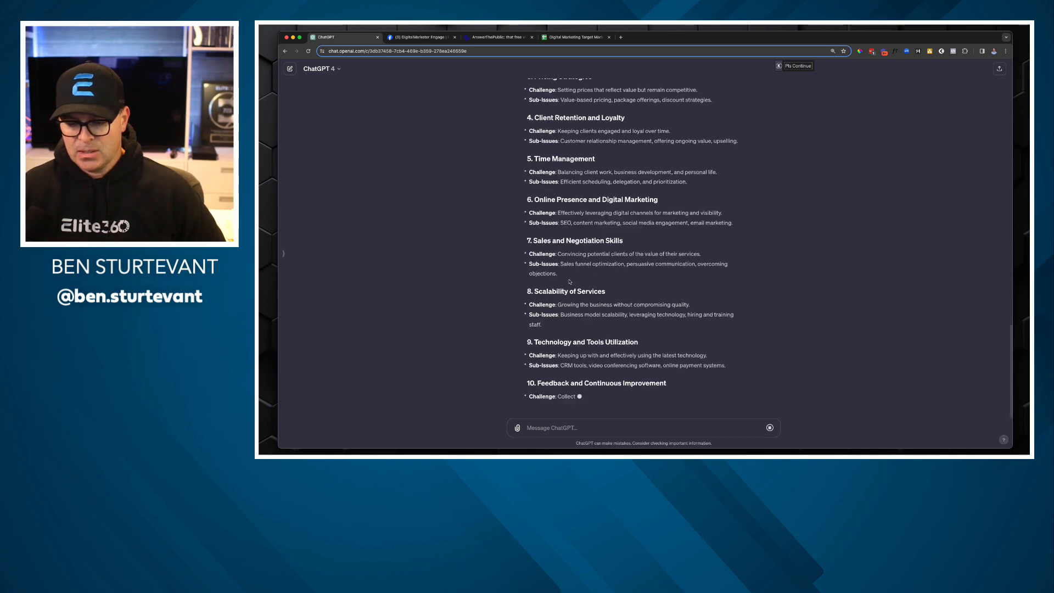
scroll("down", 3)
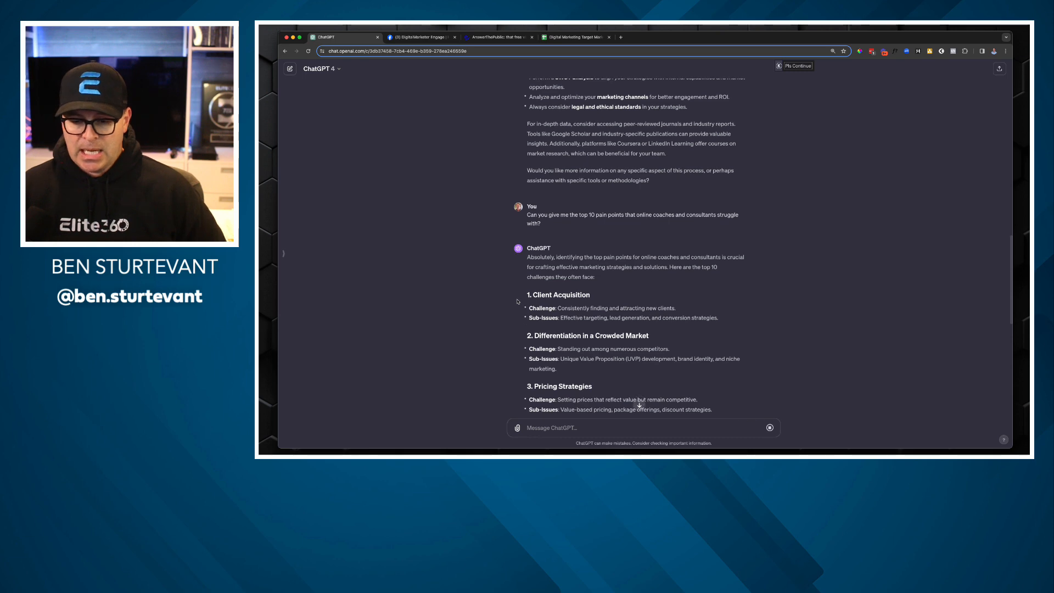
scroll("down", 3)
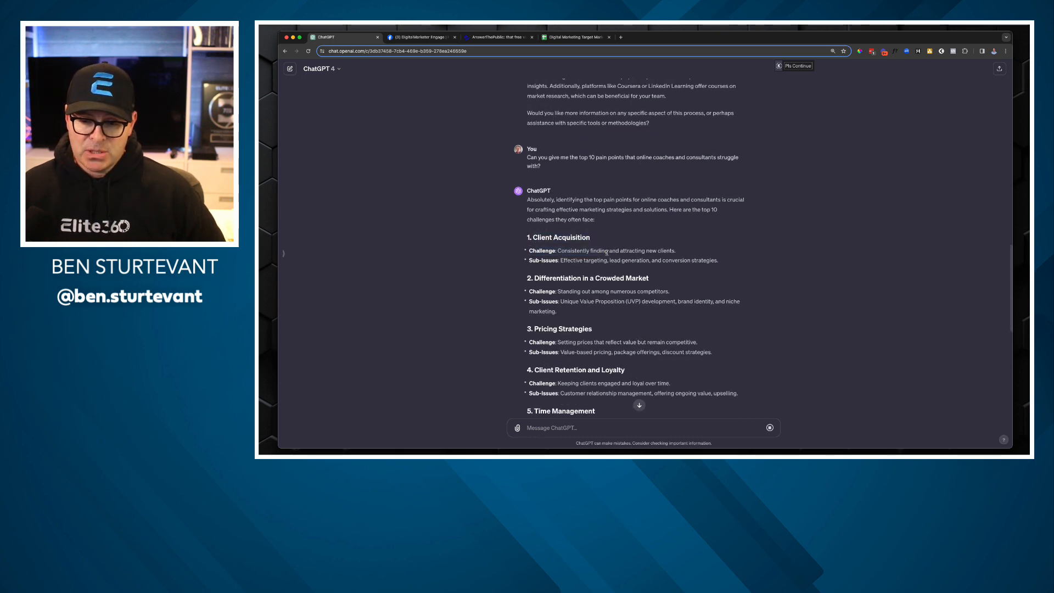
scroll("down", 3)
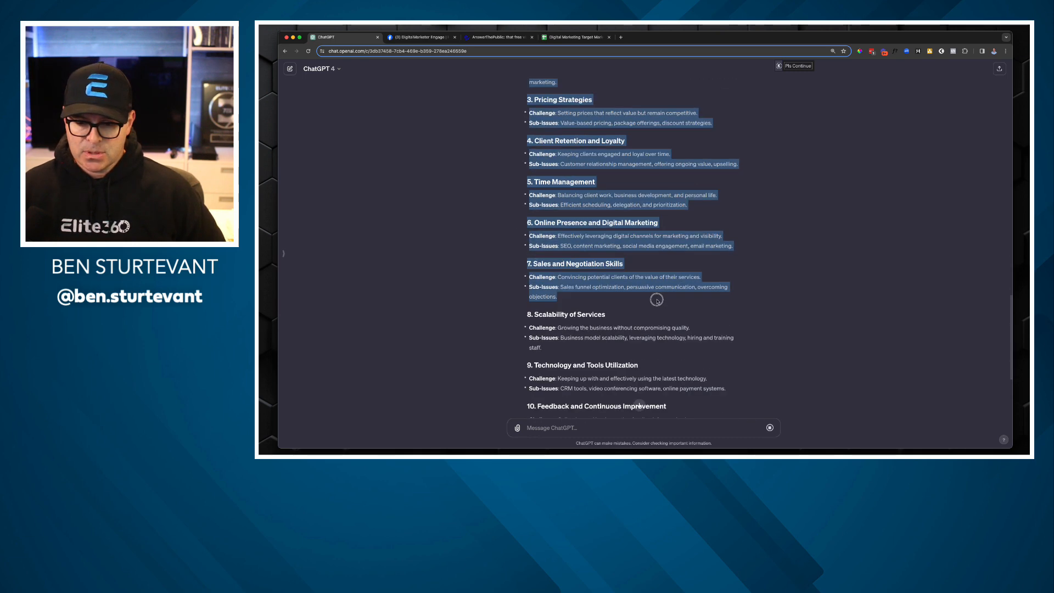
scroll("down", 3)
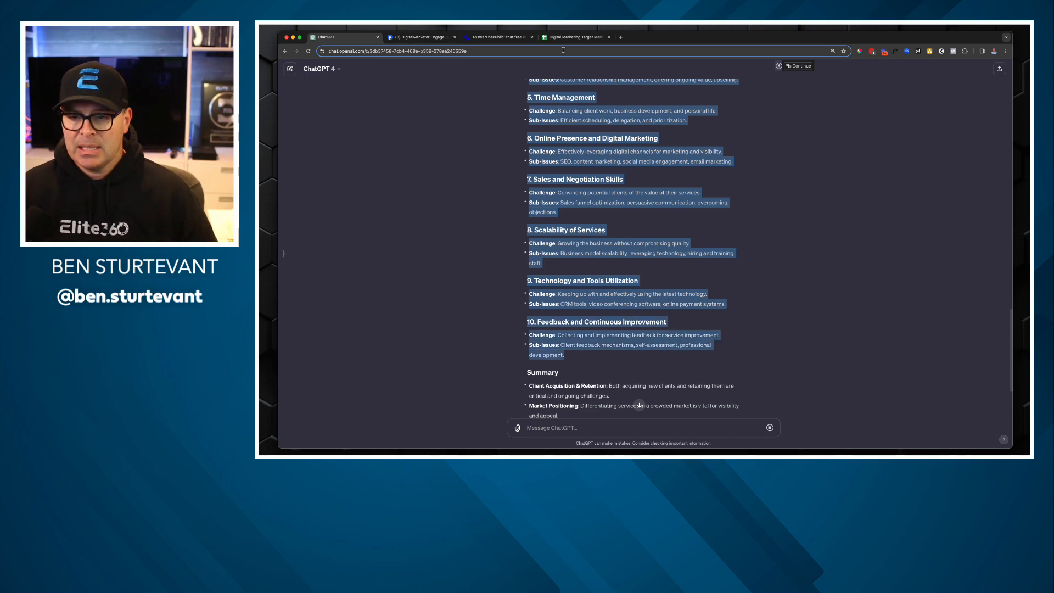
- Place the pasted pain points under Main Pain Points and widen column A to fit them
left_click(574, 38)
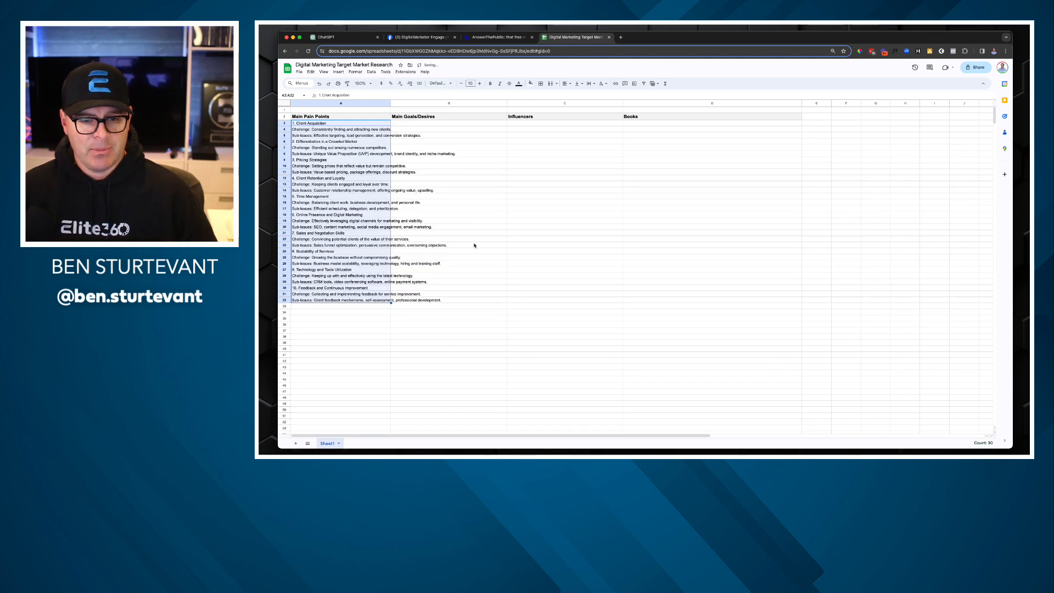
left_click(471, 244)
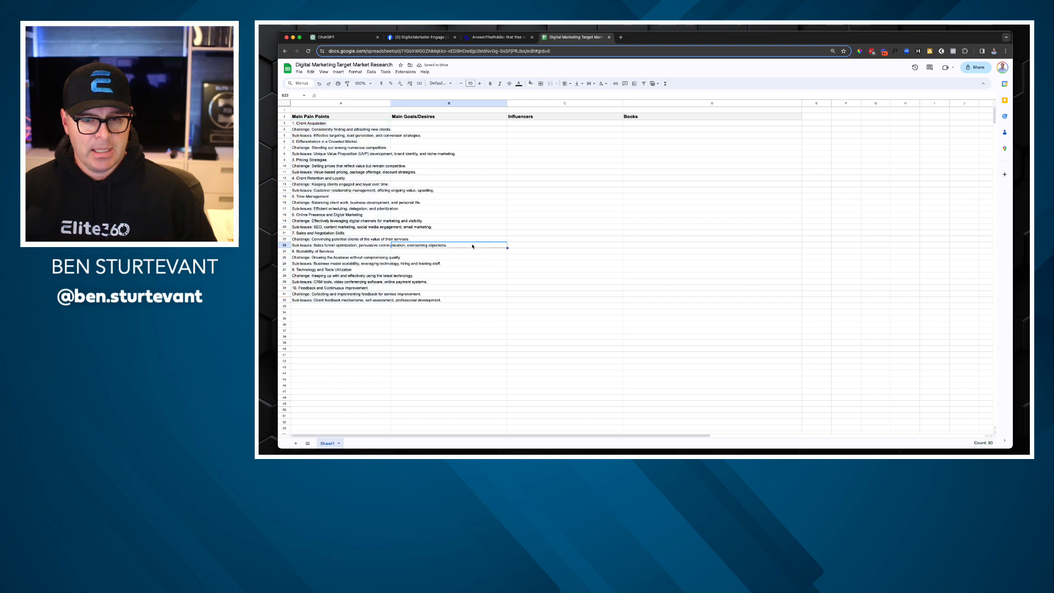
left_click_drag(507, 103, 476, 103)
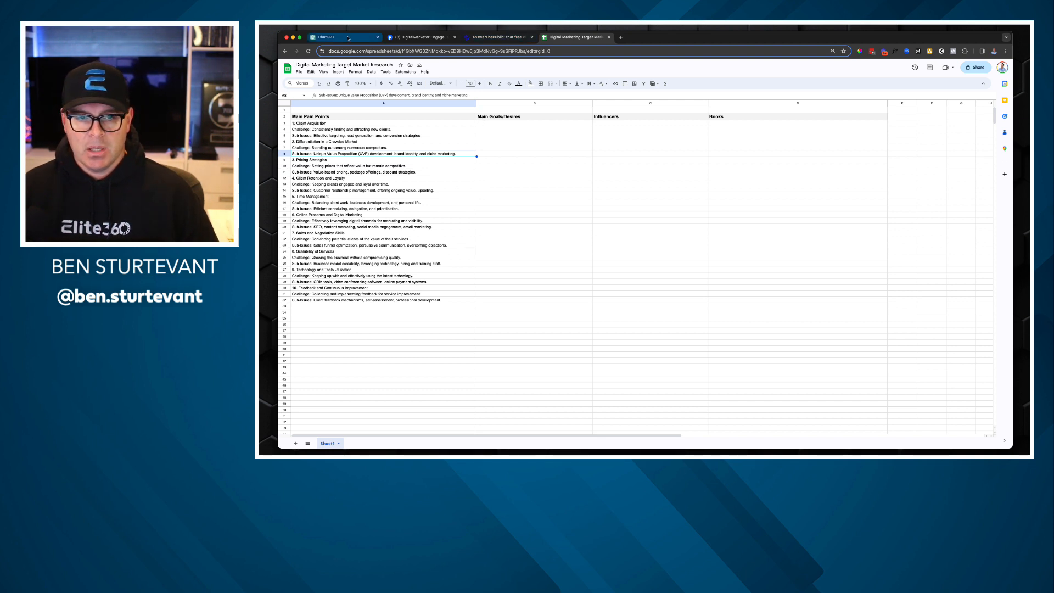
left_click(343, 37)
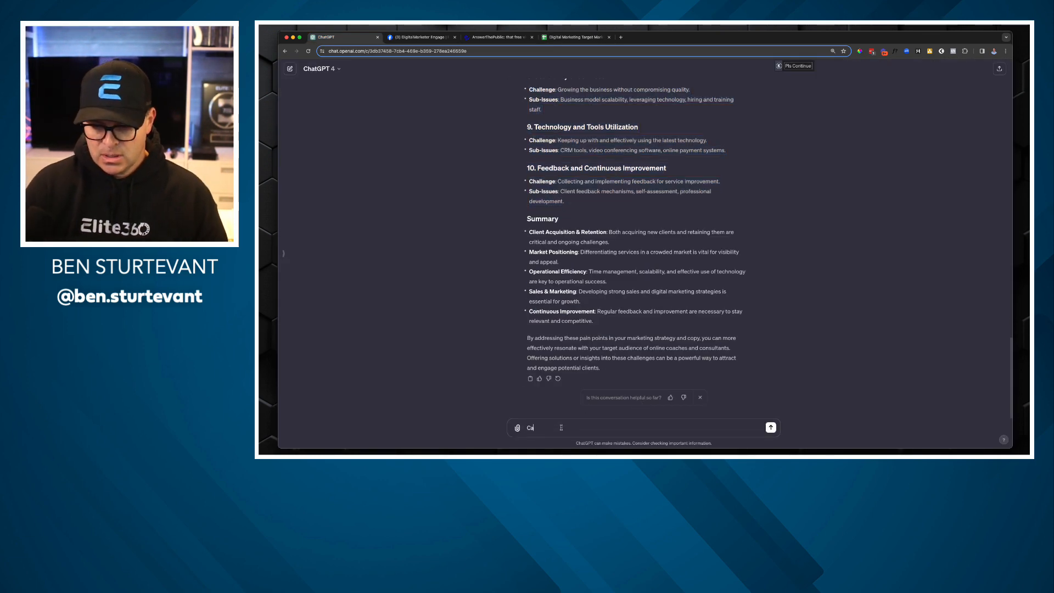
- Ask ChatGPT 'Can you give me their top 10 goals and desires' and return to the spreadsheet
type("Can you give me")
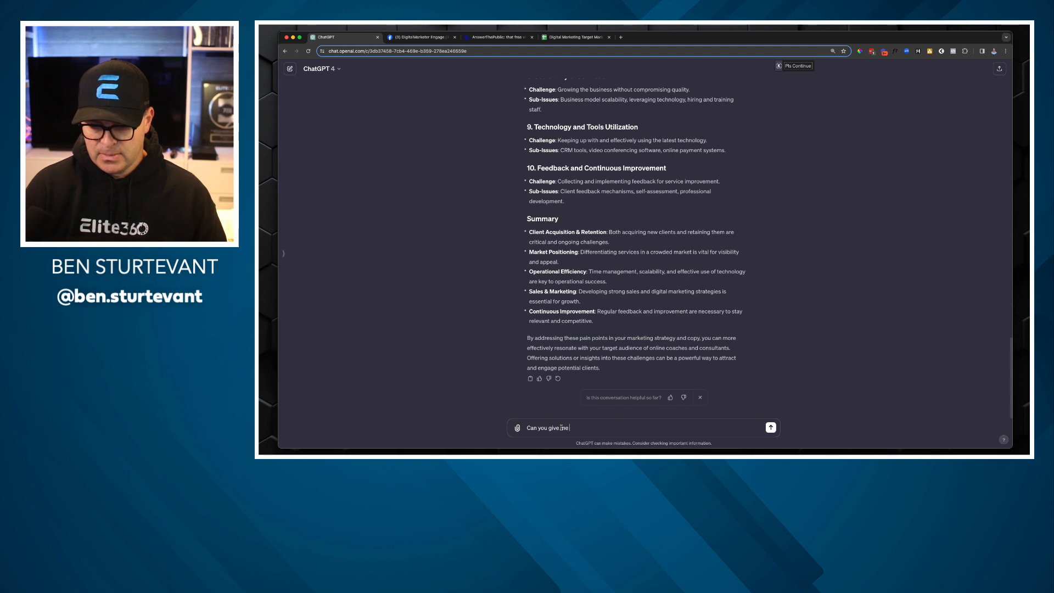
type("their top 10")
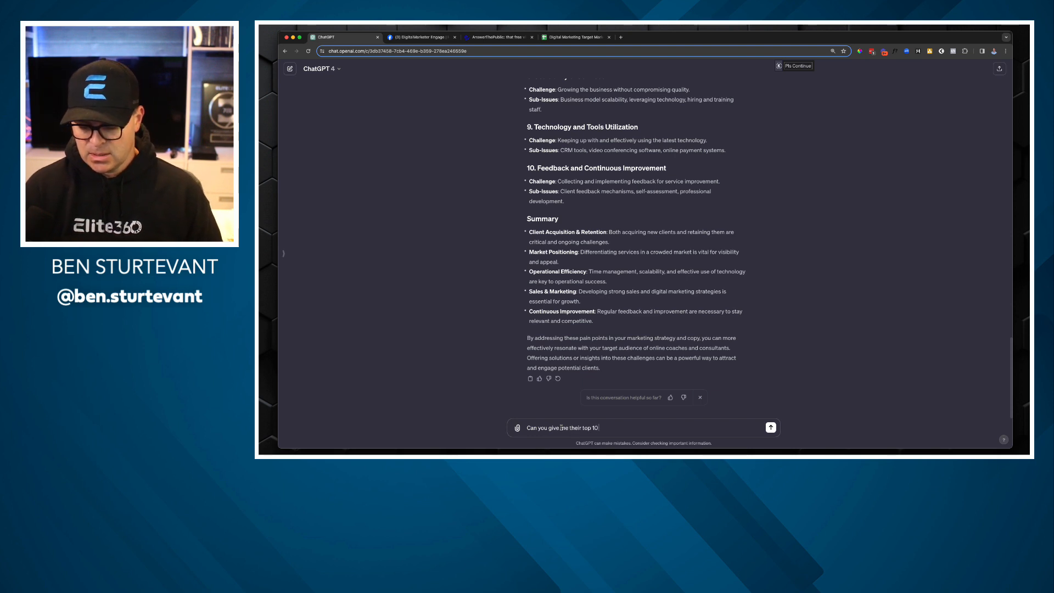
type("goals and e")
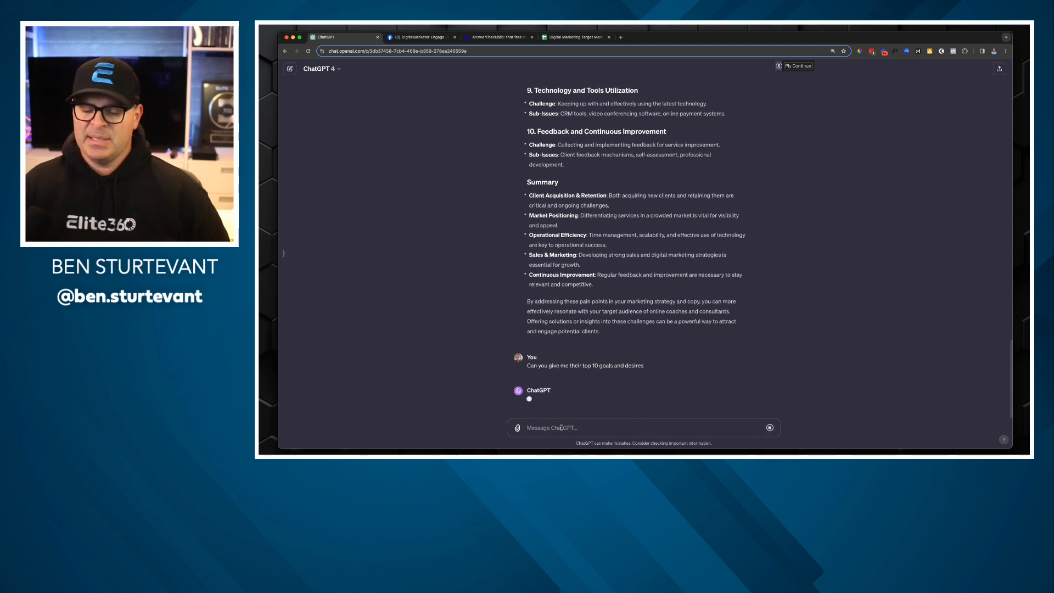
left_click(498, 38)
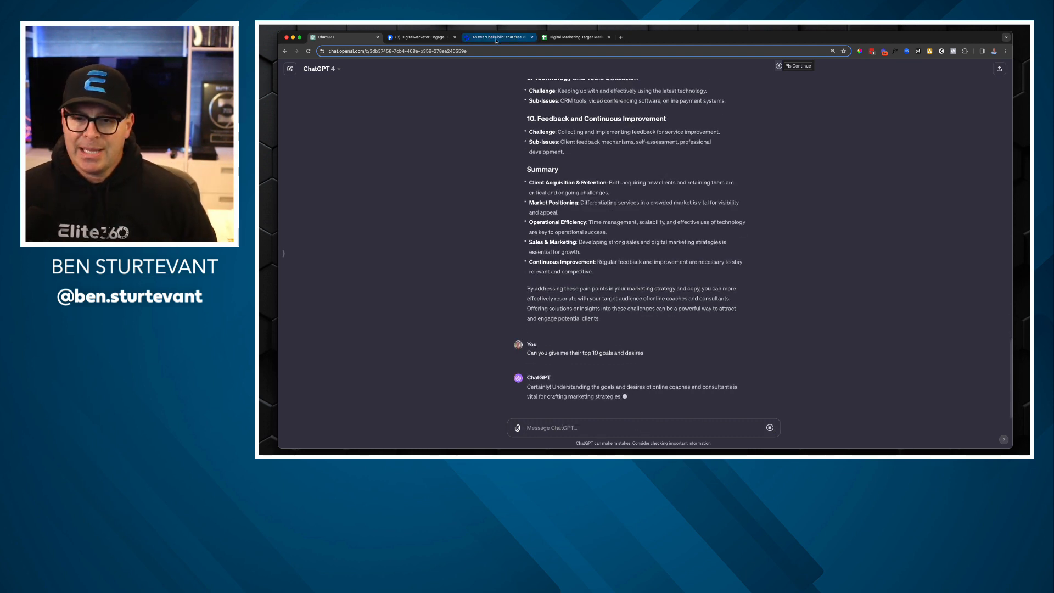
left_click(574, 38)
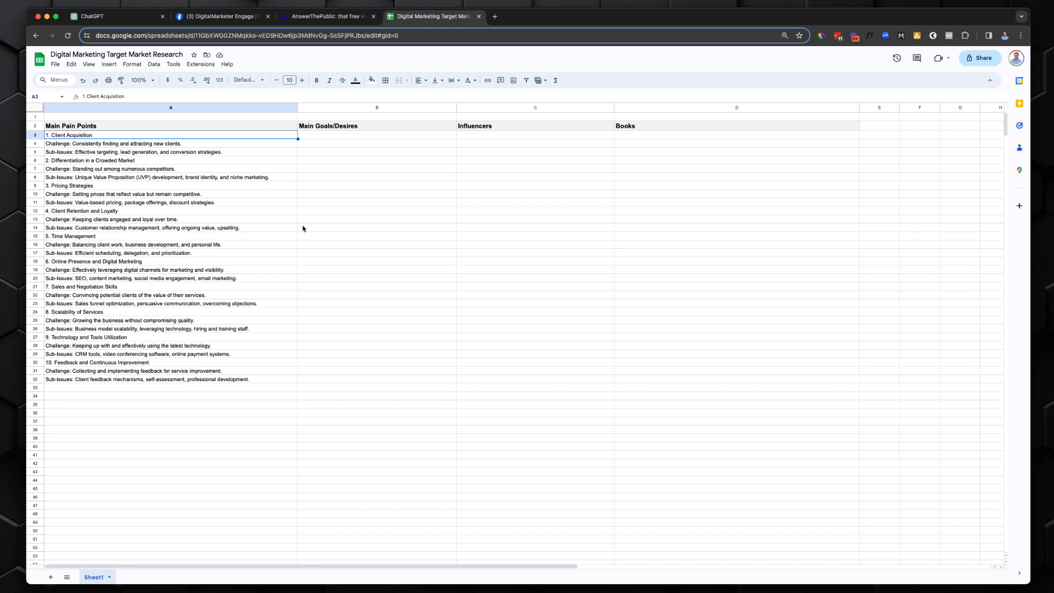
- Zoom the sheet to 150% and bold the 1. Client Acquisition heading, readying a fill colour
left_click(139, 79)
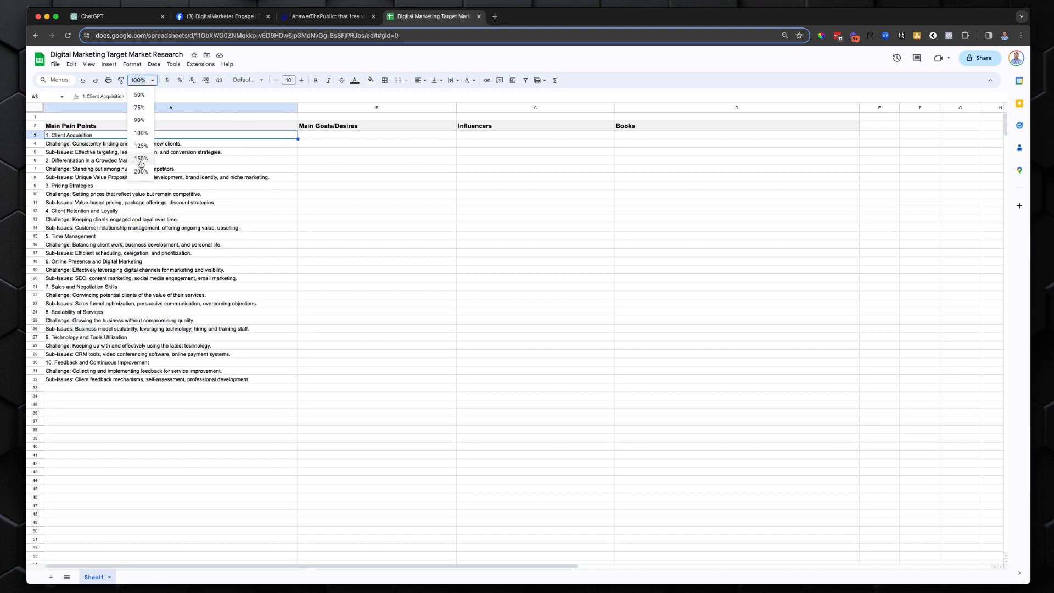
left_click(139, 158)
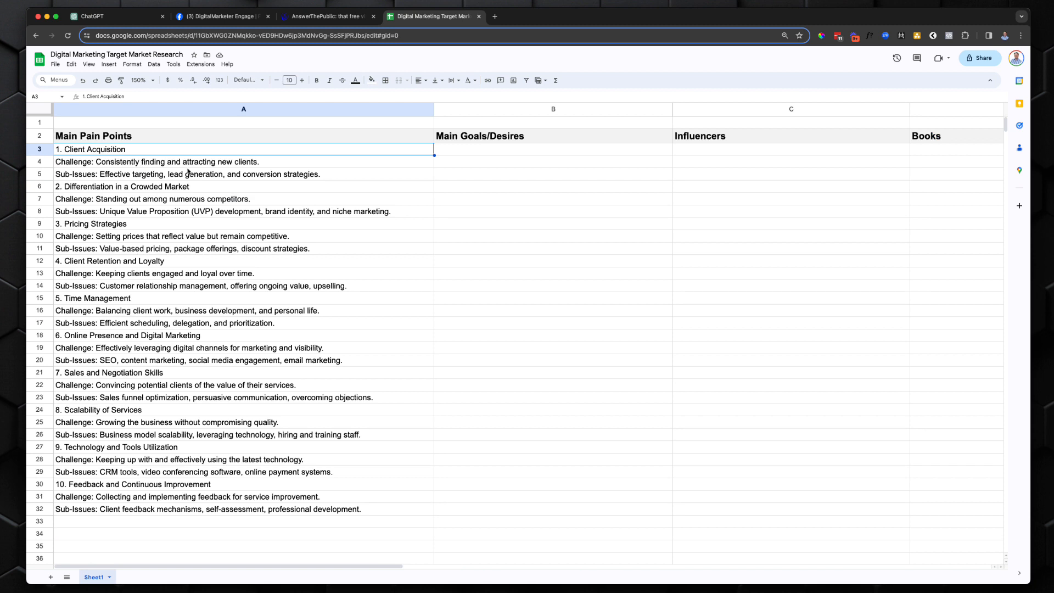
mouse_move(201, 166)
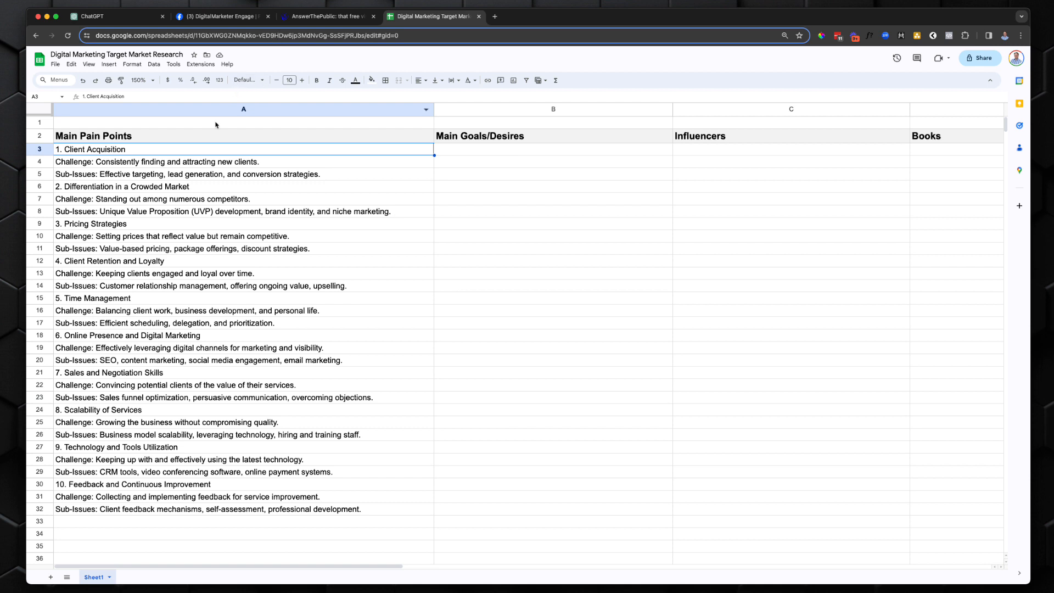
mouse_move(145, 157)
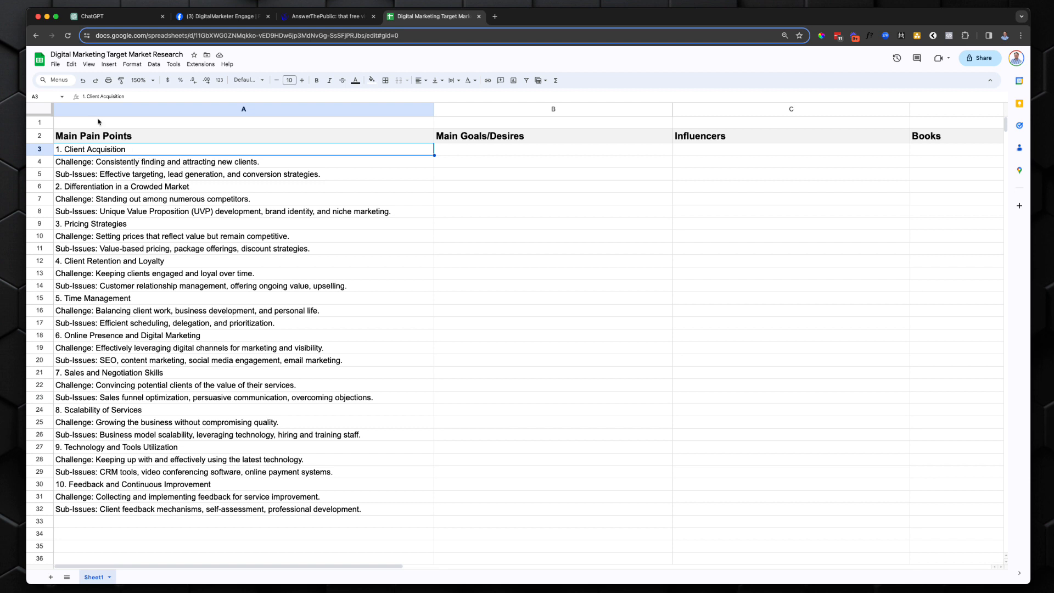
left_click(316, 80)
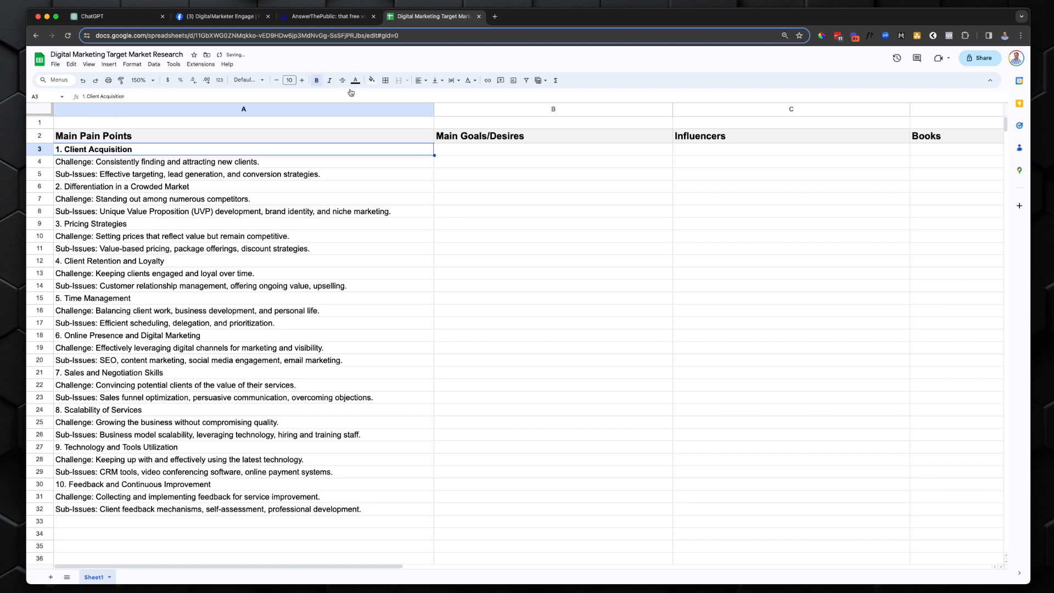
left_click(371, 80)
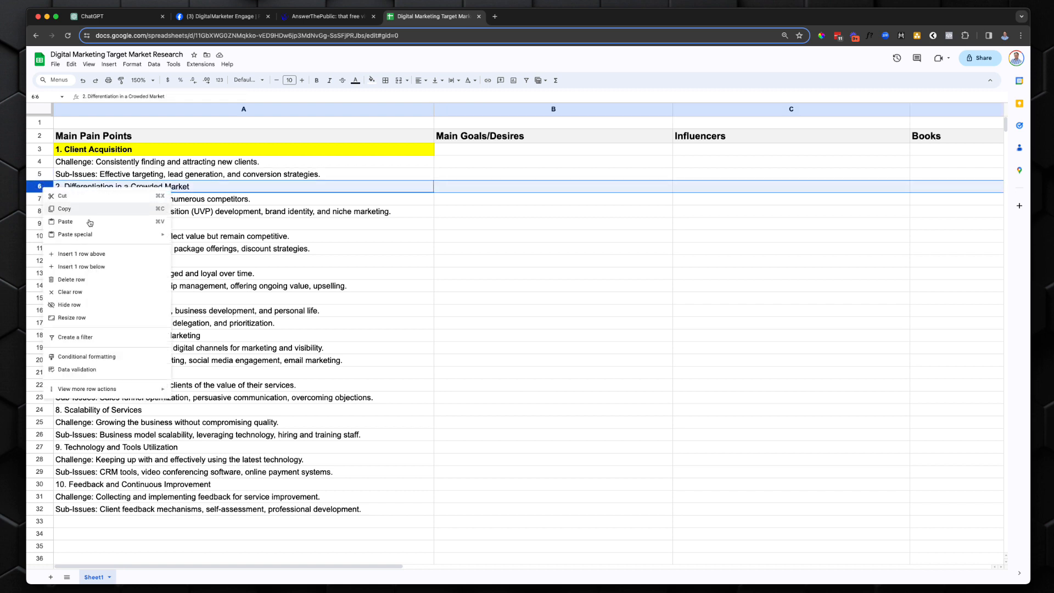
- Insert a row above Differentiation and note '-lead magnets, nurture, automation' in it
left_click(82, 254)
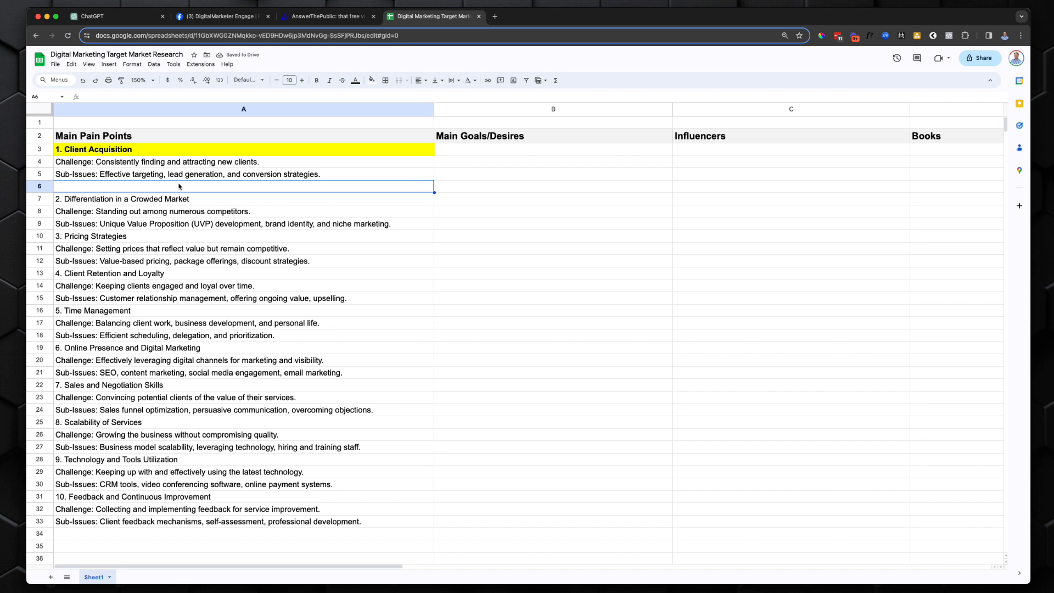
type("-")
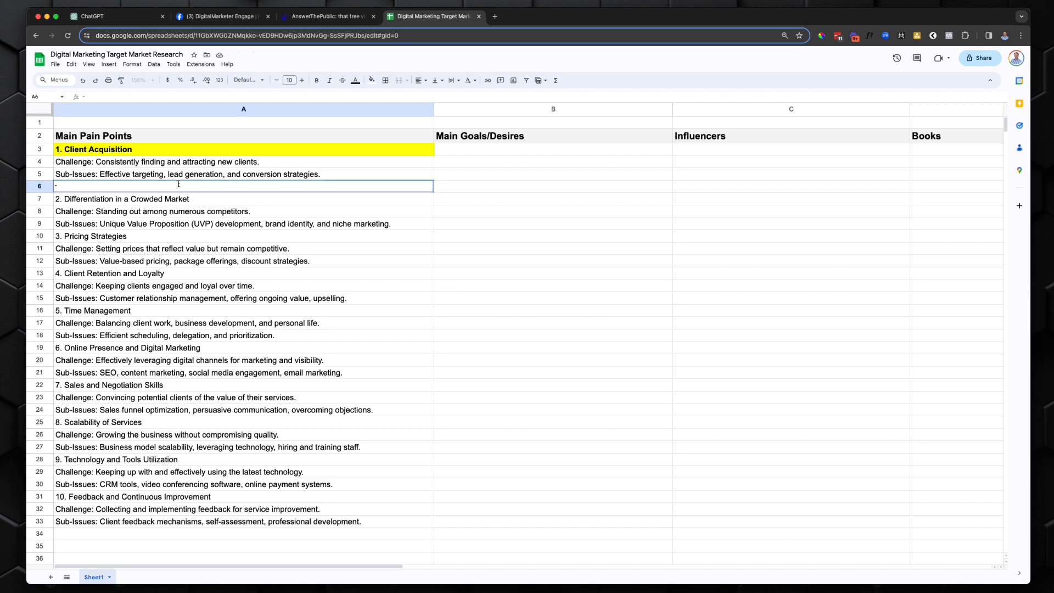
type("-lead magn")
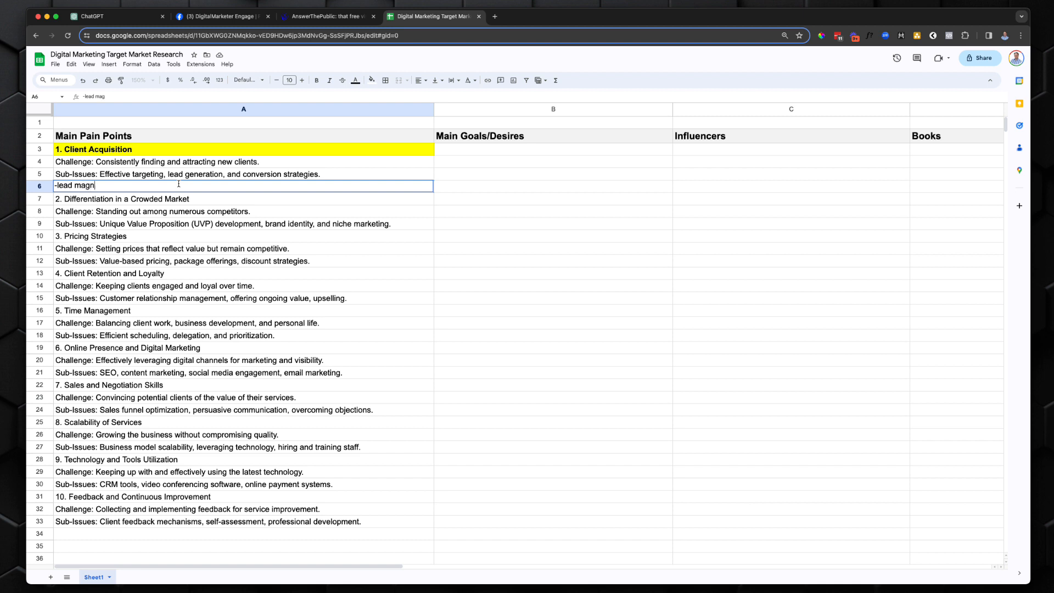
type("ets,")
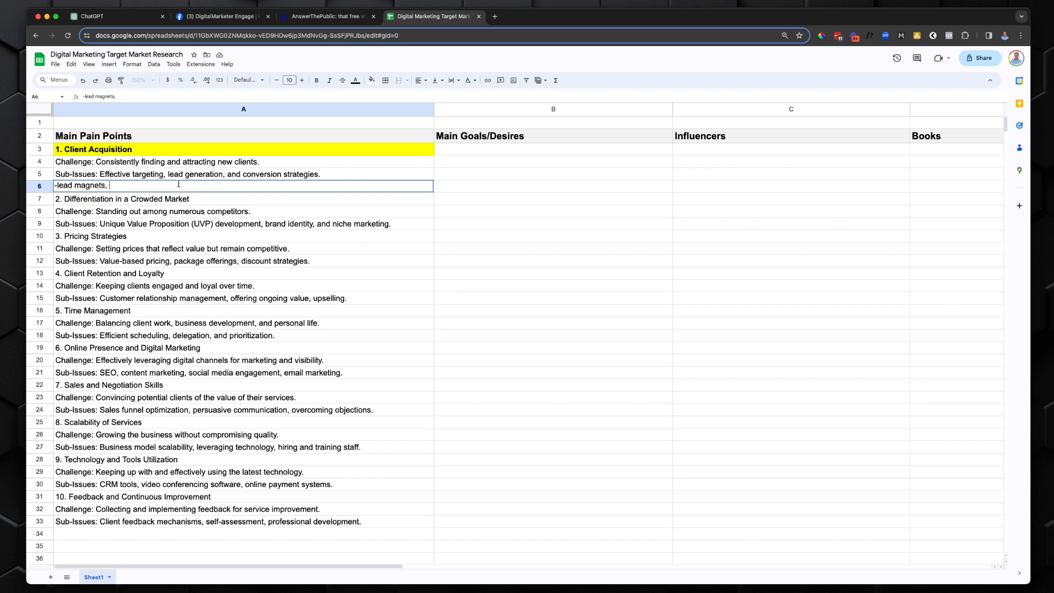
type("nurture, automation")
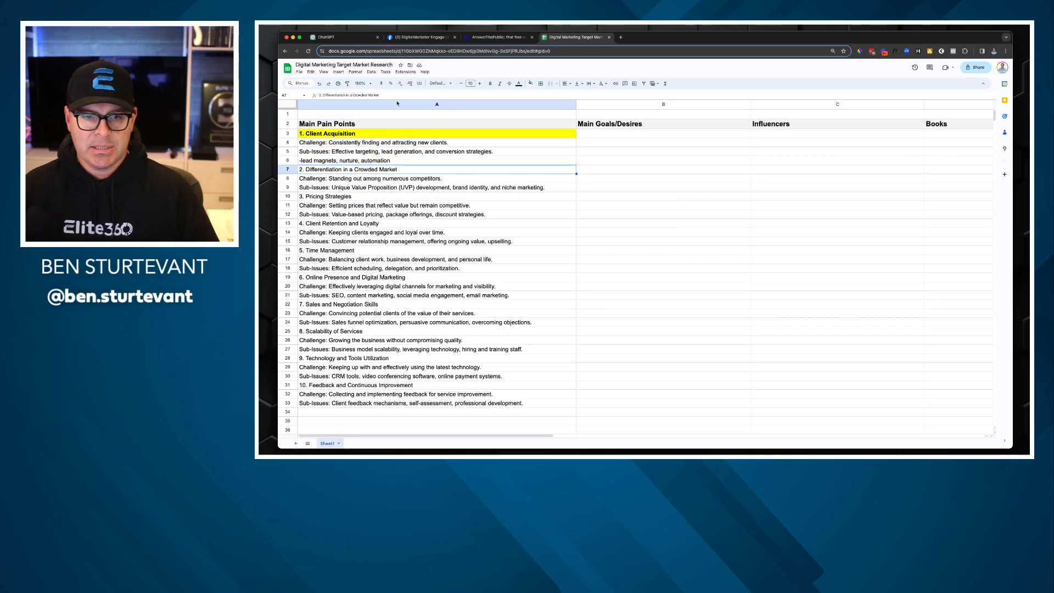
- Select ChatGPT's goals and desires reply from the top through goal 10 for copying
left_click(342, 37)
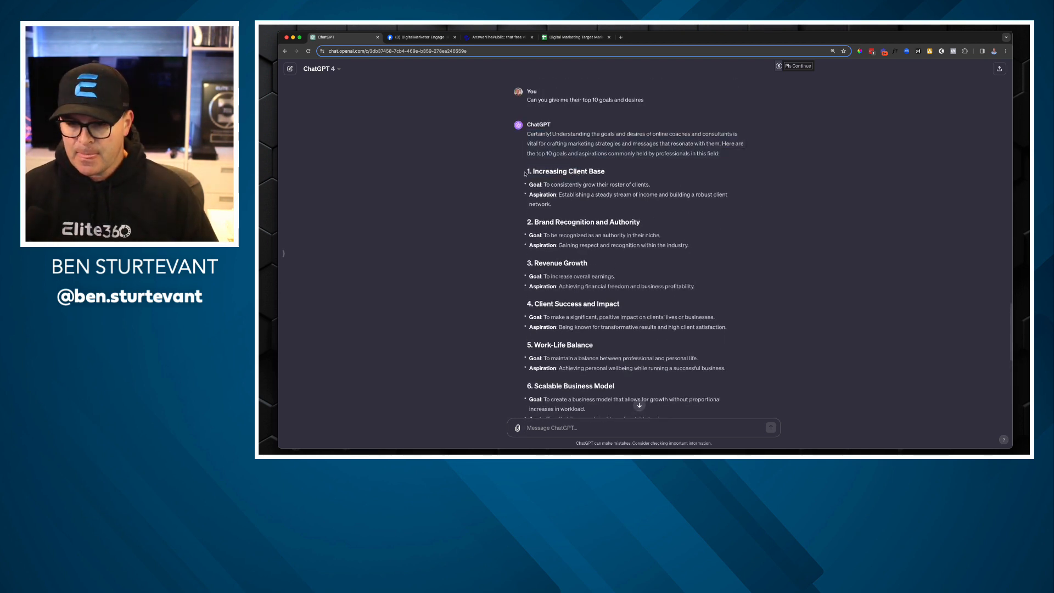
left_click_drag(526, 163, 637, 244)
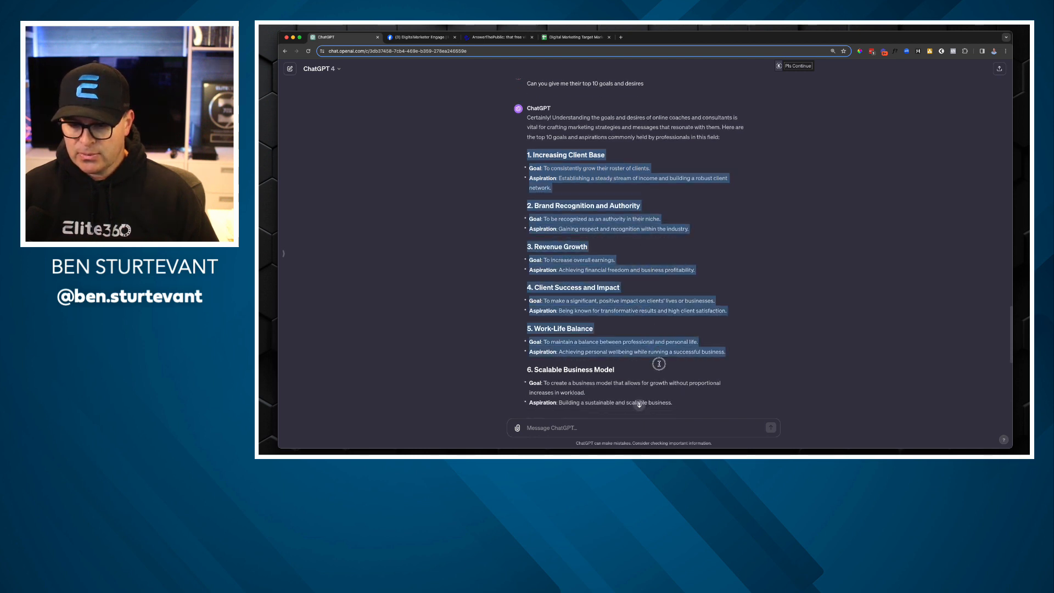
scroll("down", 3)
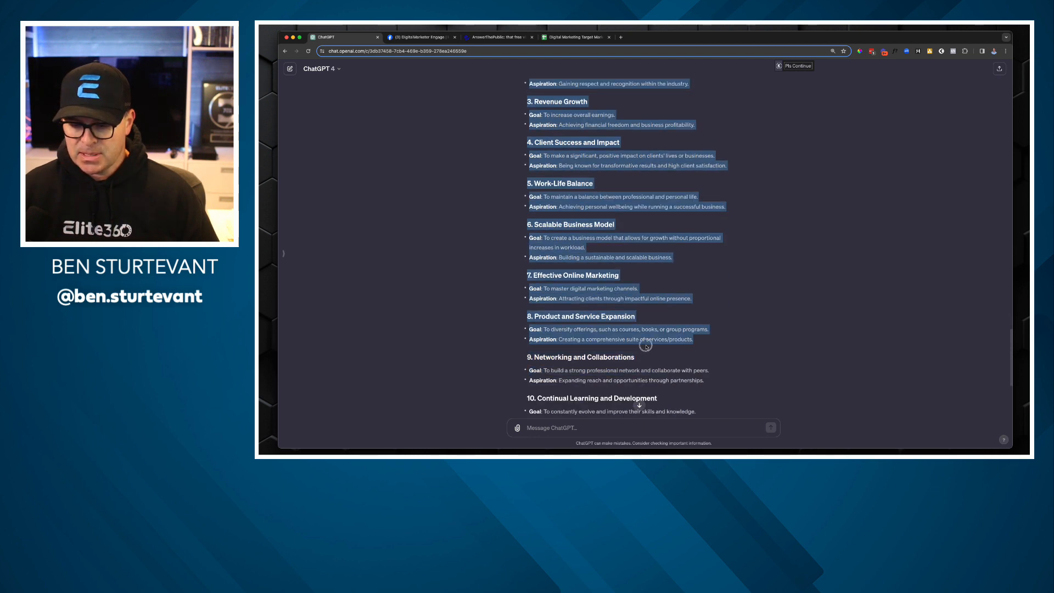
scroll("down", 3)
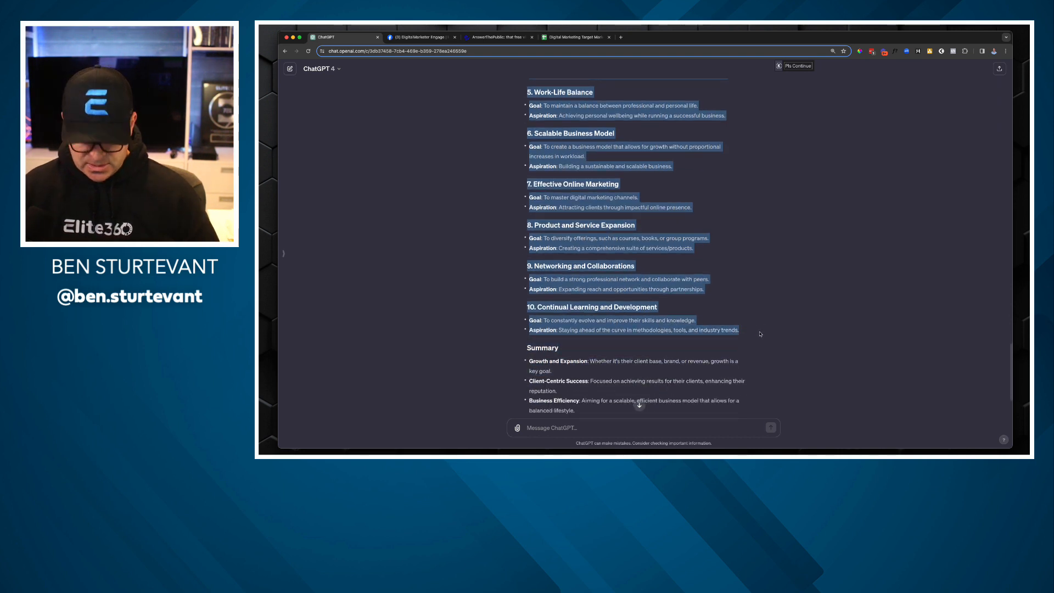
left_click(573, 38)
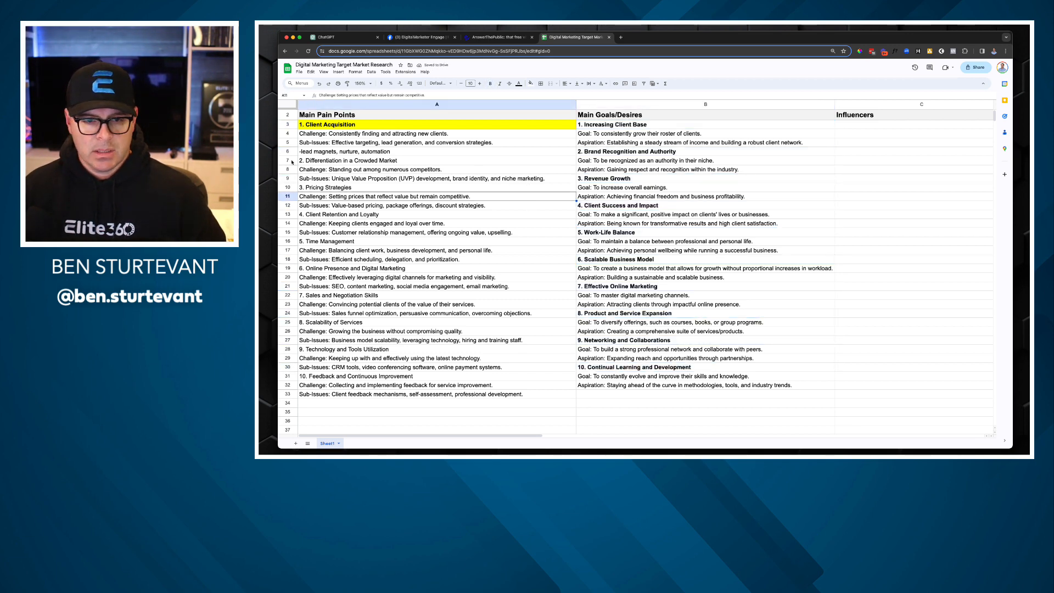
- Bold the next numbered pain-point heading in the Main Pain Points column
left_click(348, 160)
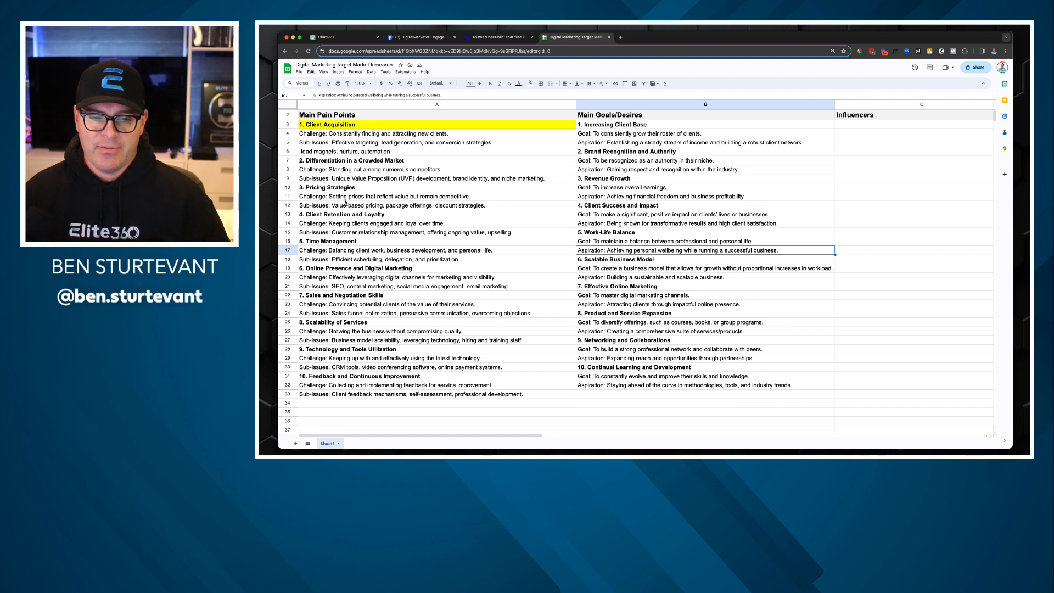
left_click(327, 124)
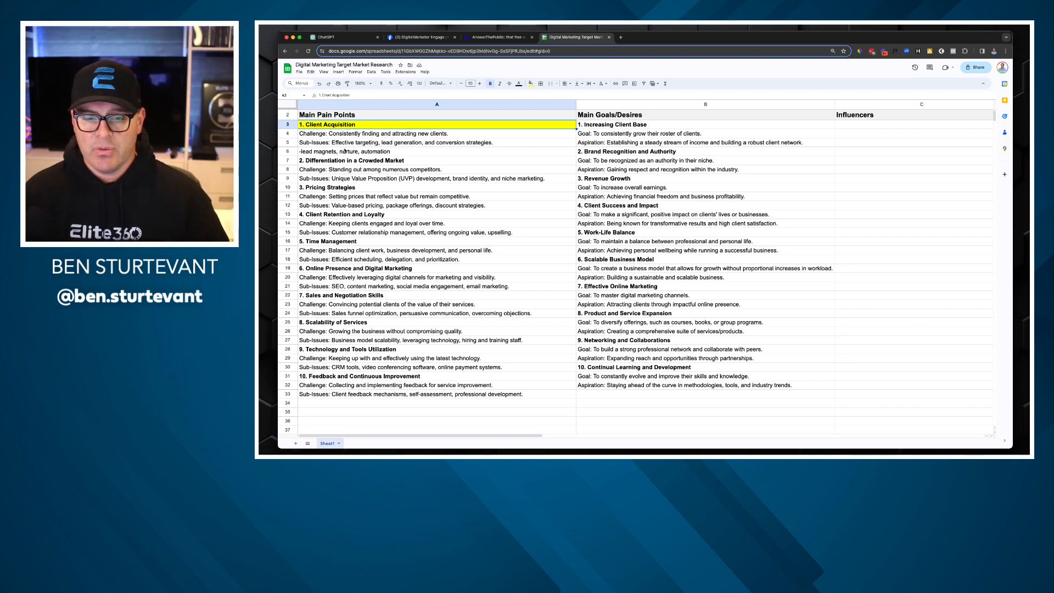
left_click(351, 161)
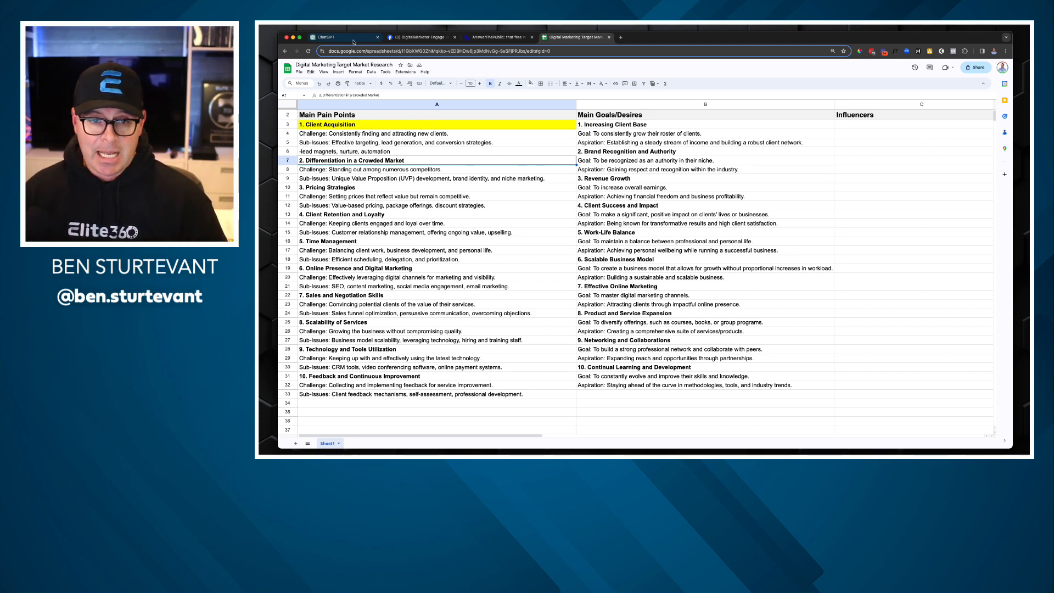
- Send ChatGPT 'Can you give me the top 10 influencers that work with business consultants and coaches'
left_click(342, 37)
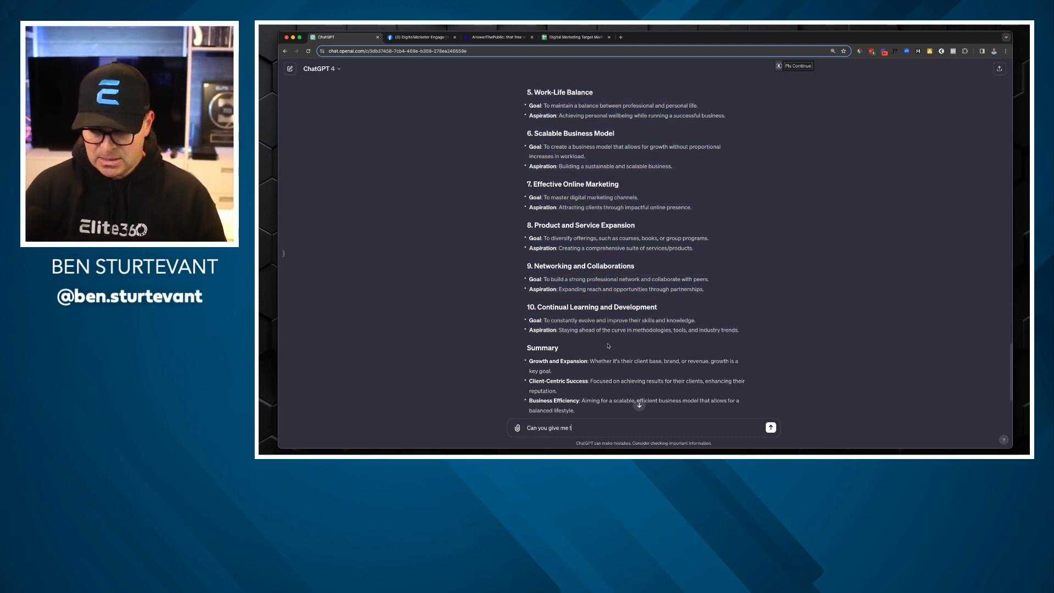
type("he top 10")
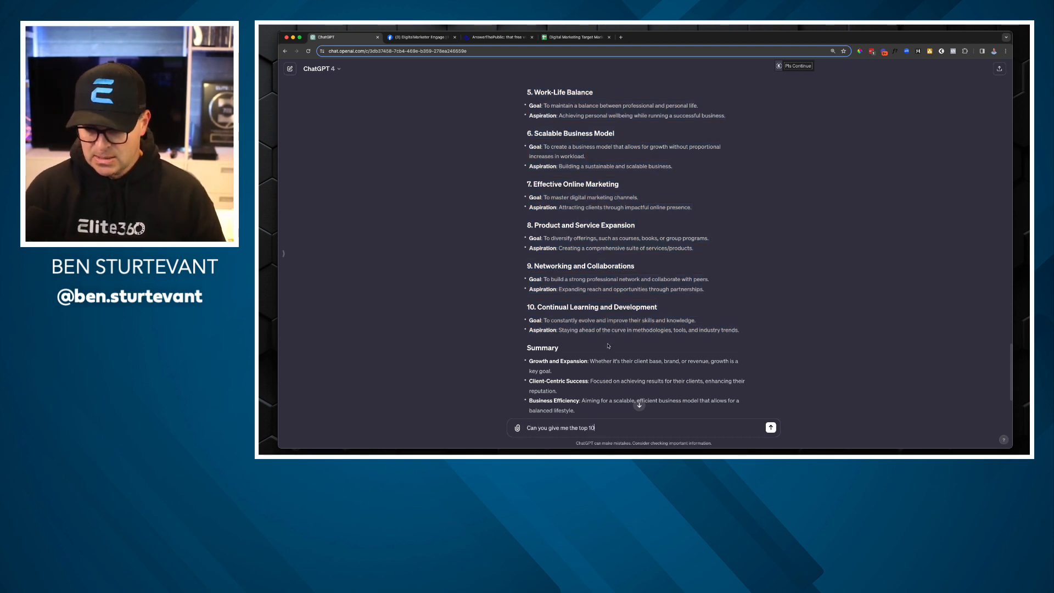
type("influencers")
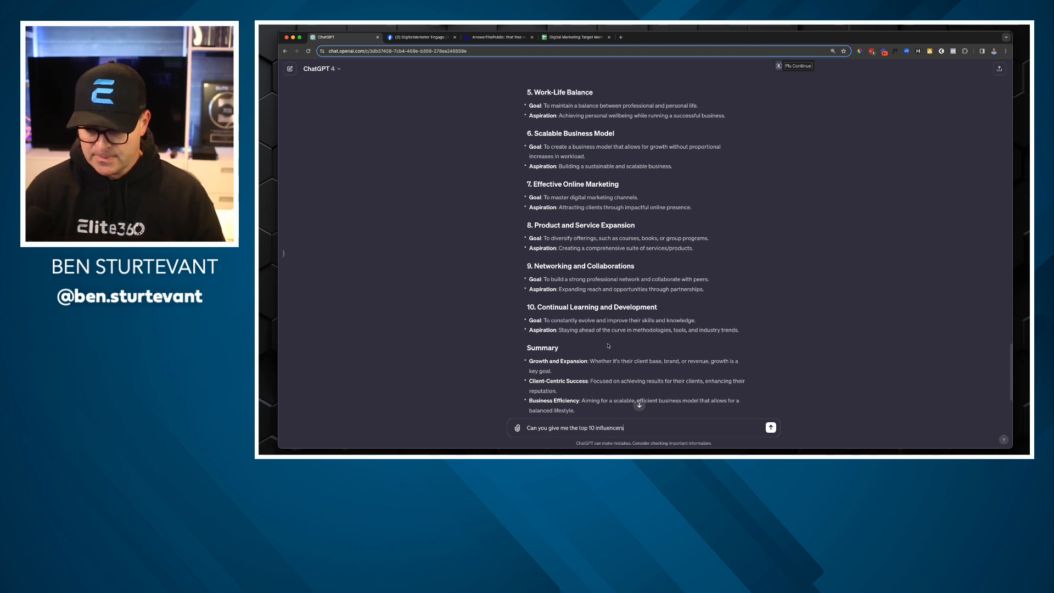
type("that work with business consultants and coaches")
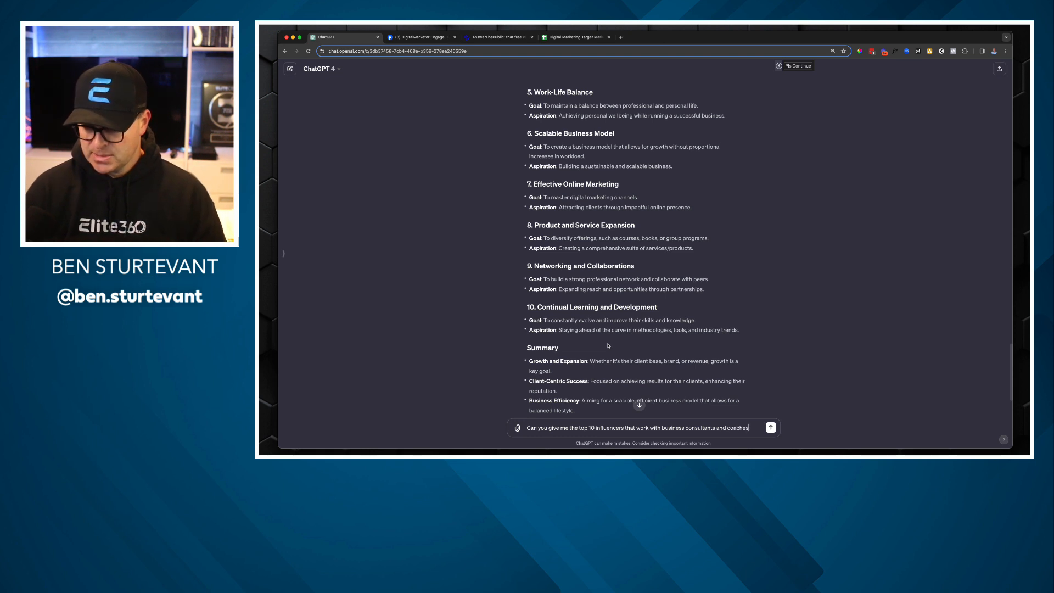
left_click(770, 427)
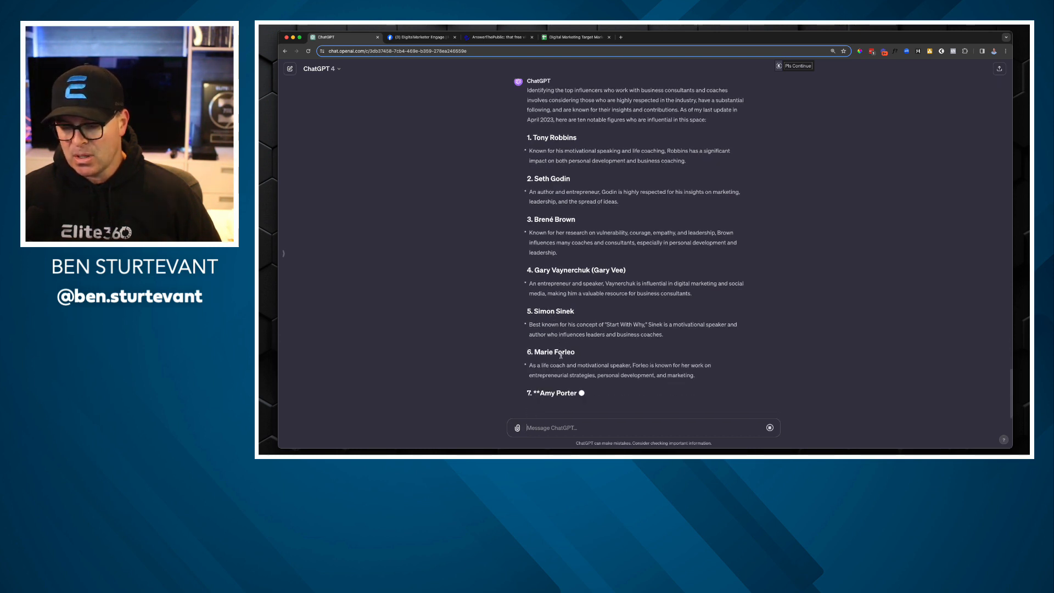
- Scroll through ChatGPT's ten-influencer list from Tony Robbins to Jay Shetty to review it
scroll("down", 3)
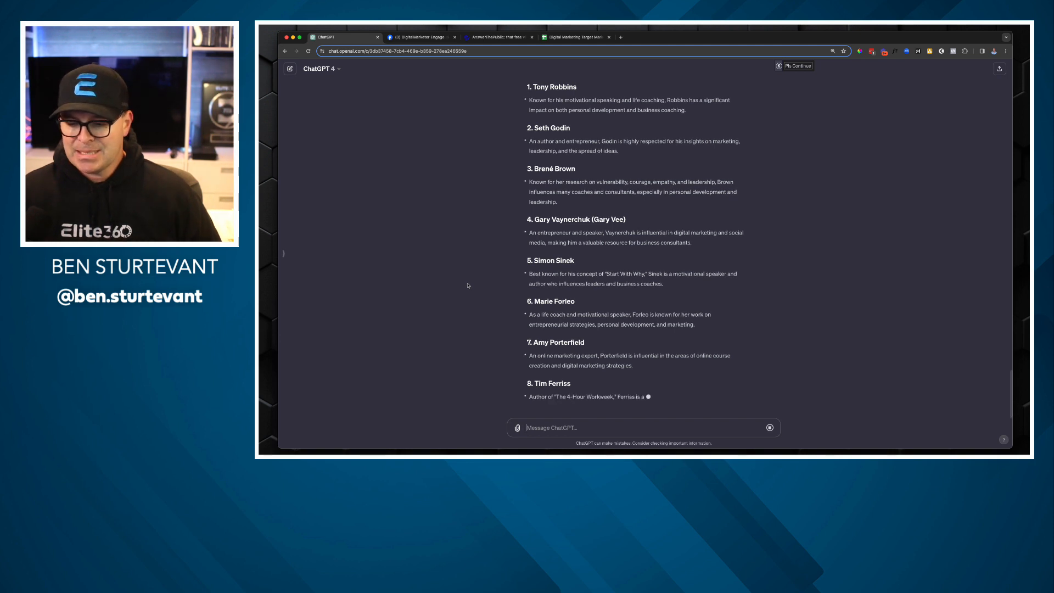
scroll("down", 3)
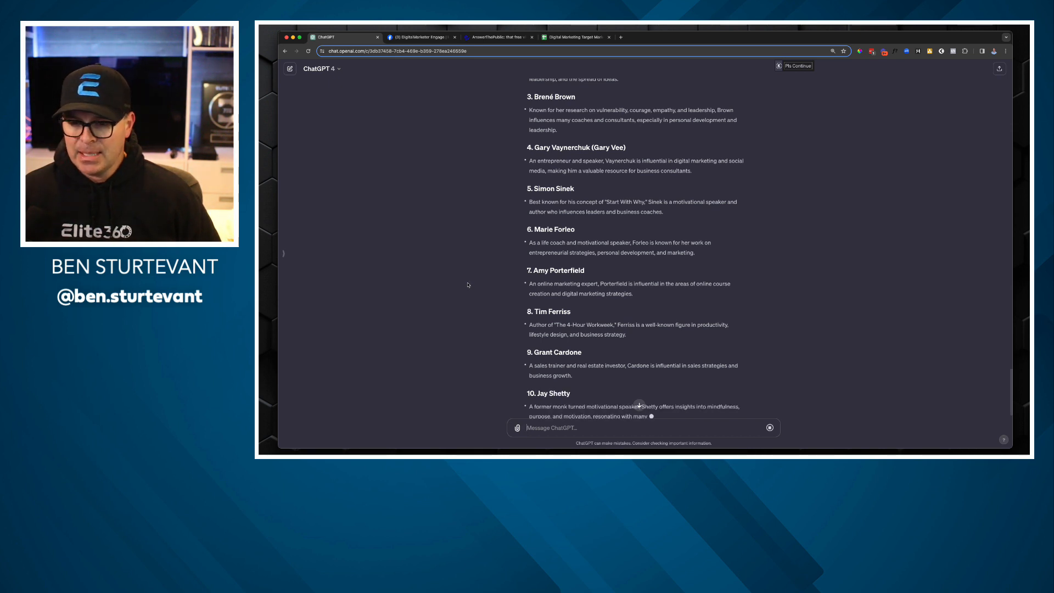
scroll("up", 3)
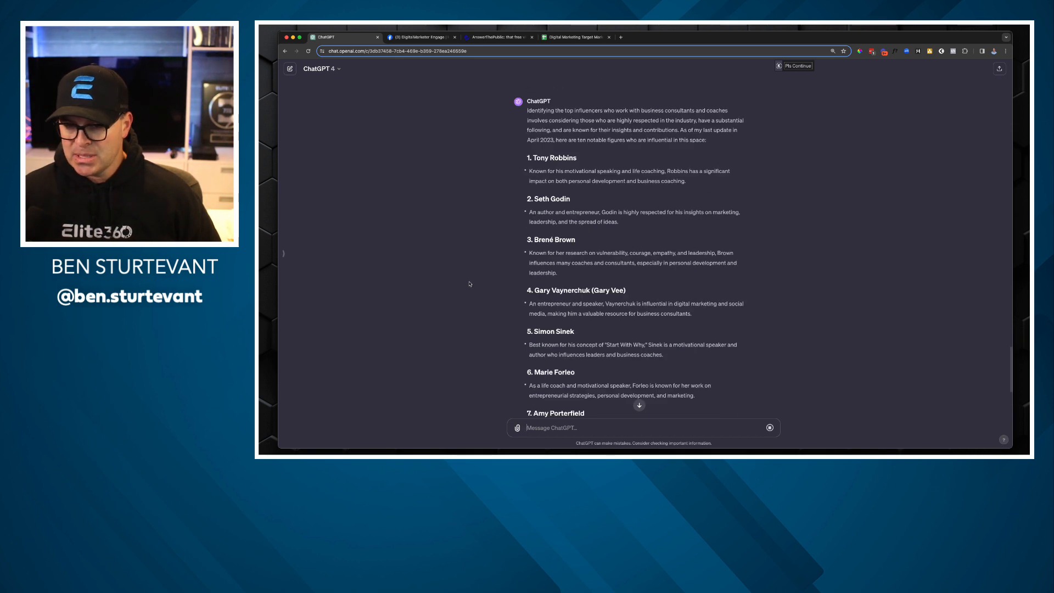
scroll("down", 3)
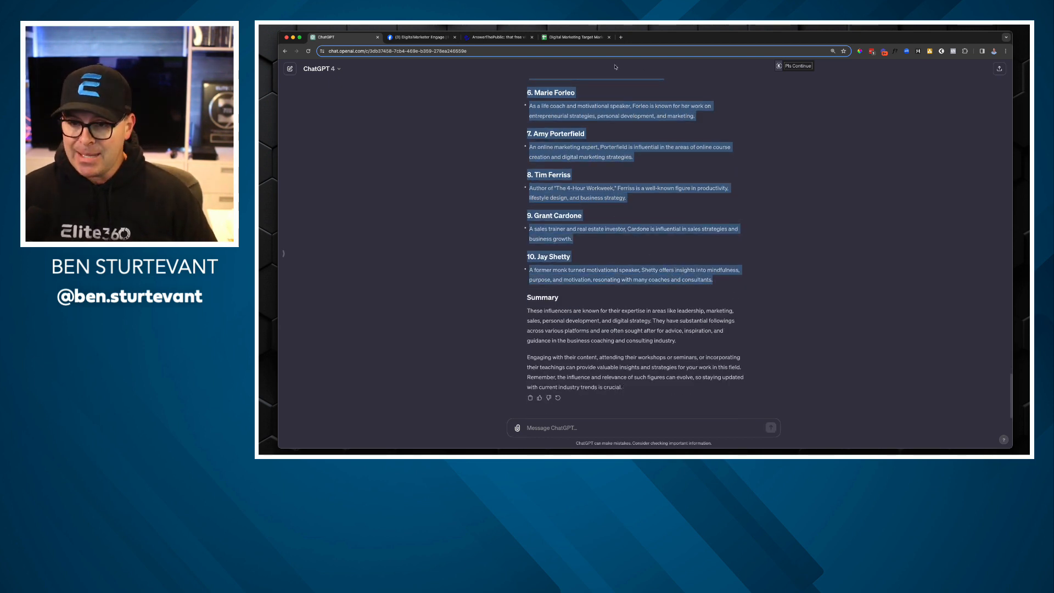
- Paste the ten influencers into the Influencers column as text only
left_click(573, 37)
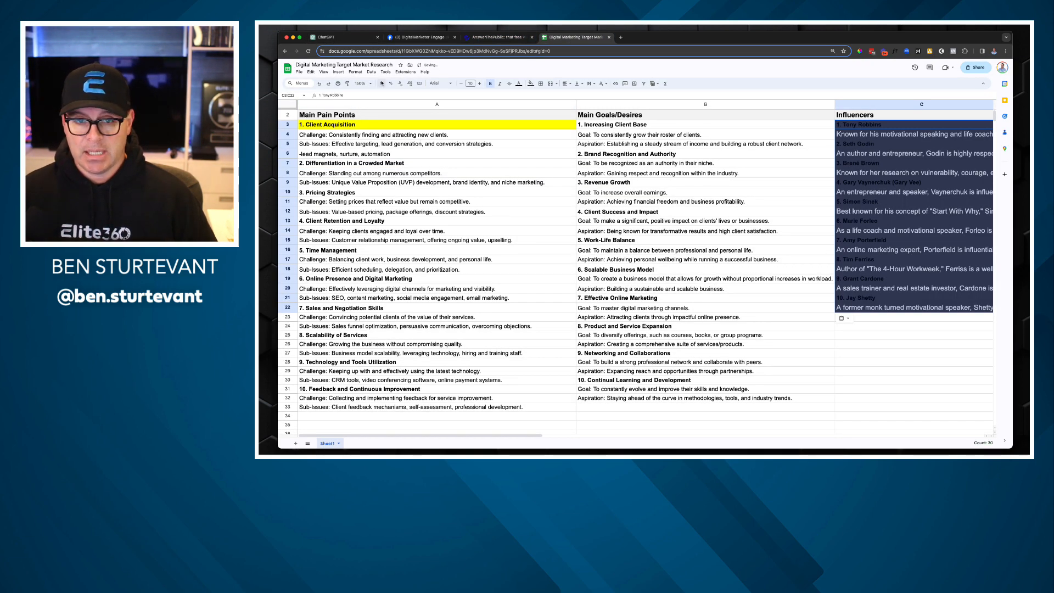
left_click(354, 73)
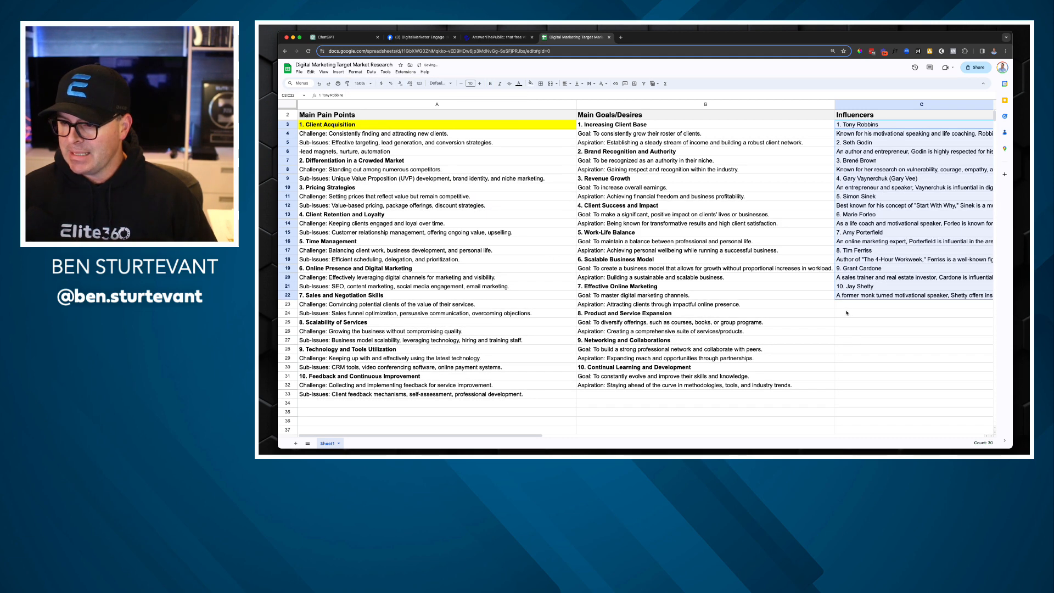
left_click(915, 313)
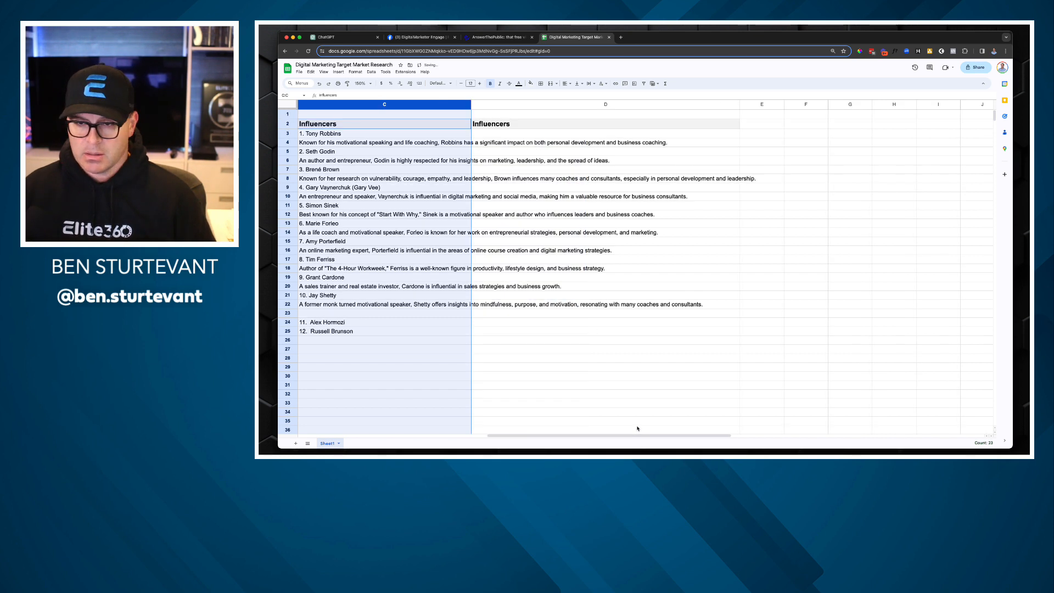
mouse_move(547, 146)
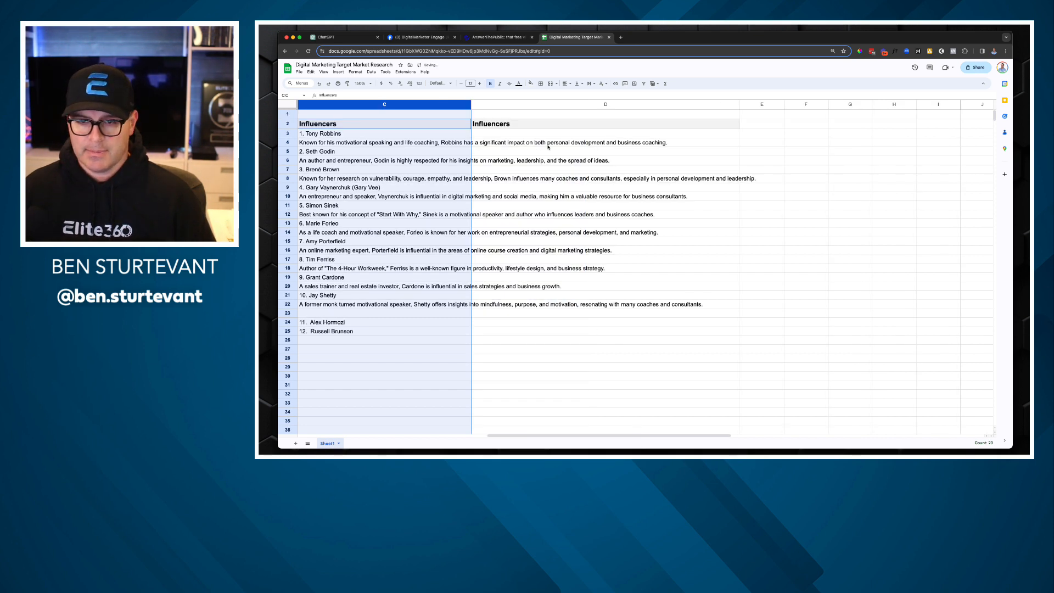
- Label column D with a 'Books' heading beside Influencers
type("Books")
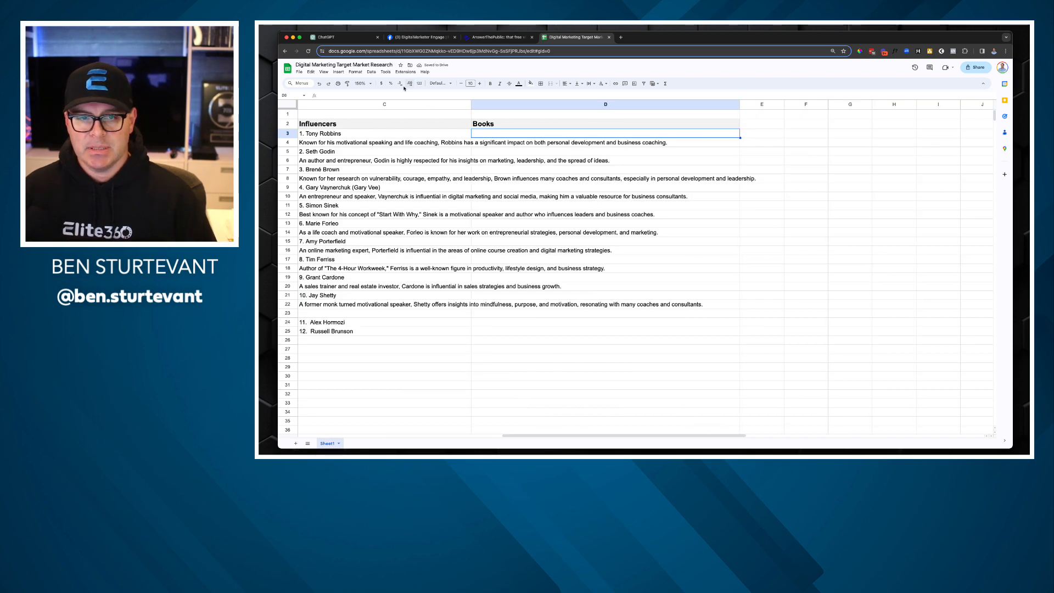
- Ask ChatGPT 'Can you give me the top 10 books that business coaches and consultants are reading'
left_click(342, 37)
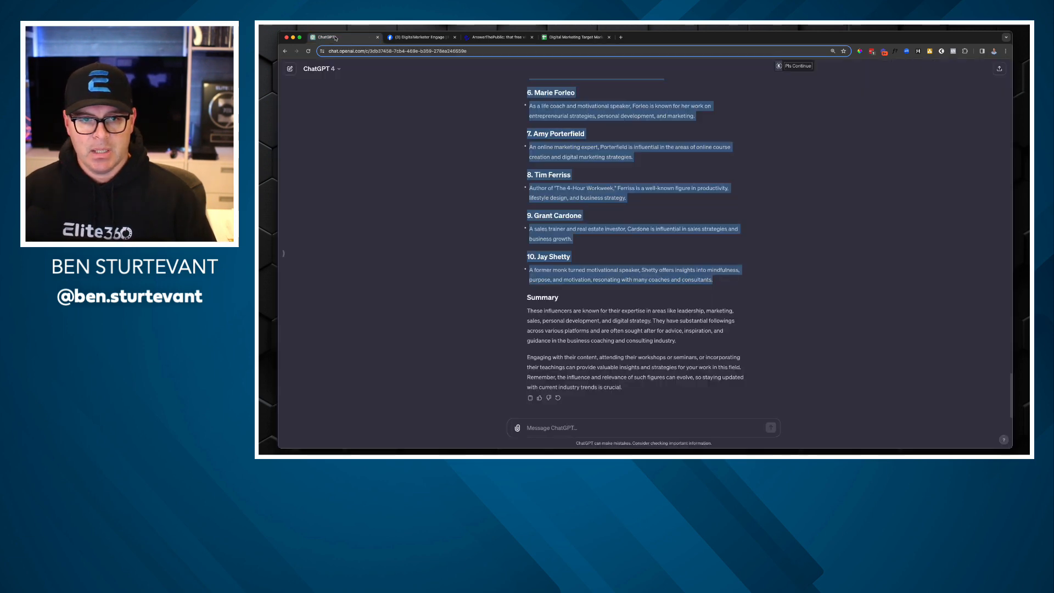
type("Can you give me the top 10 books")
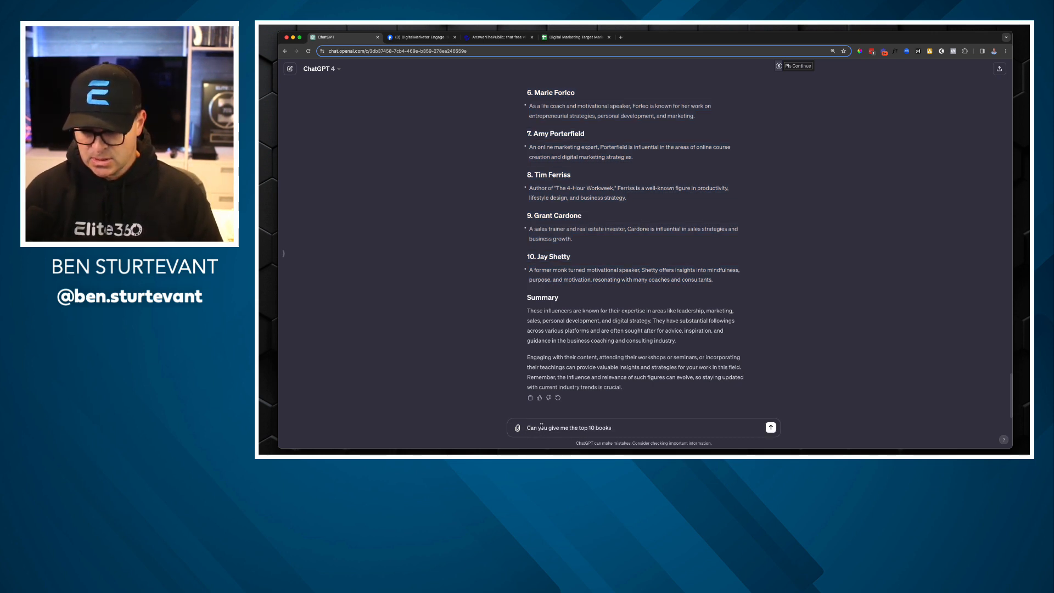
type("that business coaches and consult")
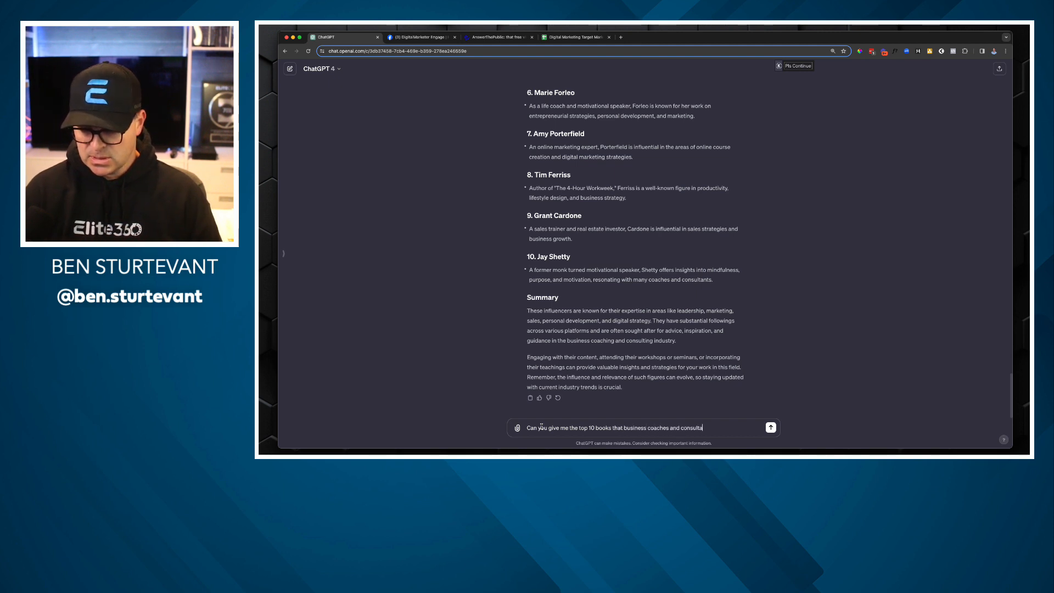
type("are reading")
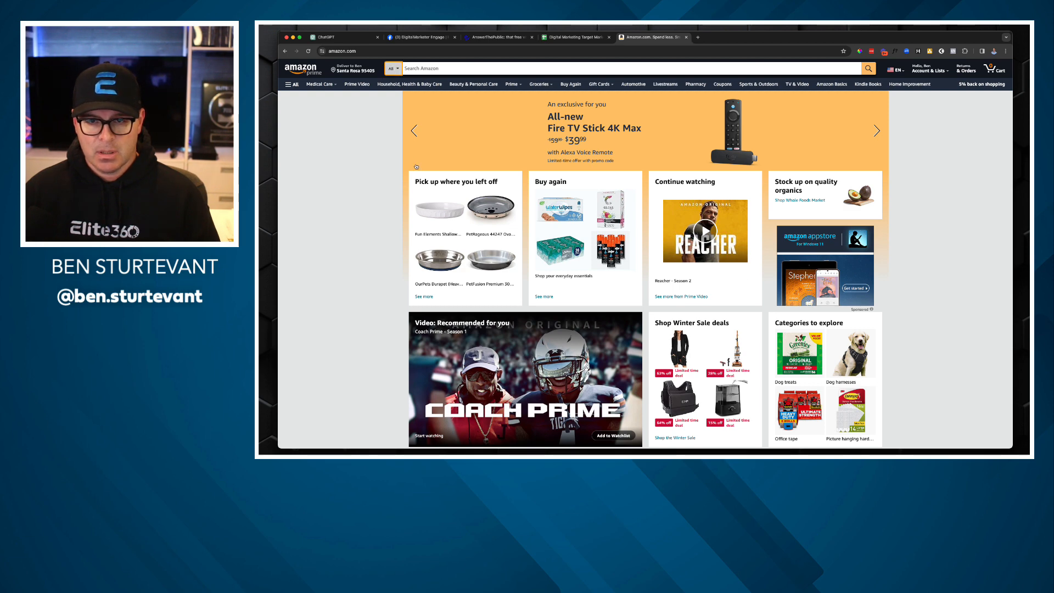
- Limit the Amazon search to the Books department and focus the search bar
left_click(605, 69)
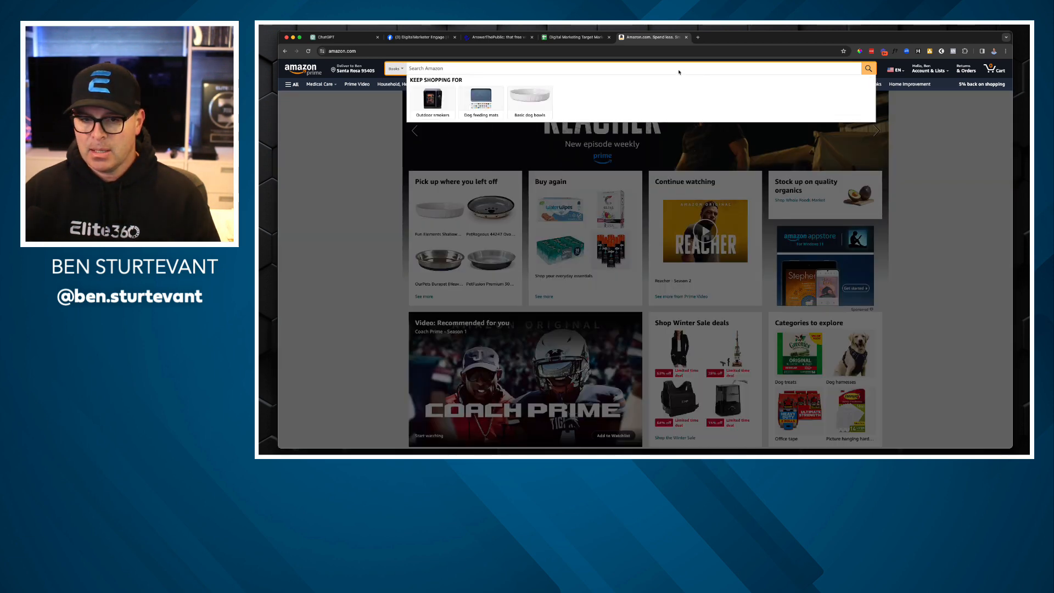
left_click(333, 38)
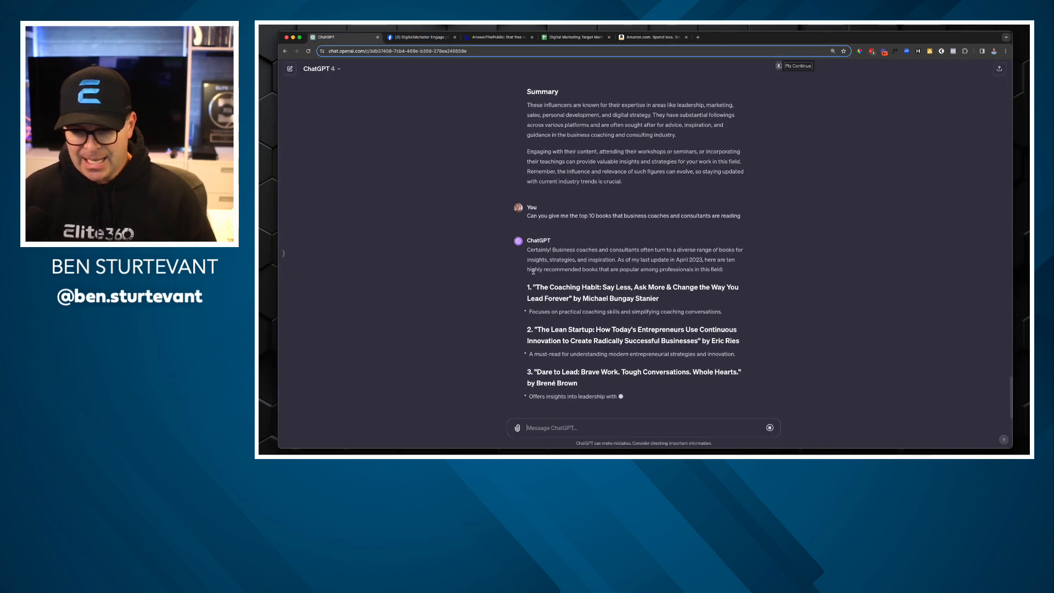
- Scroll through all ten book recommendations, ending with Influence by Cialdini, and copy the list
scroll("down", 3)
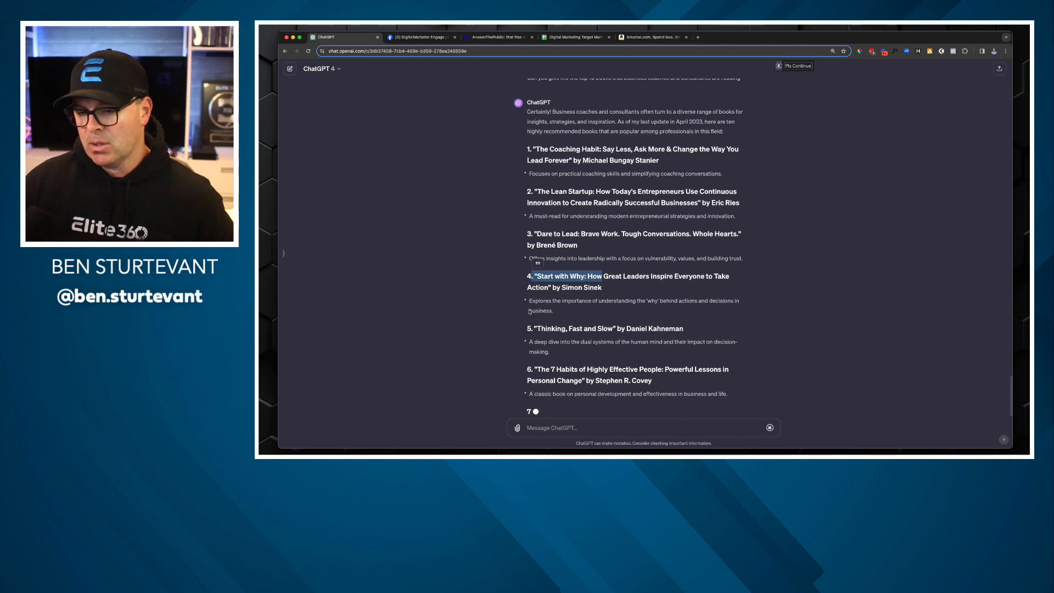
scroll("down", 3)
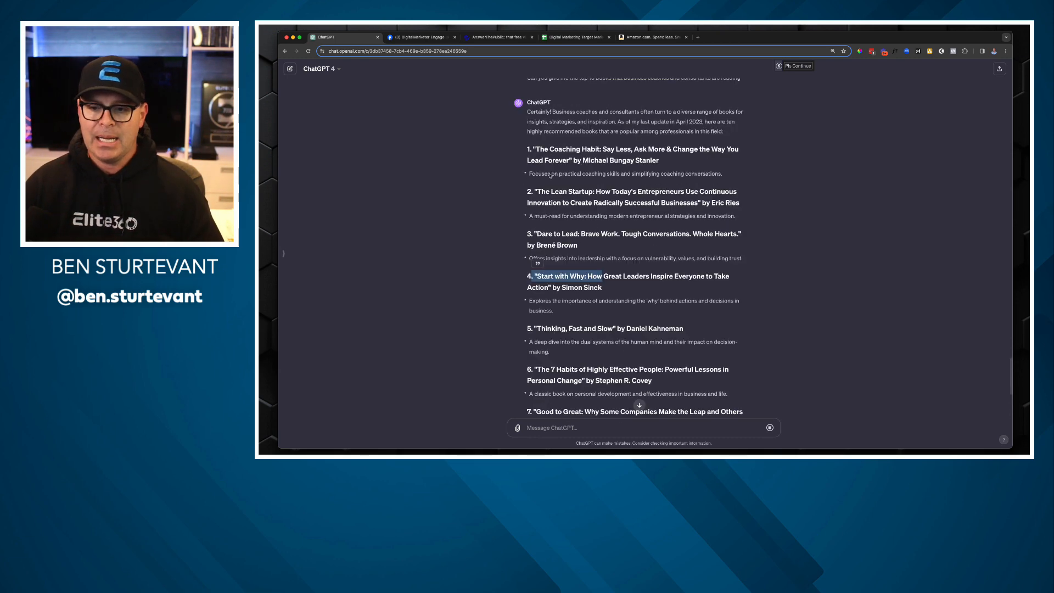
scroll("down", 3)
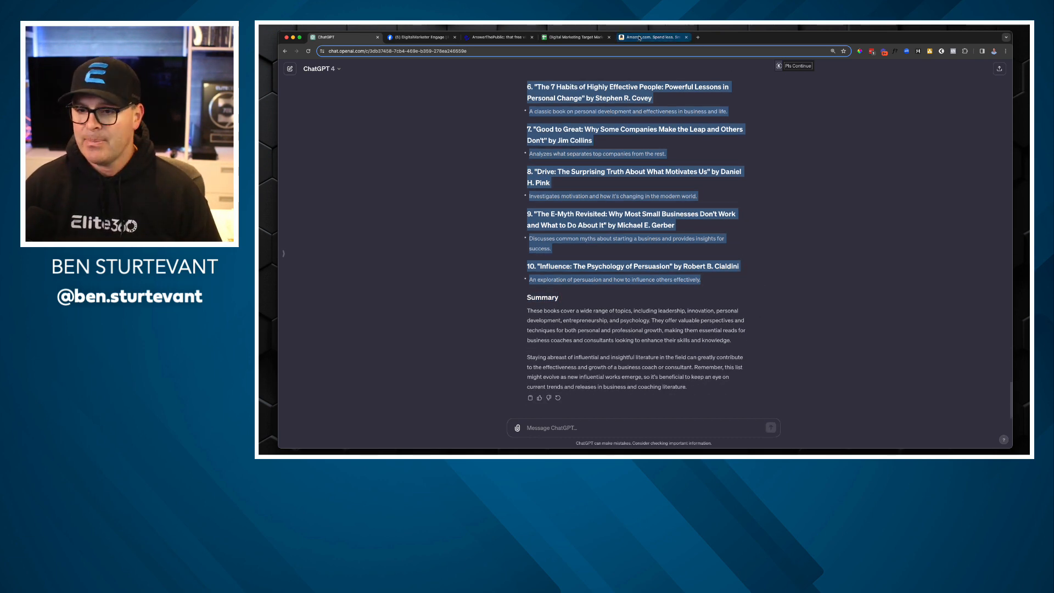
- Paste ChatGPT's ten book titles with descriptions into the Books column beside the influencers
left_click(574, 37)
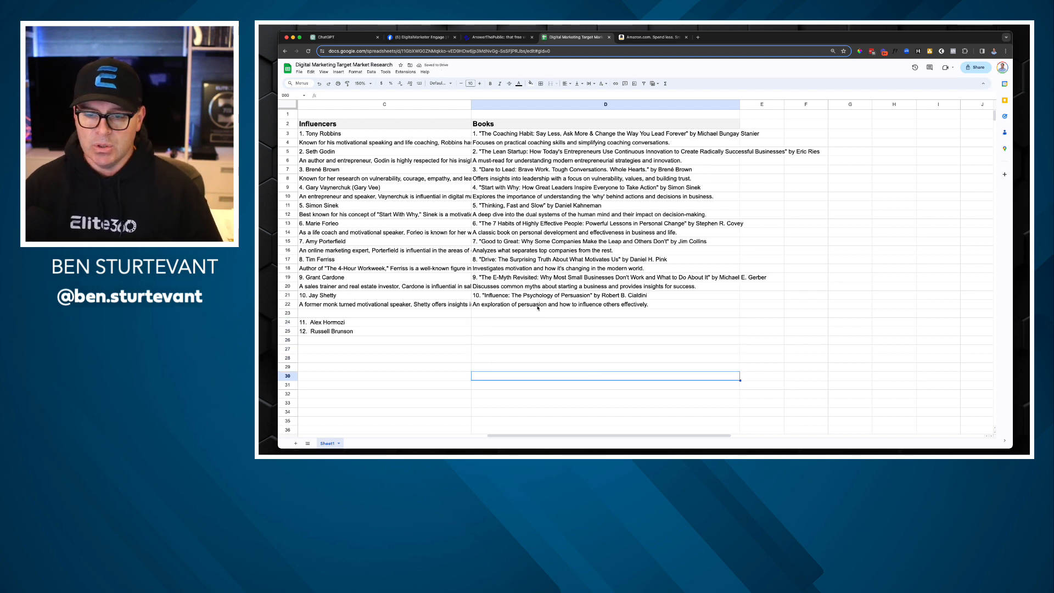
- Search Amazon for Start with Why and reach the book's customer reviews
left_click(605, 186)
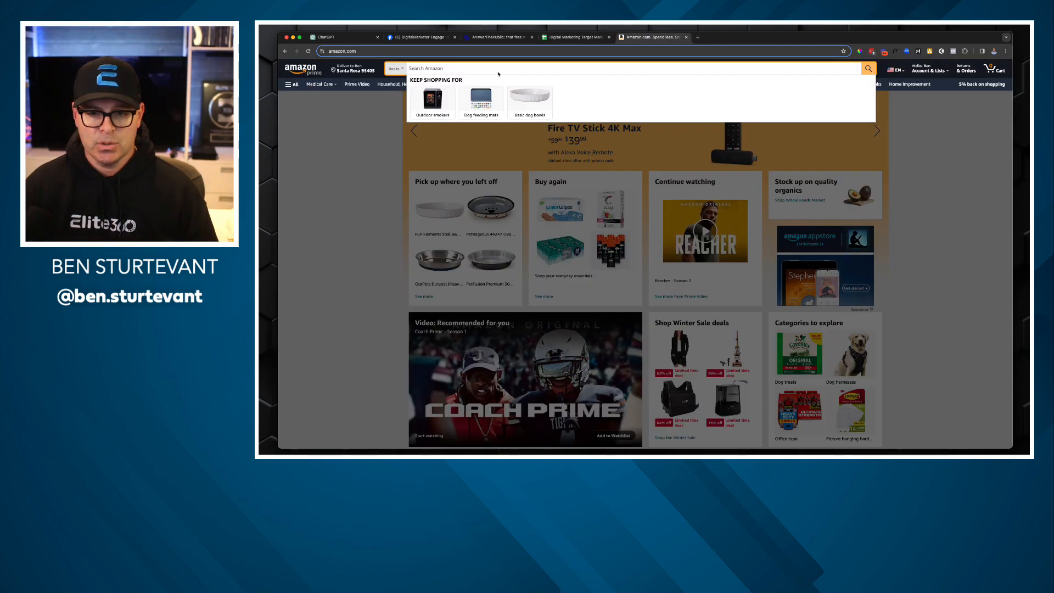
type("Start with")
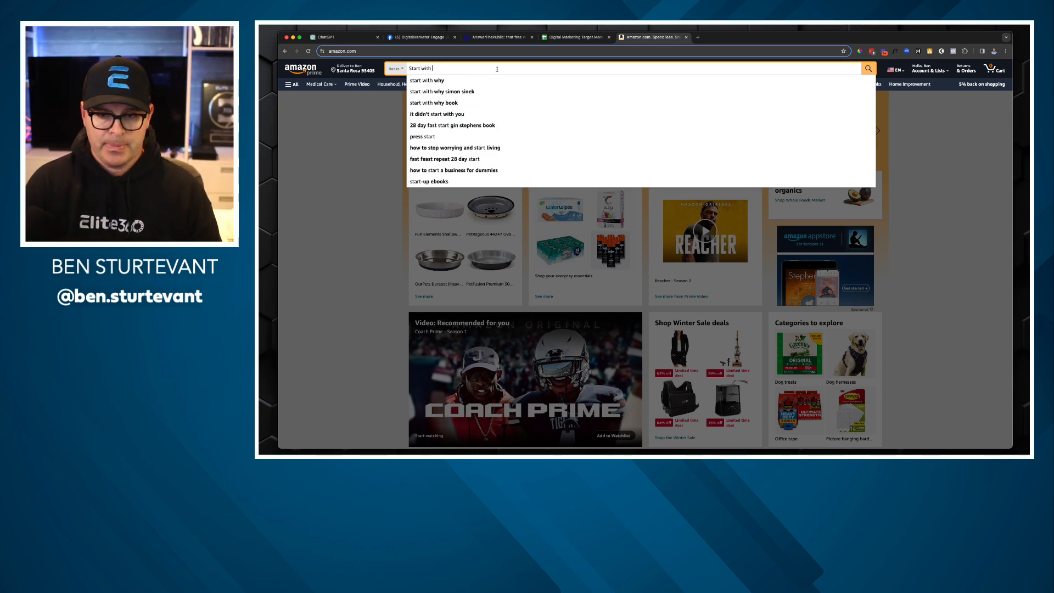
left_click(426, 80)
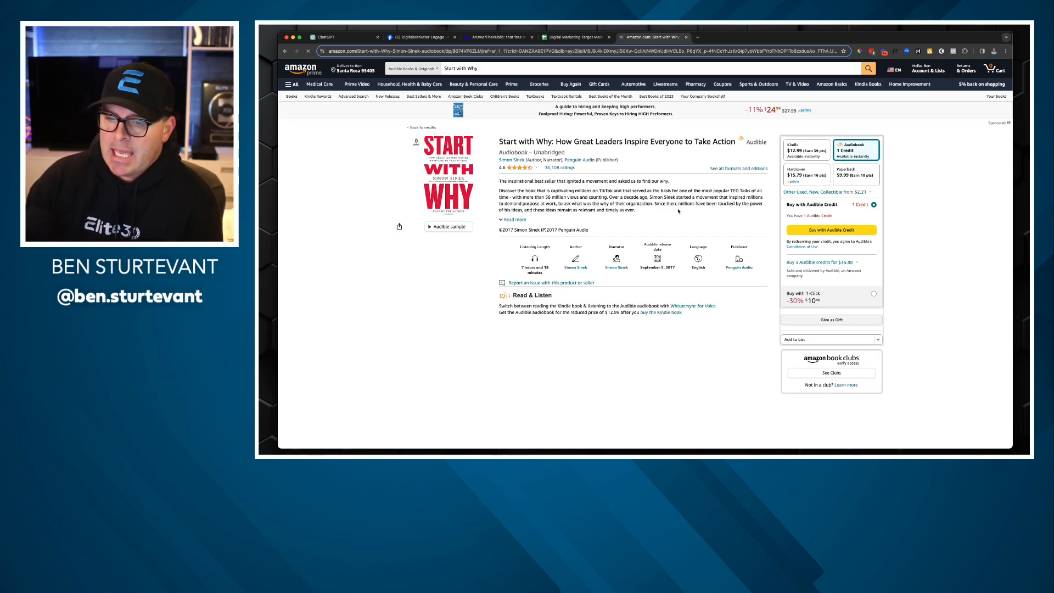
scroll("down", 3)
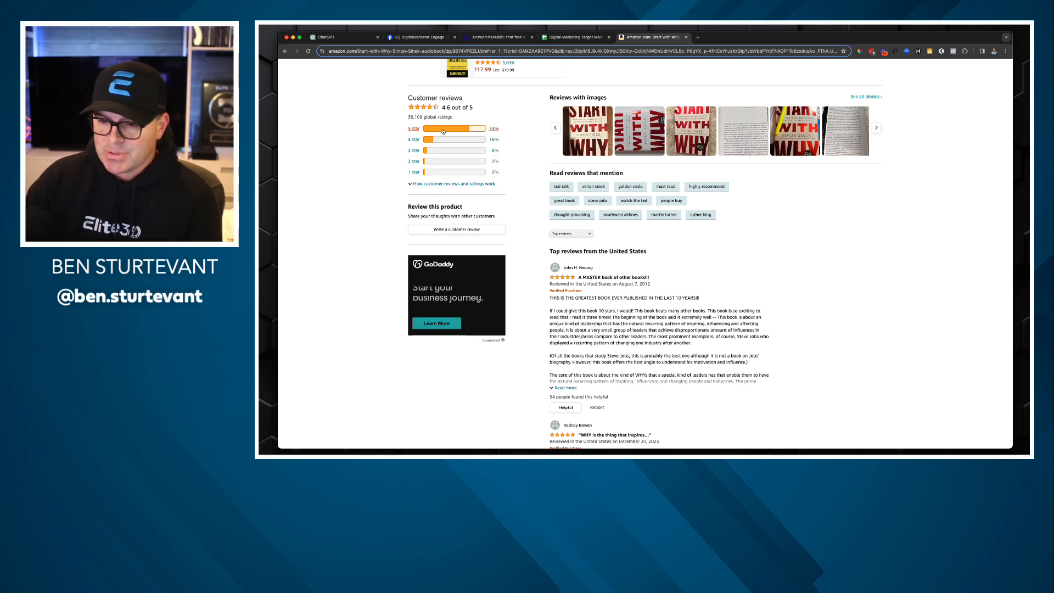
- Filter the reviews to 5 star only and read through them before returning to ChatGPT
left_click(413, 128)
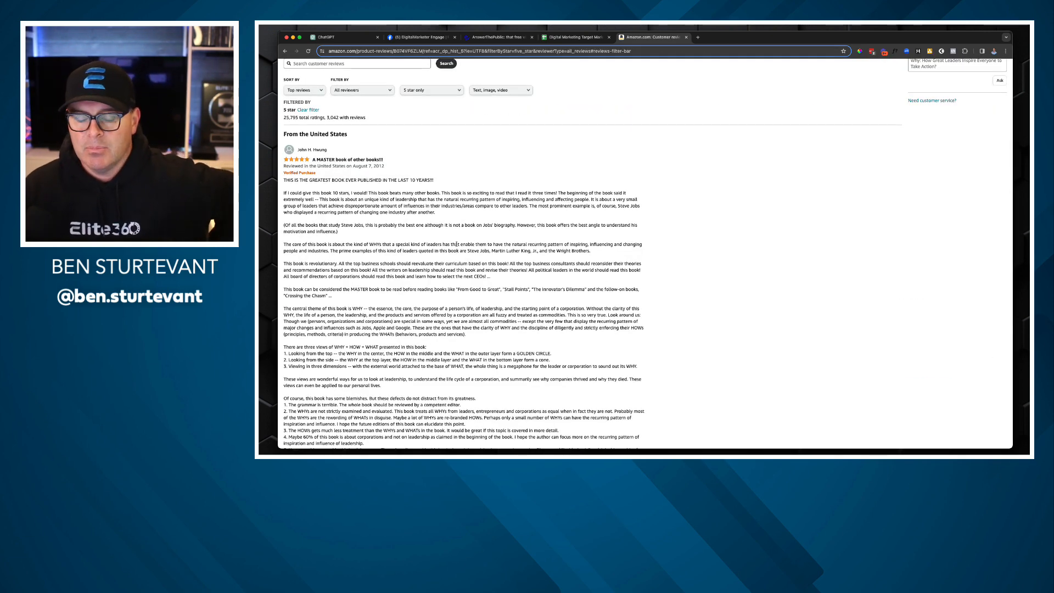
scroll("down", 3)
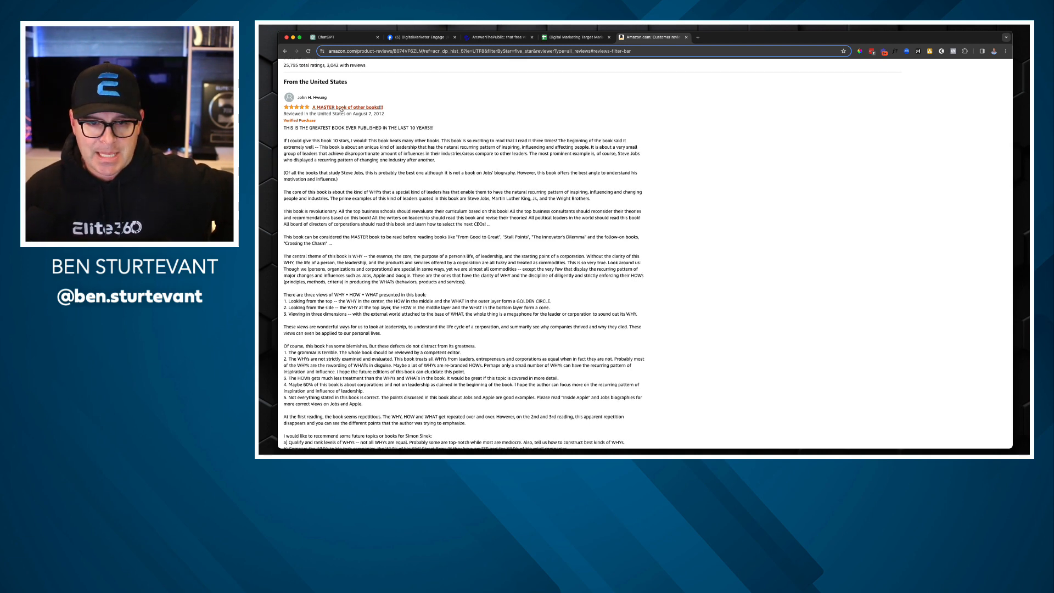
scroll("down", 3)
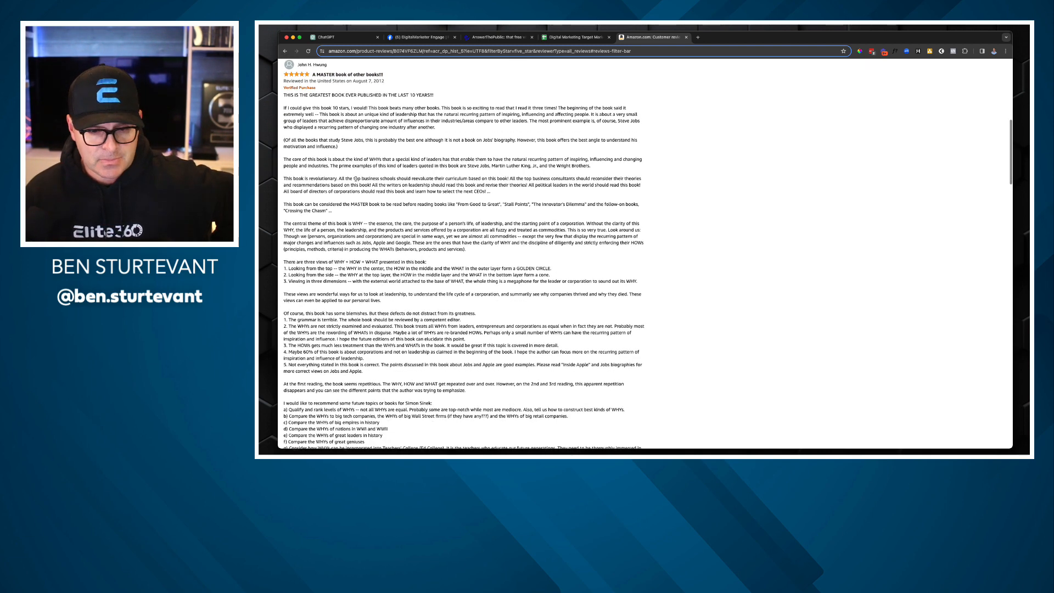
scroll("down", 3)
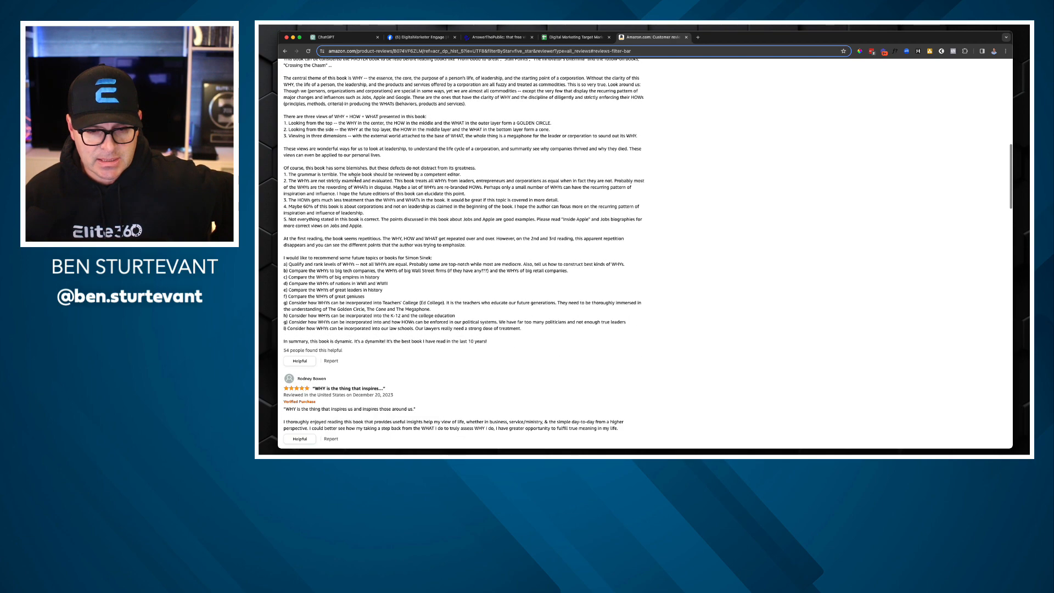
scroll("down", 3)
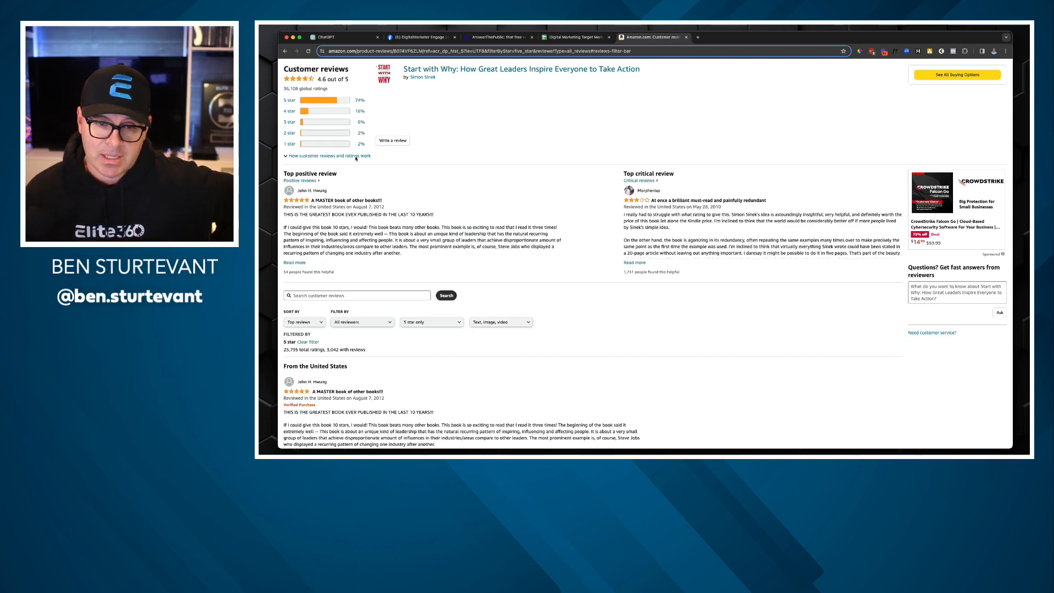
left_click(342, 37)
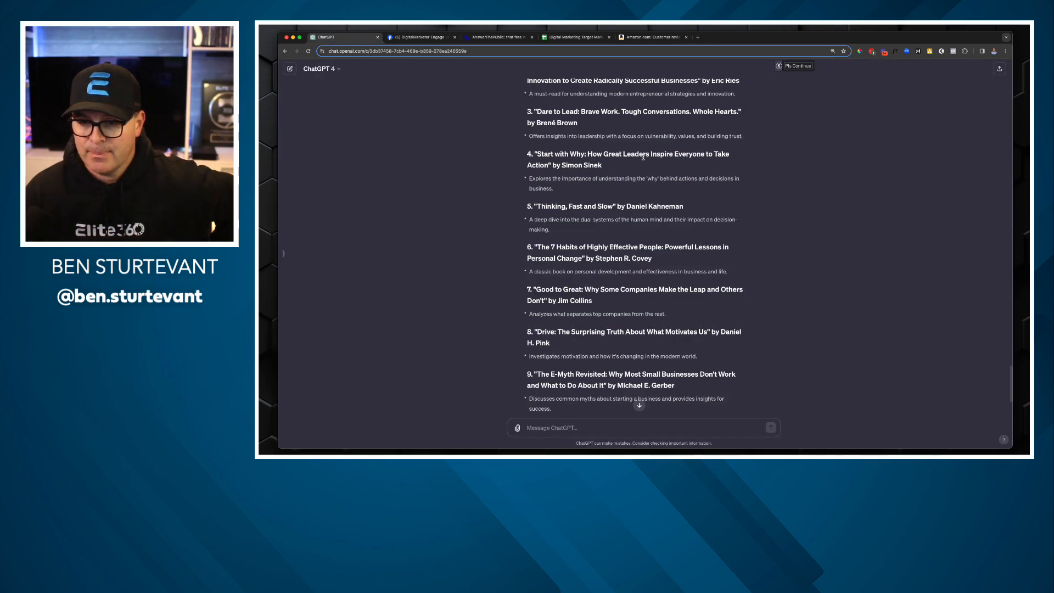
- Send a prompt asking for a 100-word summary of Start with Why explained 'like I'm an 8th grader'
scroll("up", 3)
type("Can you do a short")
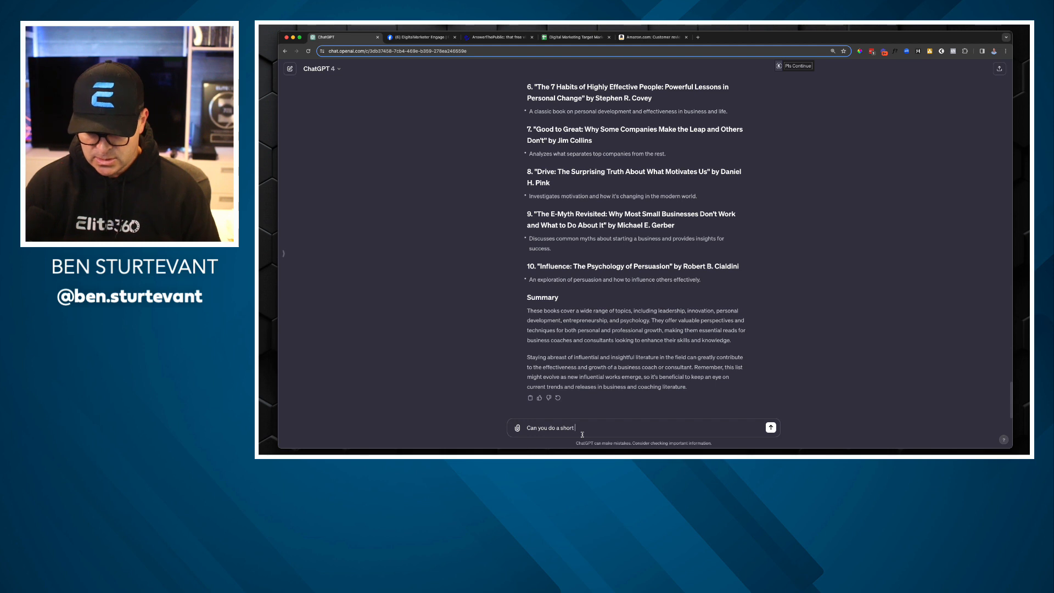
type("100")
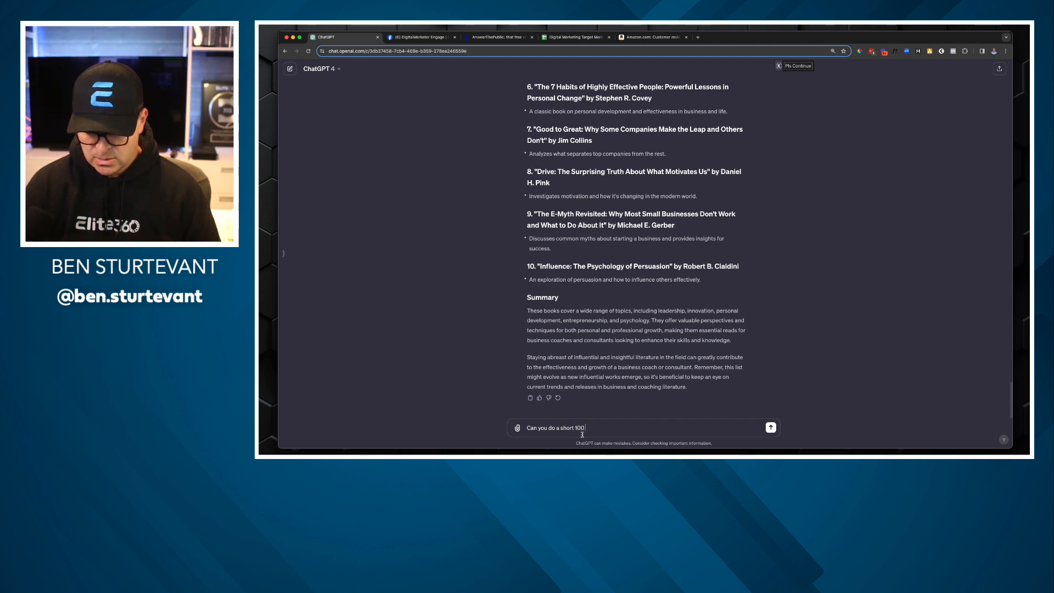
type("word summary of the book \"Start with Why: How Great Leaders Inspire")
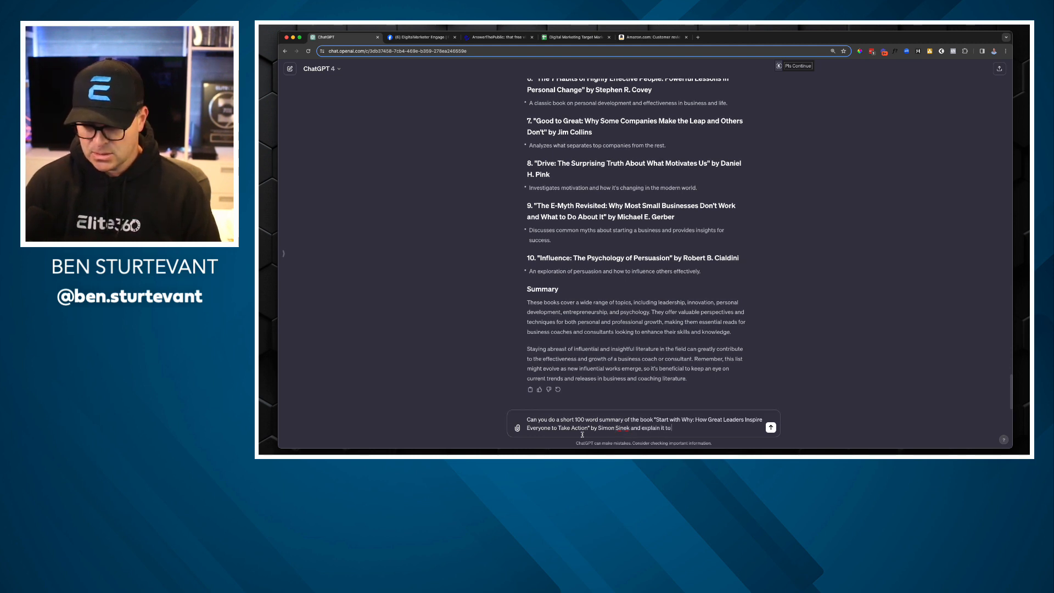
type("me like I'm")
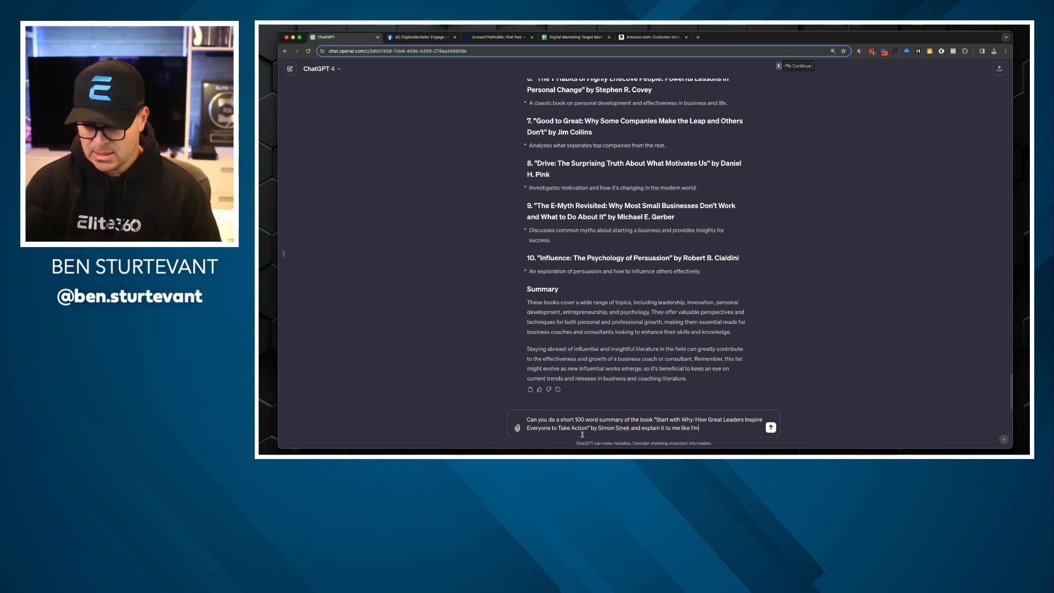
type("an 8th gr")
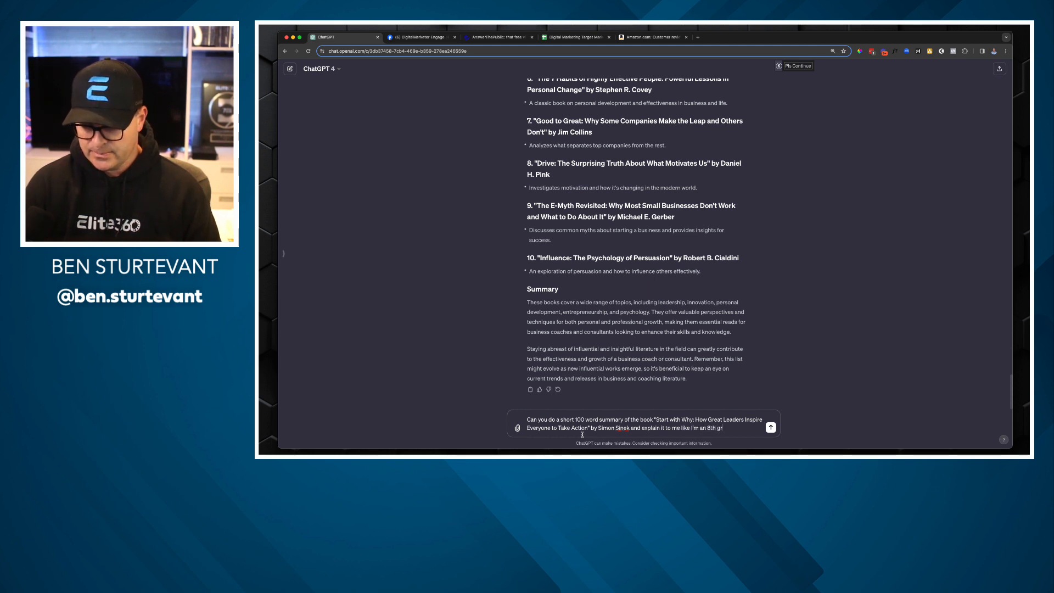
left_click(771, 427)
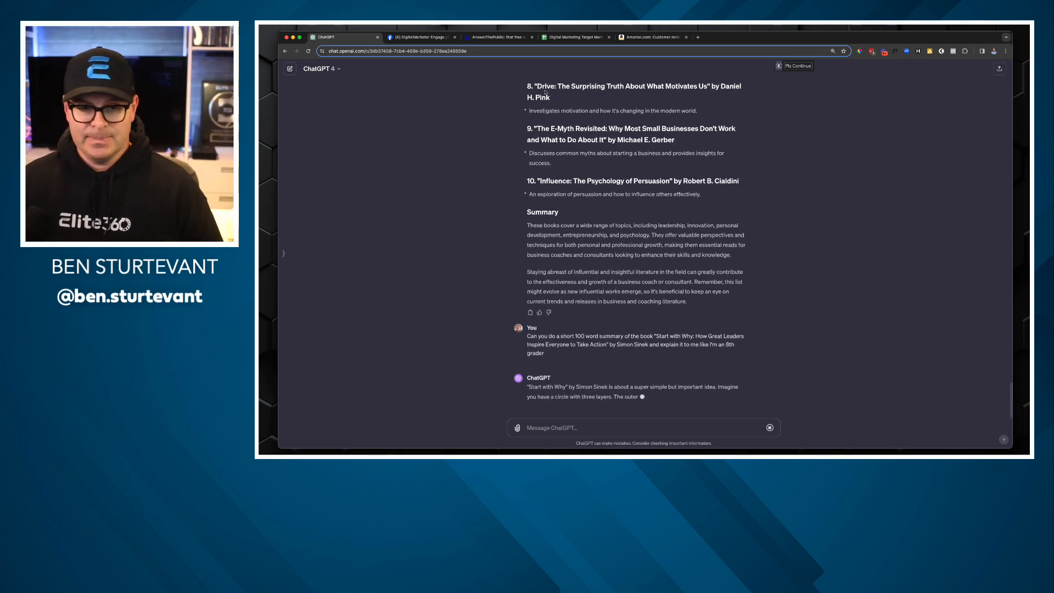
left_click(651, 38)
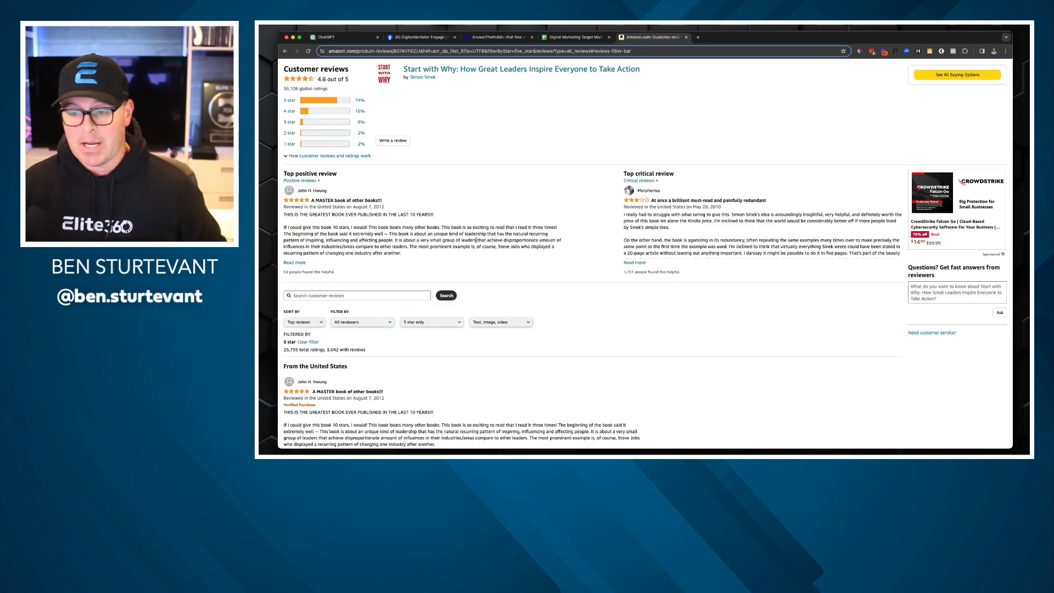
- Read through the remaining 5-star reviews of Start with Why
scroll("down", 3)
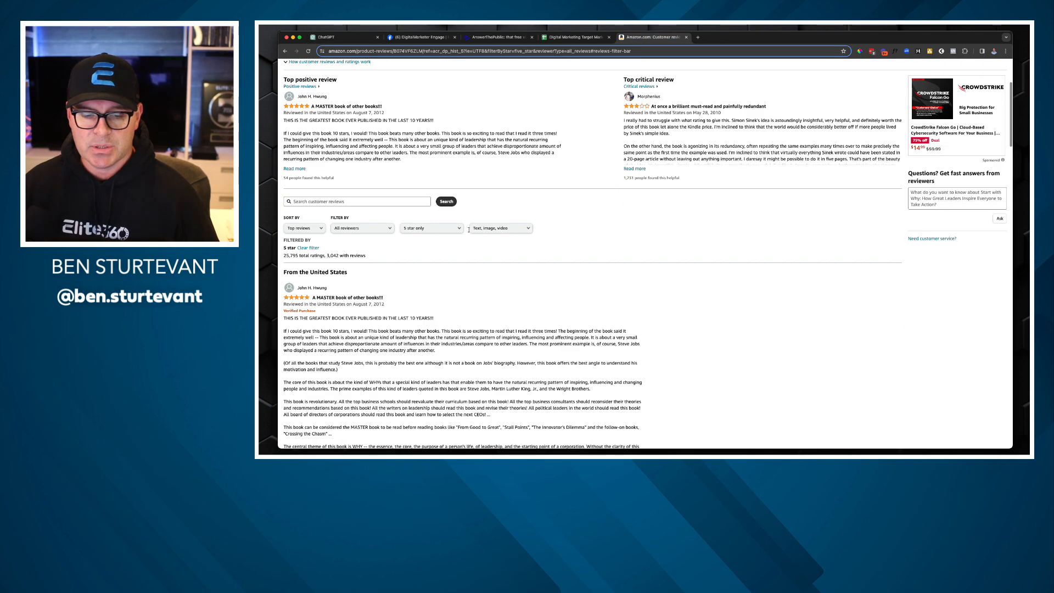
scroll("down", 3)
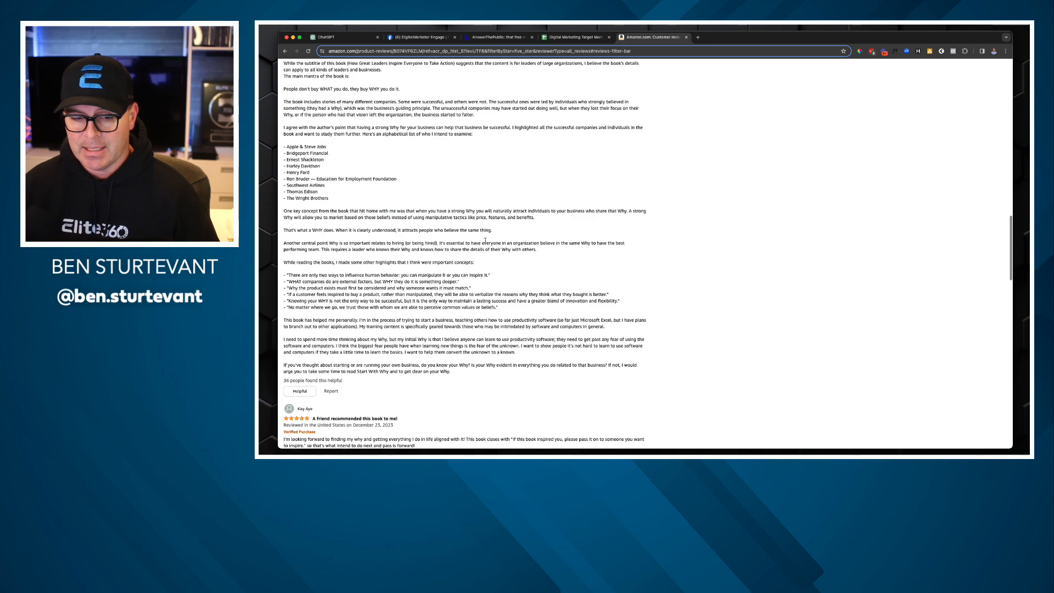
scroll("down", 3)
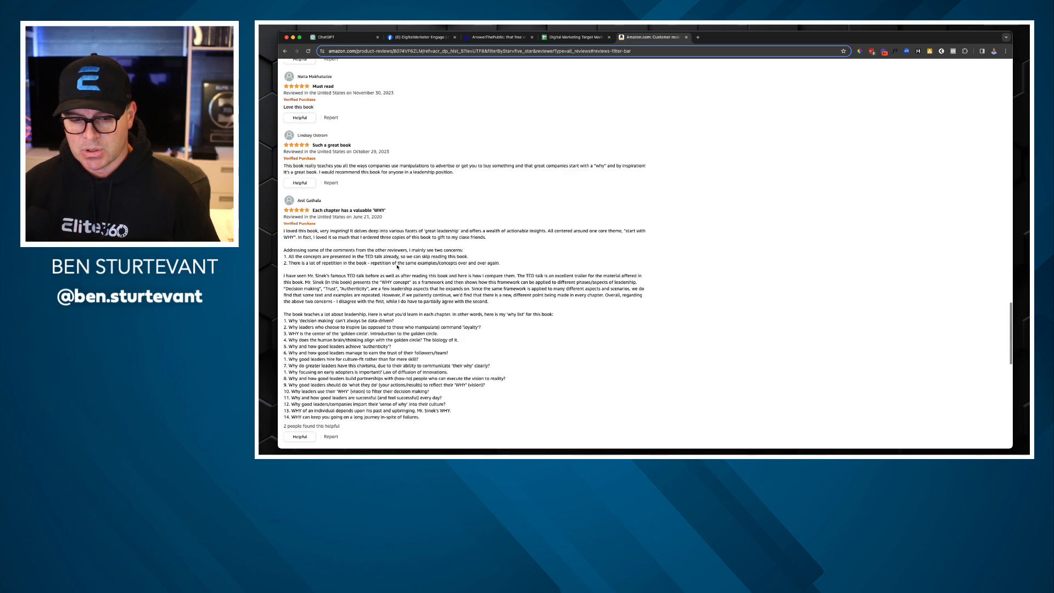
scroll("down", 3)
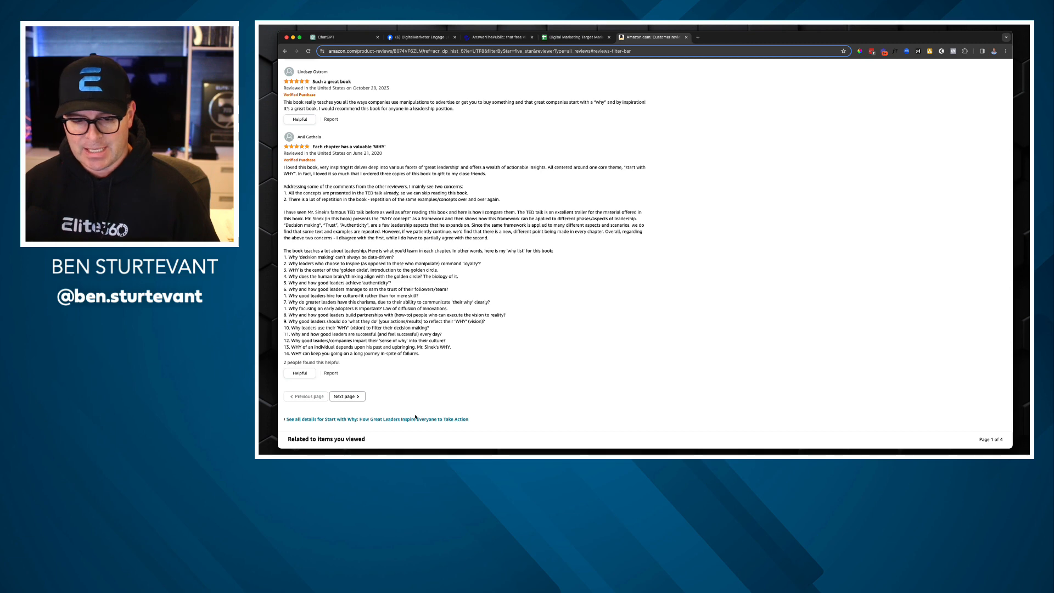
- Filter the reviews to 1 star only and read through the critical ones
left_click(346, 396)
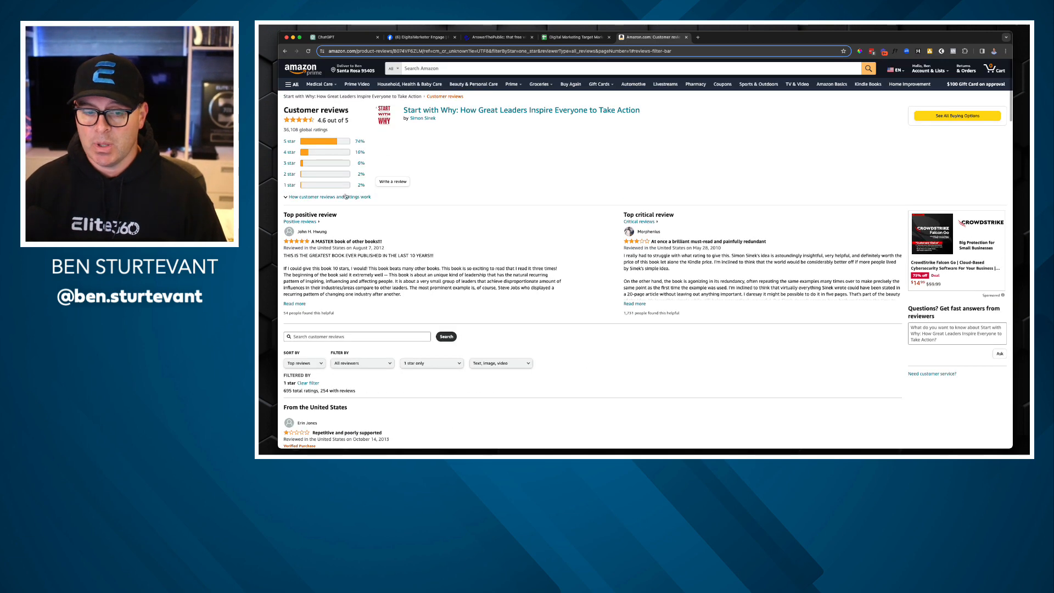
scroll("down", 3)
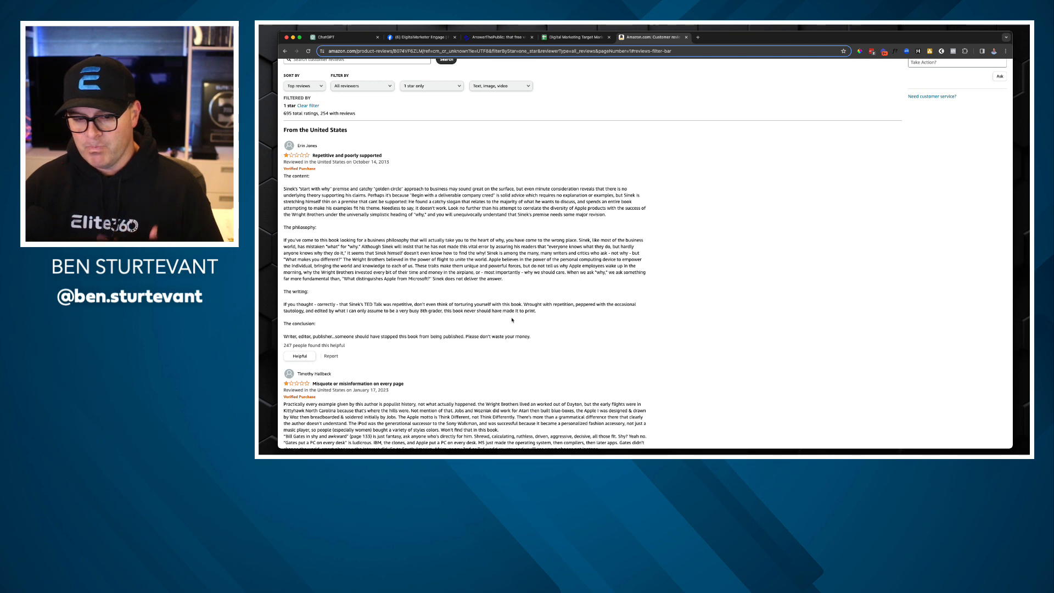
scroll("down", 3)
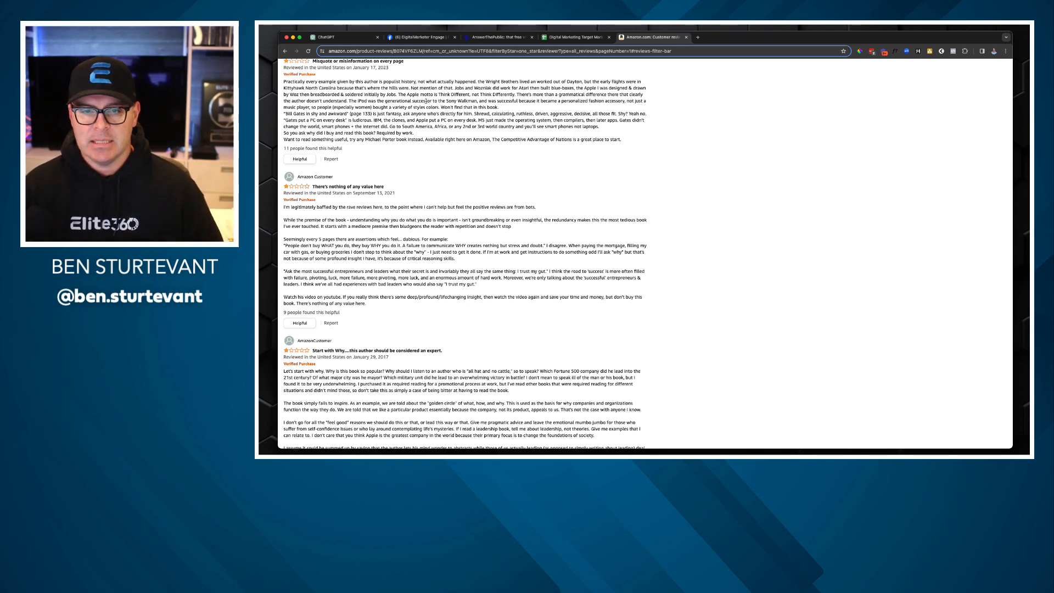
scroll("down", 3)
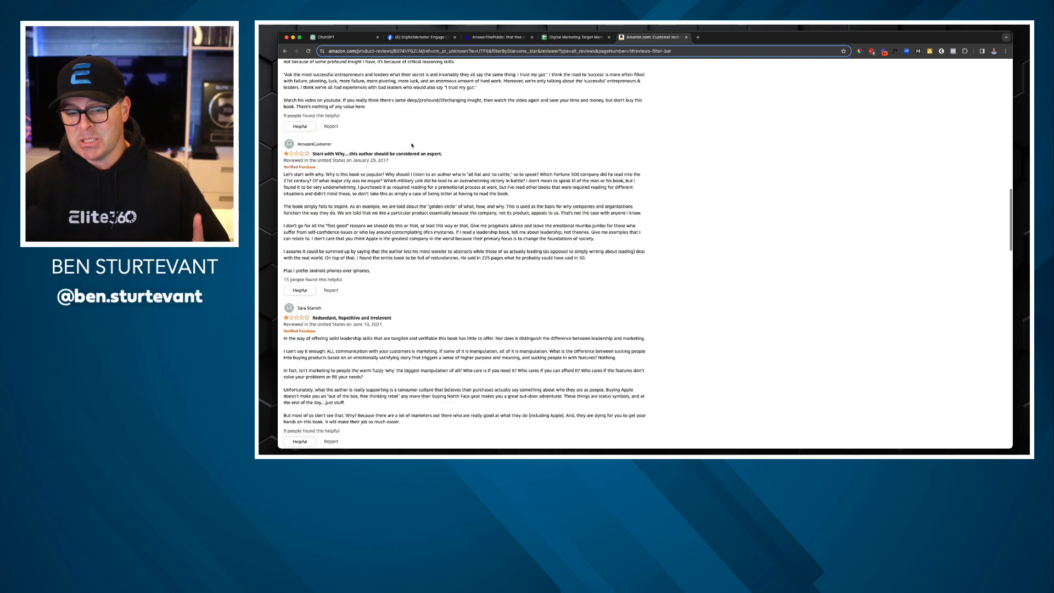
scroll("down", 3)
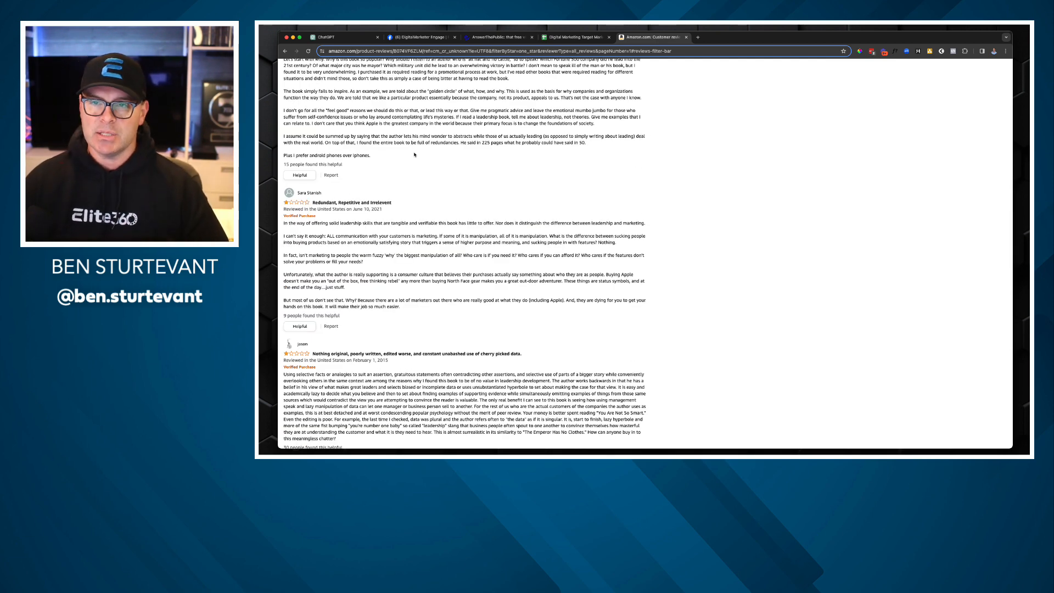
mouse_move(415, 167)
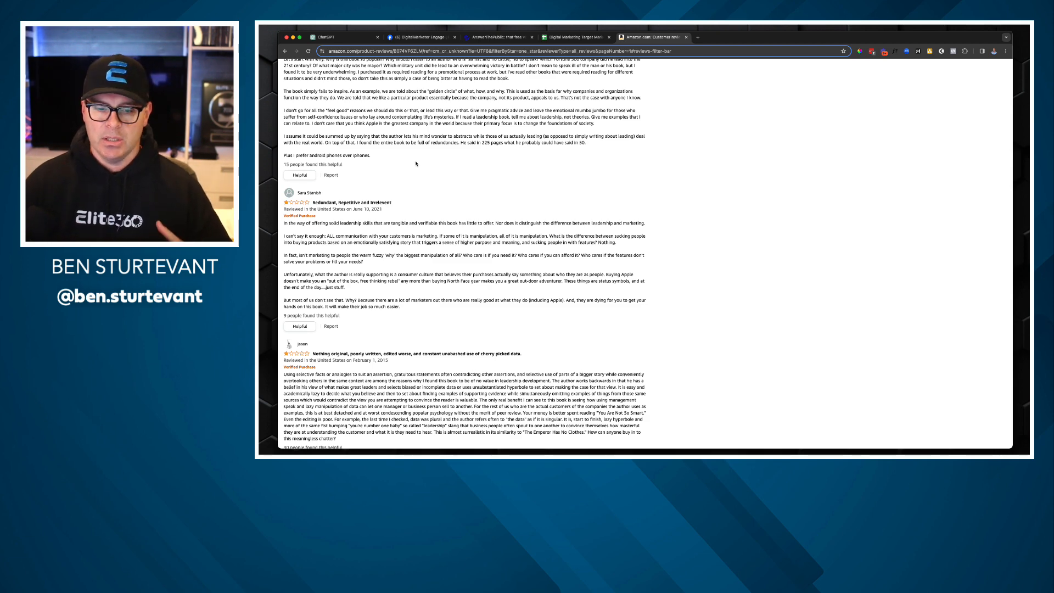
scroll("down", 3)
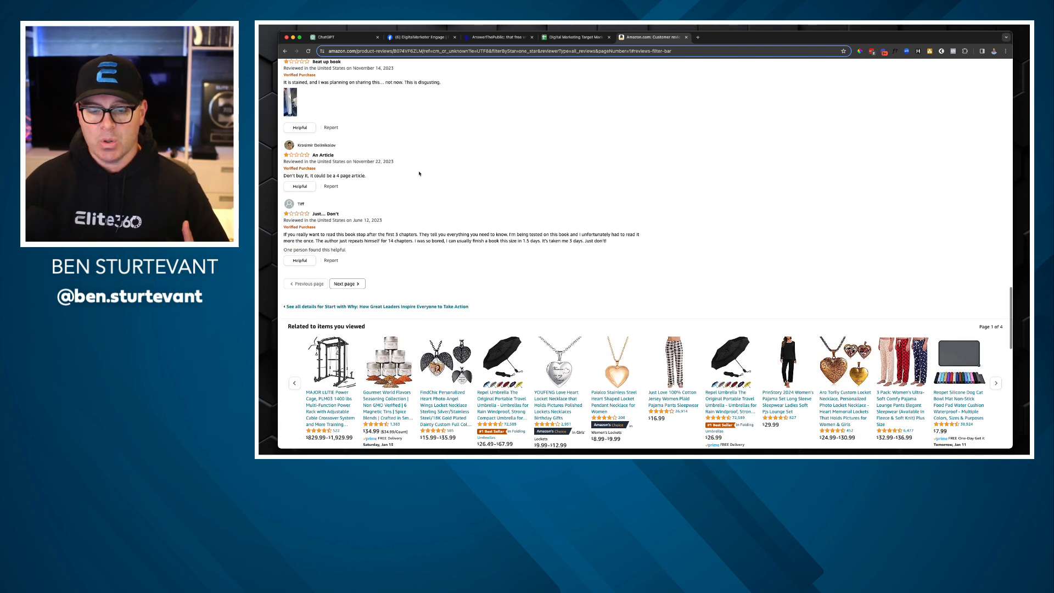
scroll("up", 3)
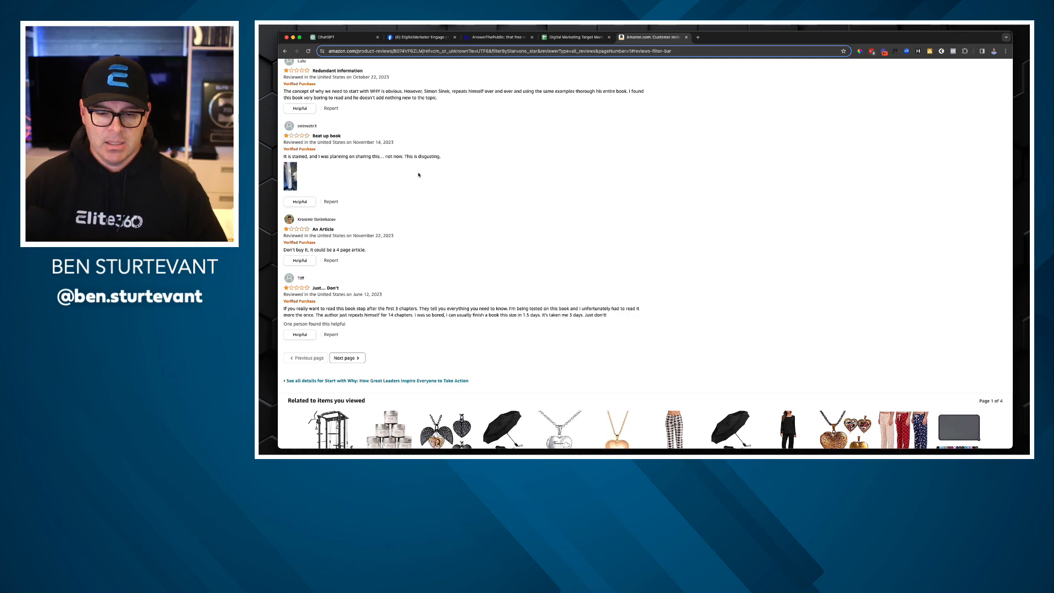
scroll("up", 3)
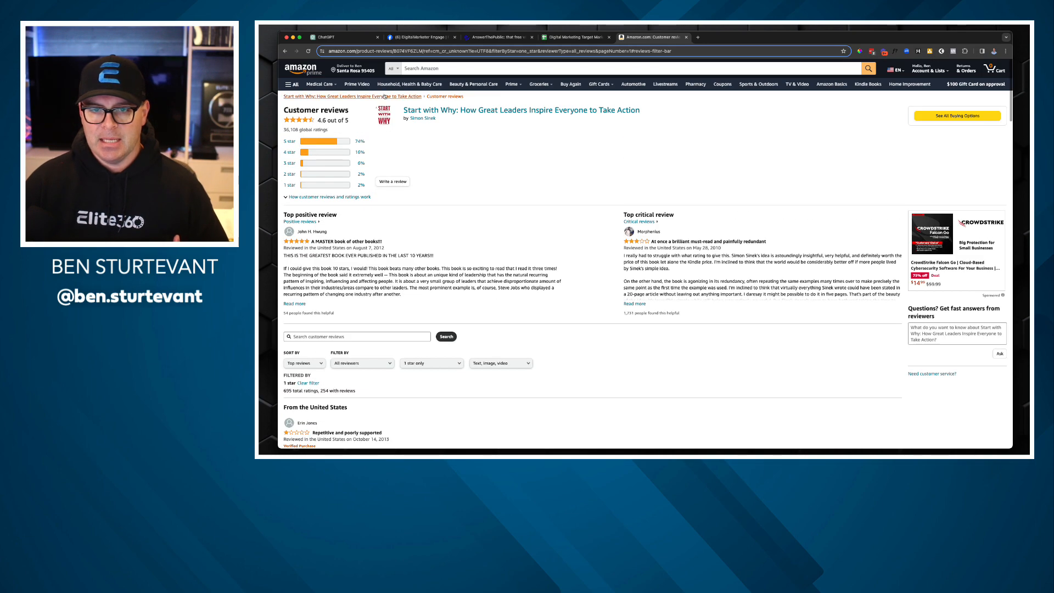
- Revisit the Facebook group search results and the ChatGPT book list conversation
left_click(420, 37)
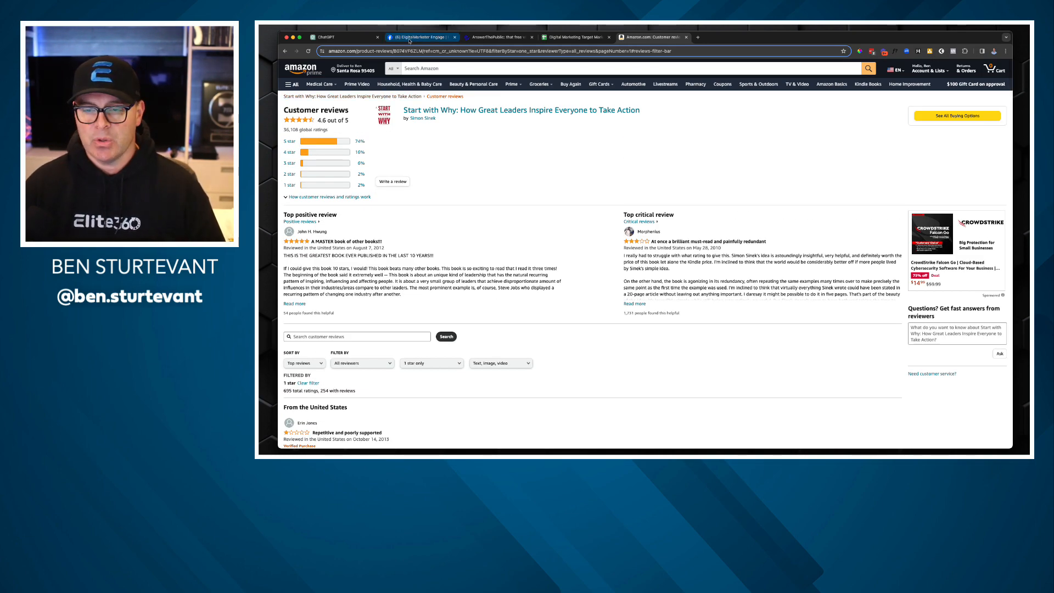
left_click(336, 37)
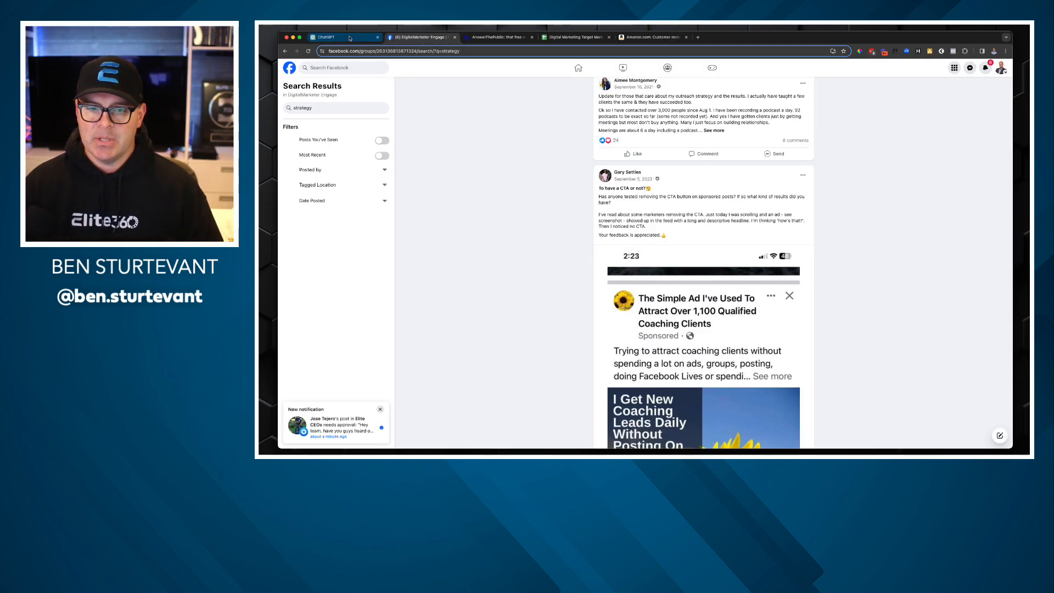
left_click(343, 38)
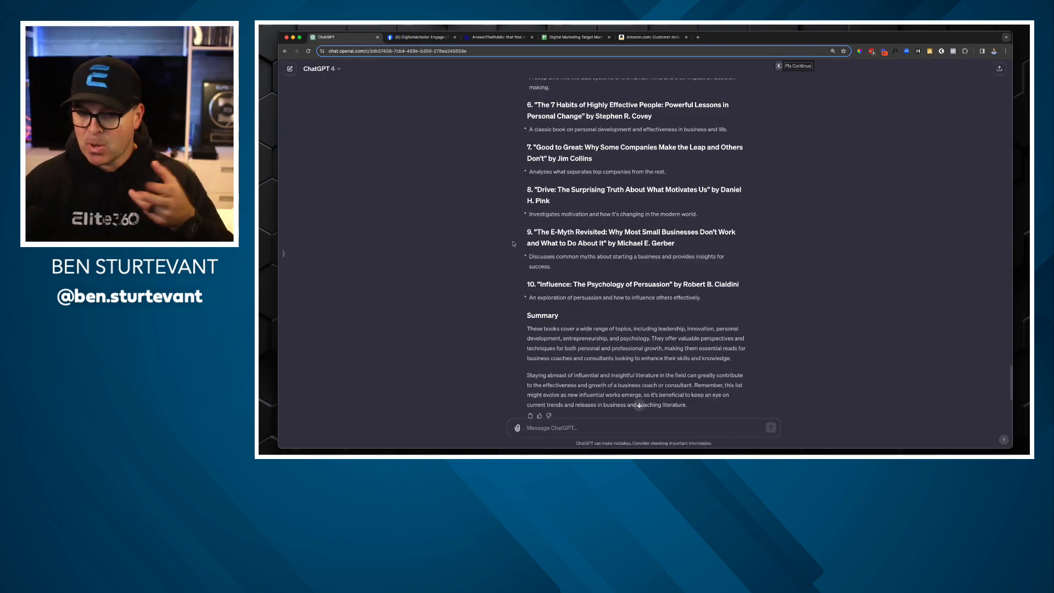
left_click(420, 37)
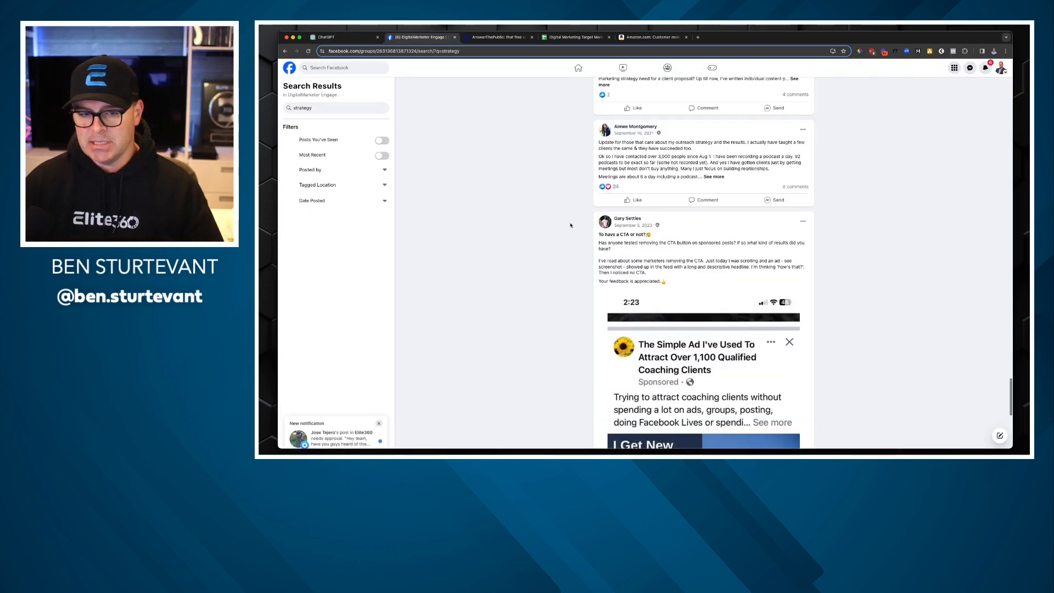
scroll("down", 3)
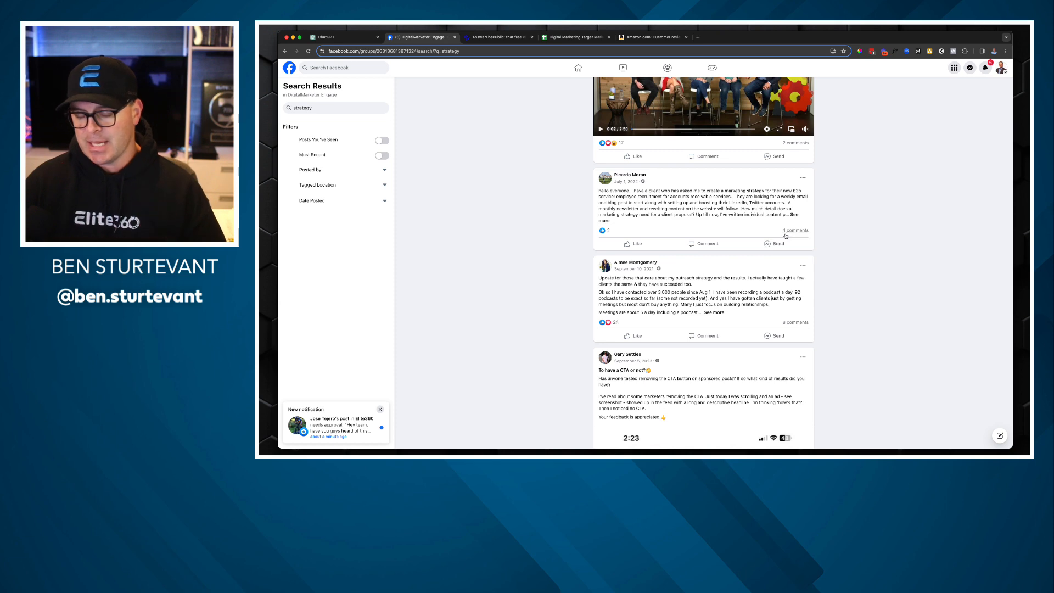
left_click(380, 409)
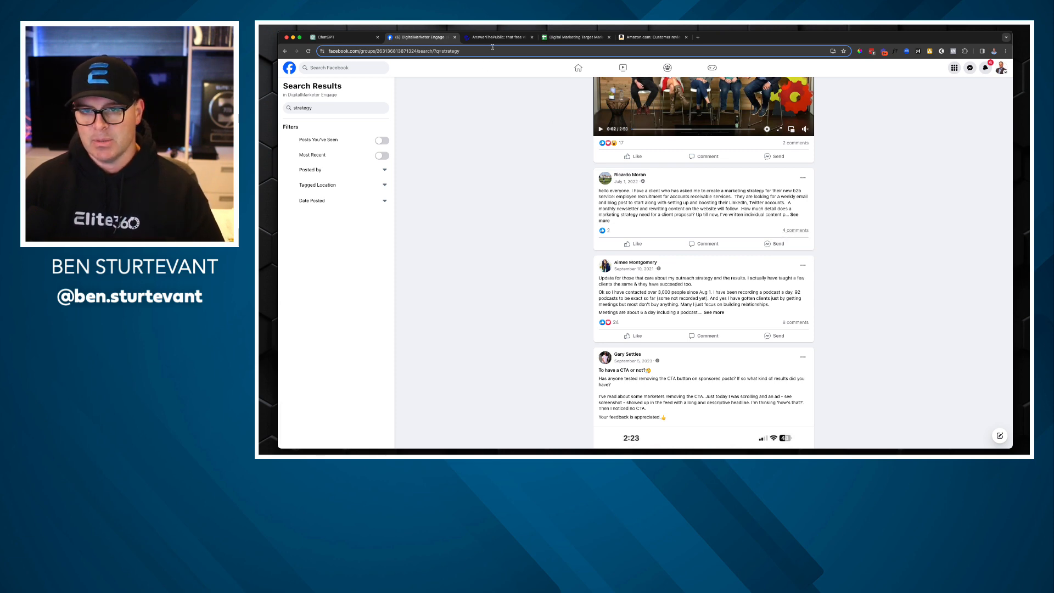
- Revisit the AnswerThePublic and Amazon review tabs, ending on the research spreadsheet with Influencers and Books
left_click(497, 37)
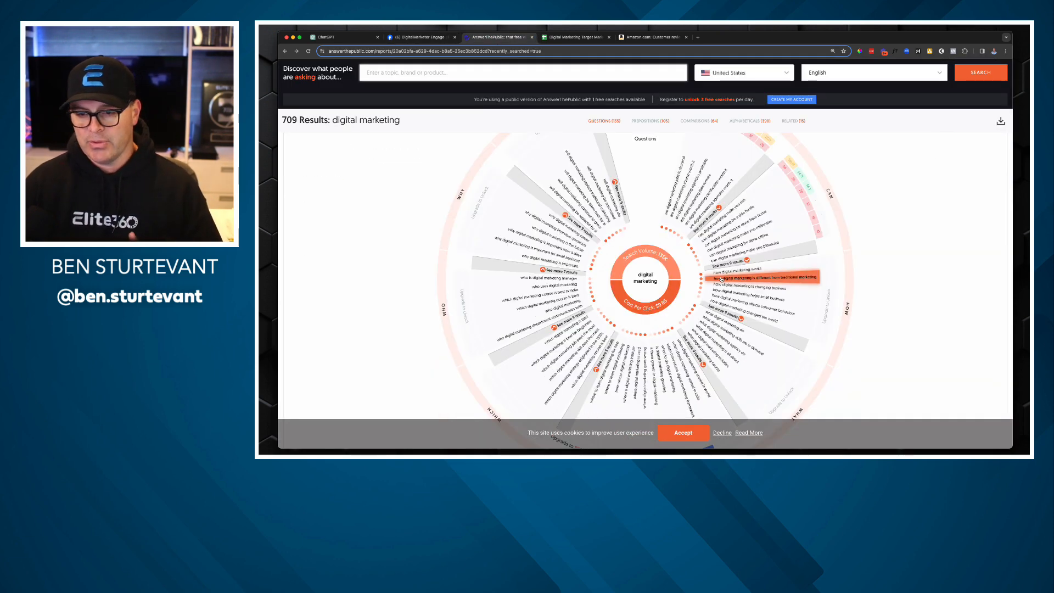
left_click(651, 38)
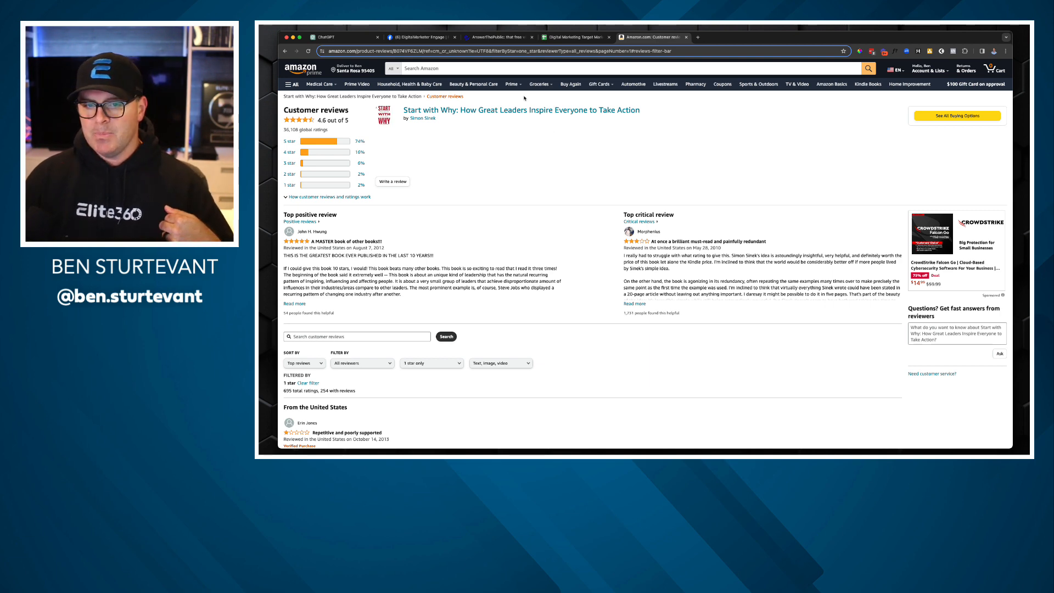
left_click(573, 37)
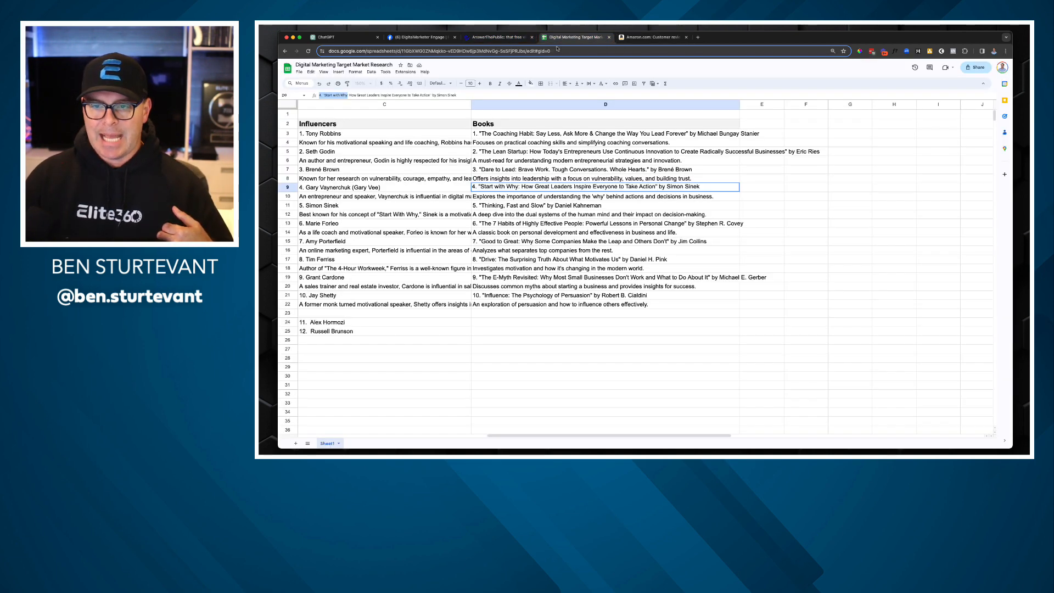